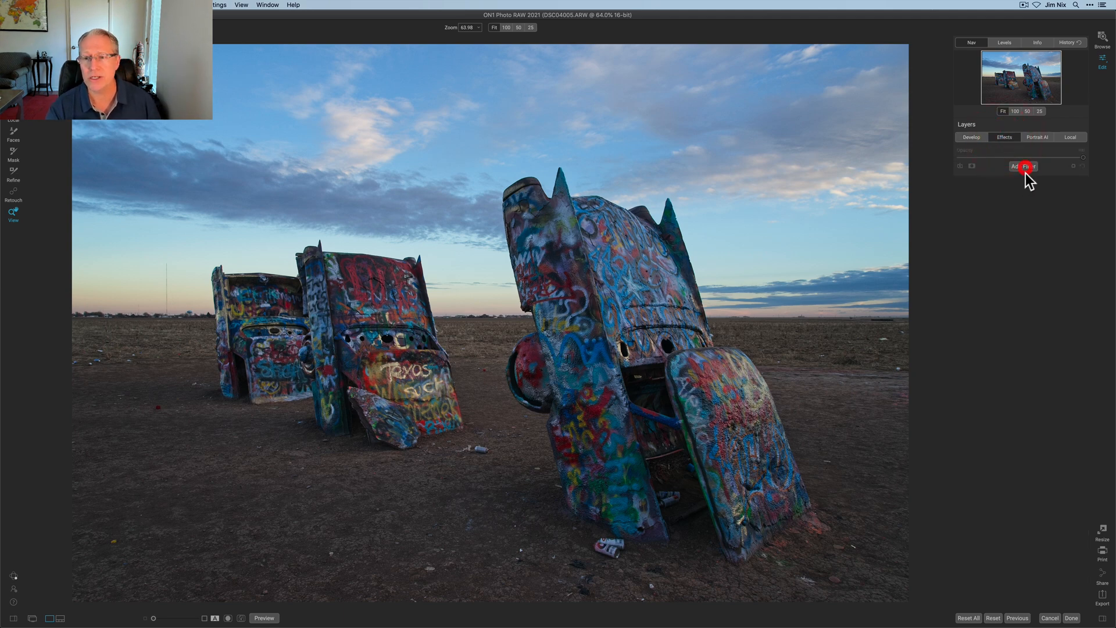
# Step: Add a Dynamic Contrast filter, raising Small, Medium, Large contrast, Shadows and Vibrance
pyautogui.click(1024, 165)
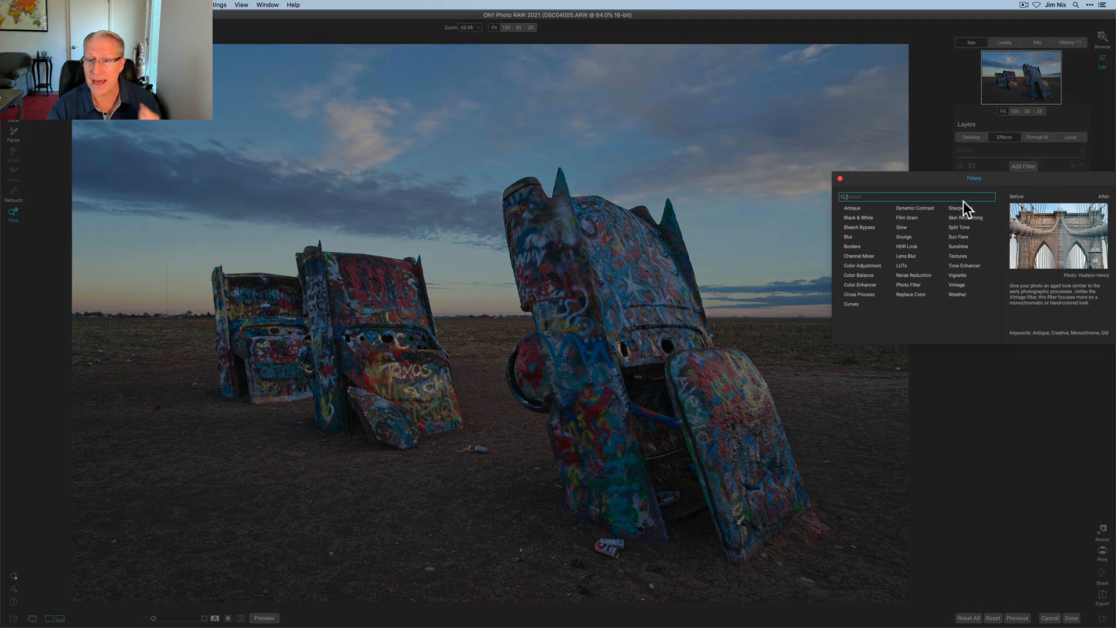
pyautogui.click(915, 208)
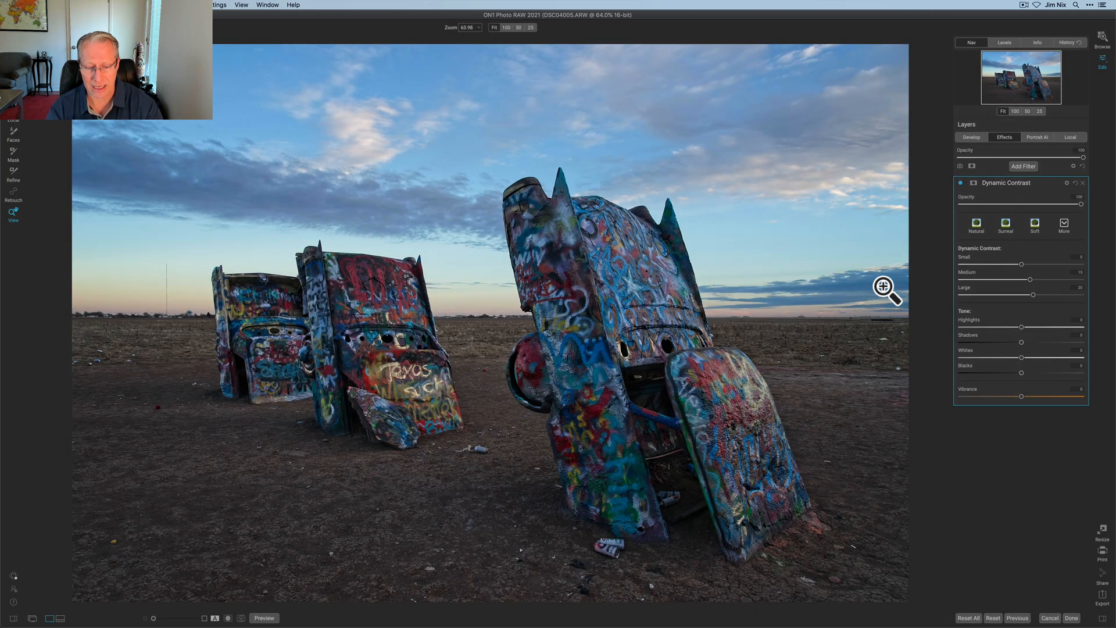
pyautogui.moveTo(1020, 279)
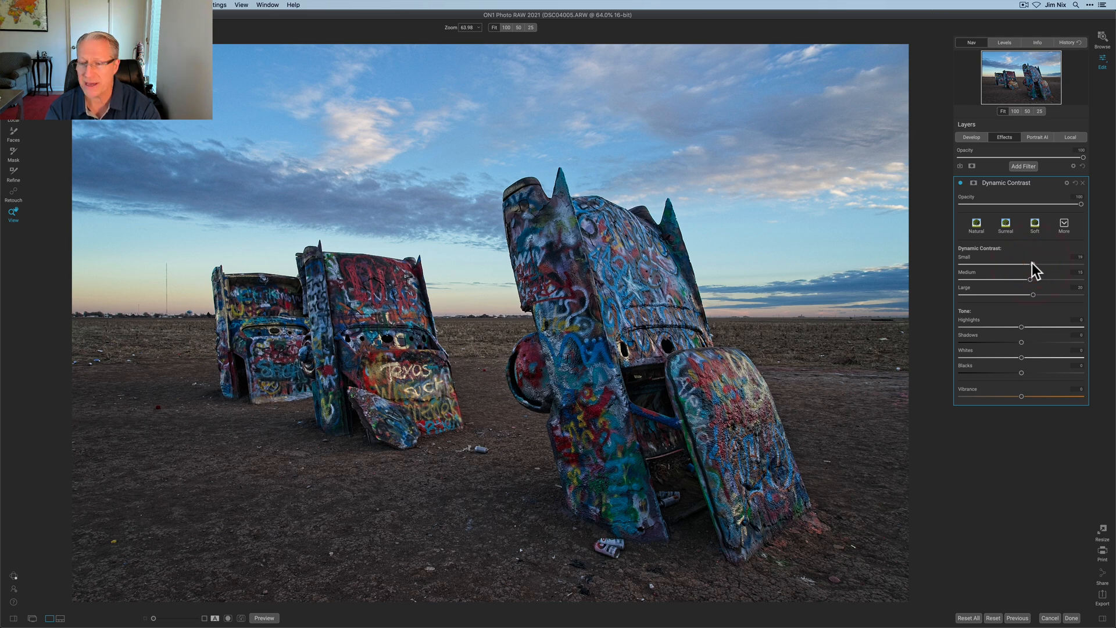
pyautogui.moveTo(1046, 272); pyautogui.dragTo(1060, 272)
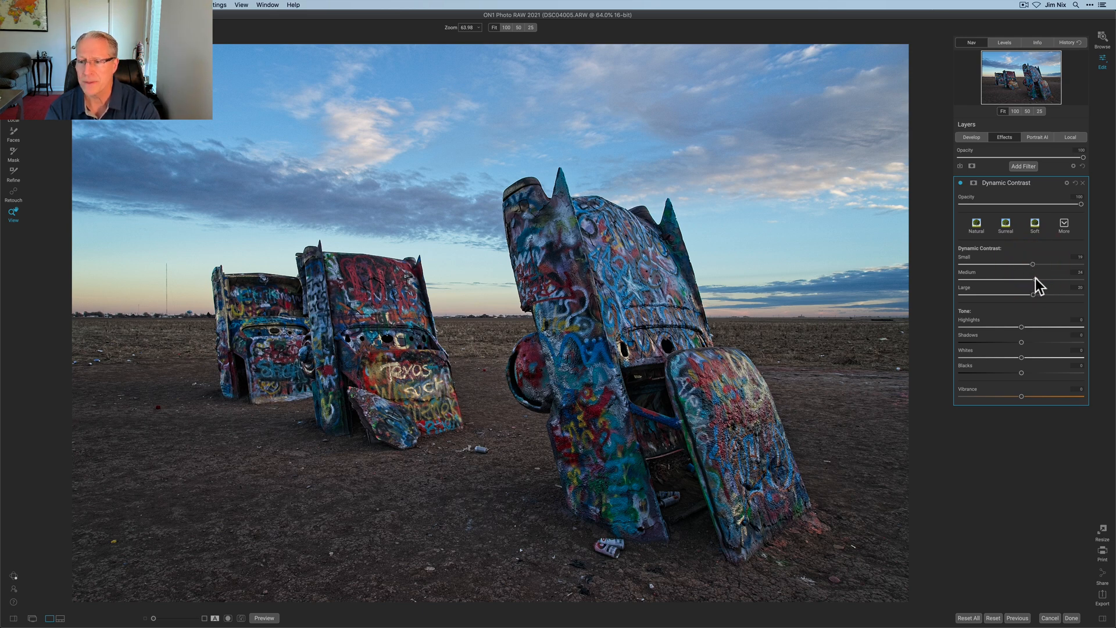
pyautogui.moveTo(1037, 280); pyautogui.dragTo(1033, 279)
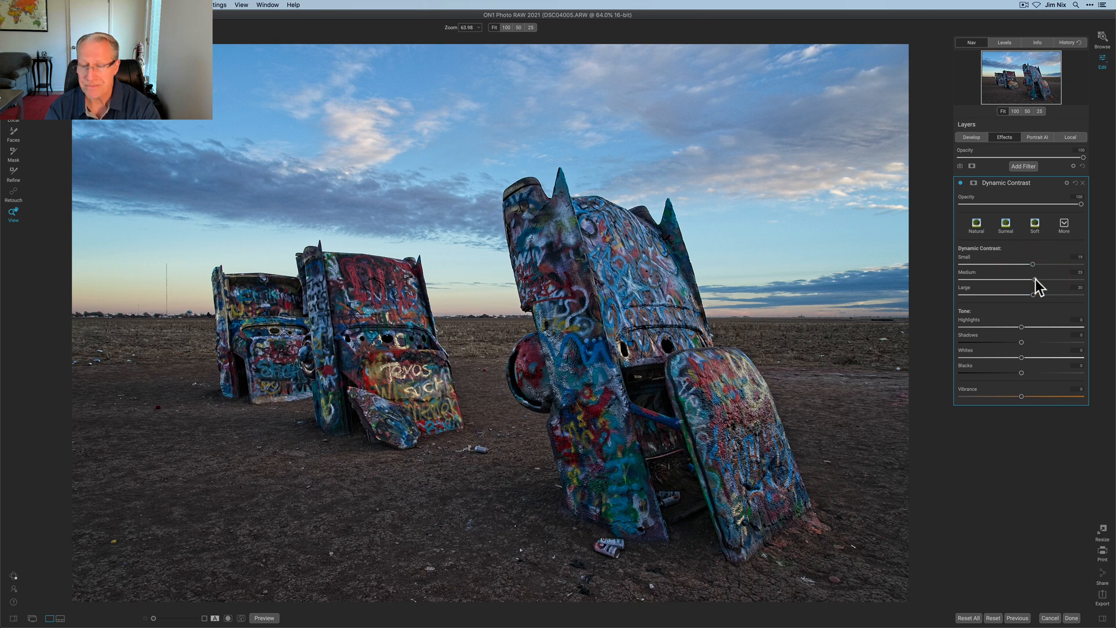
pyautogui.moveTo(1033, 287); pyautogui.dragTo(1059, 288)
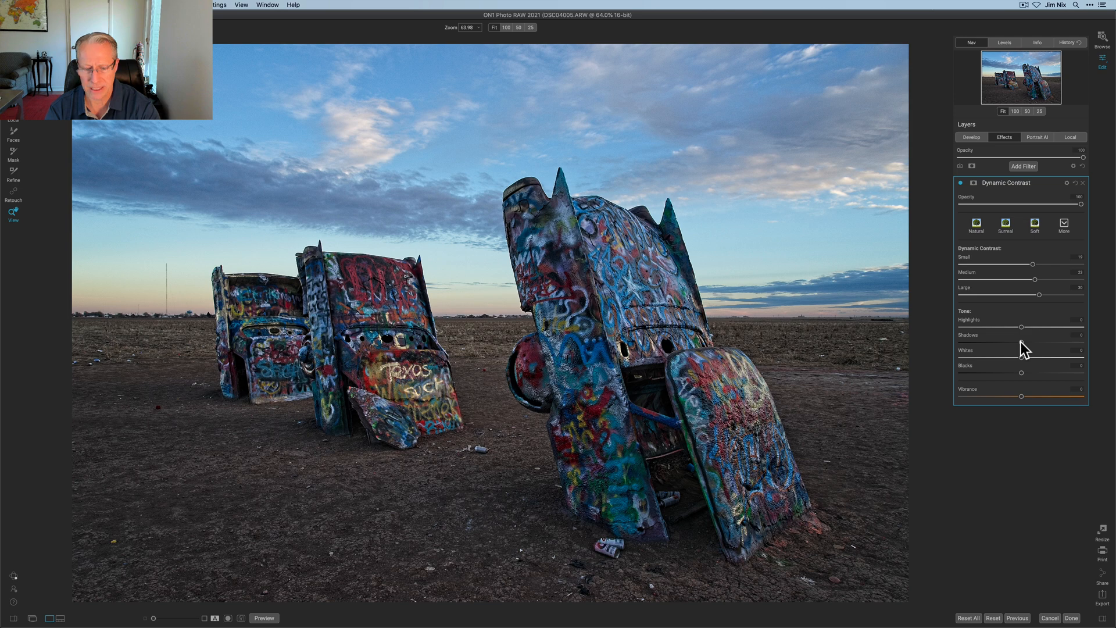
pyautogui.moveTo(1021, 326); pyautogui.dragTo(1052, 327)
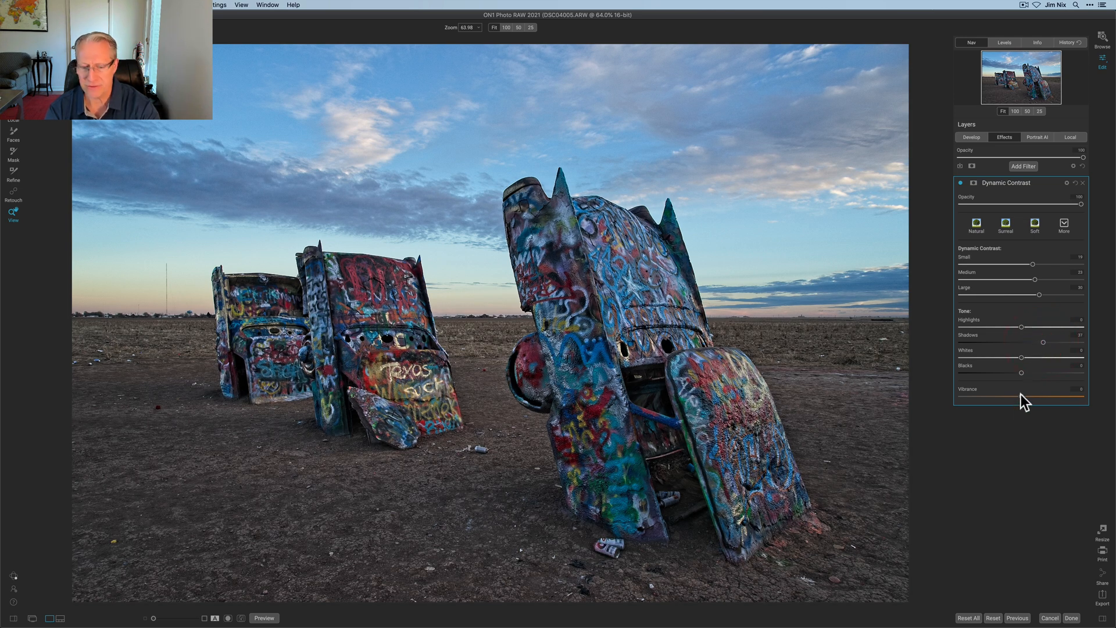
pyautogui.moveTo(1020, 396); pyautogui.dragTo(1071, 396)
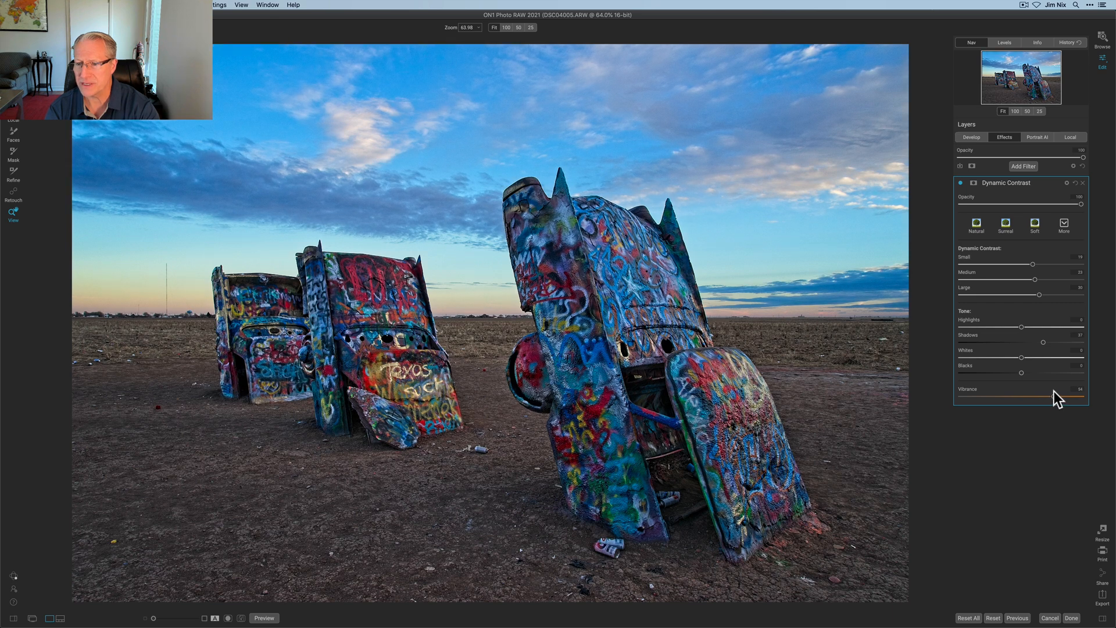
pyautogui.moveTo(1057, 396); pyautogui.dragTo(1067, 396)
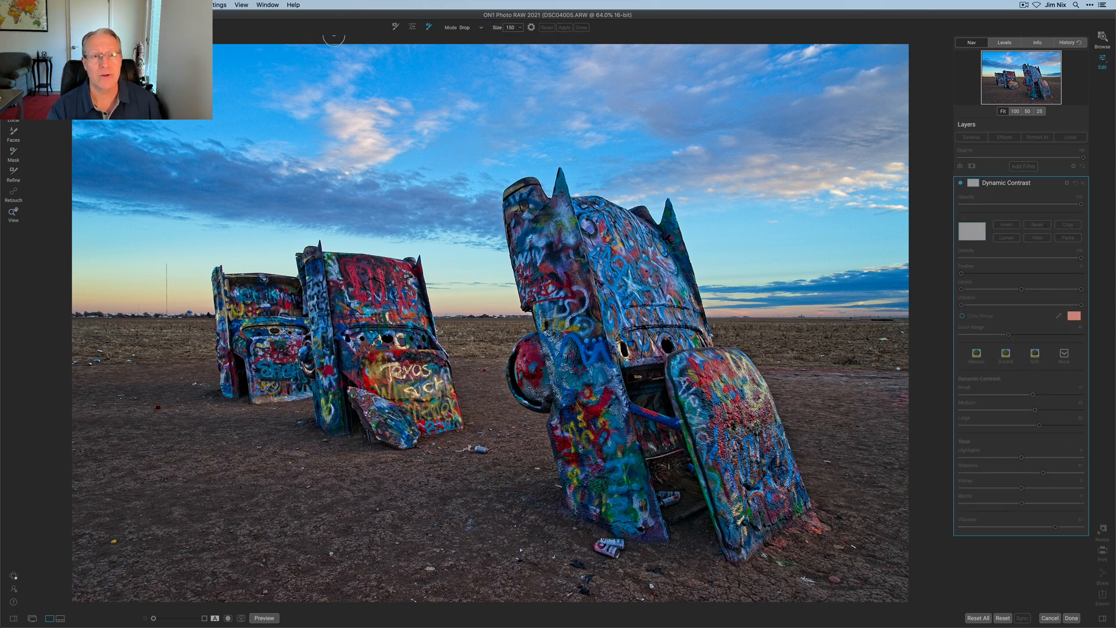
pyautogui.moveTo(321, 206)
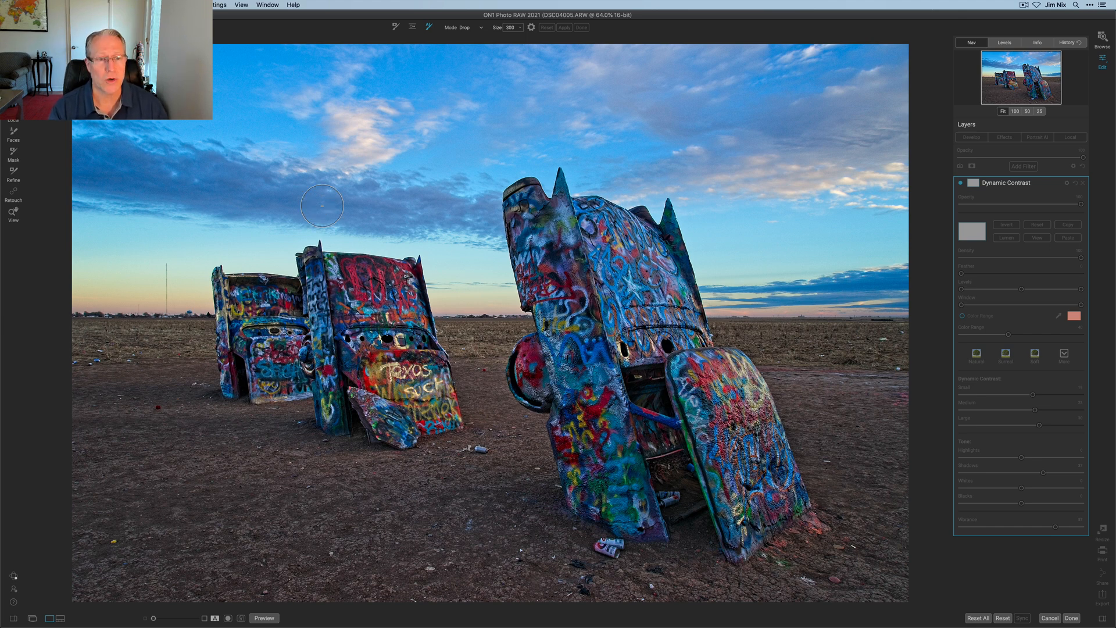
# Step: Paint Drop-mode masking strokes over the sky and ground encircling the graffiti cars
pyautogui.moveTo(321, 206); pyautogui.dragTo(434, 197)
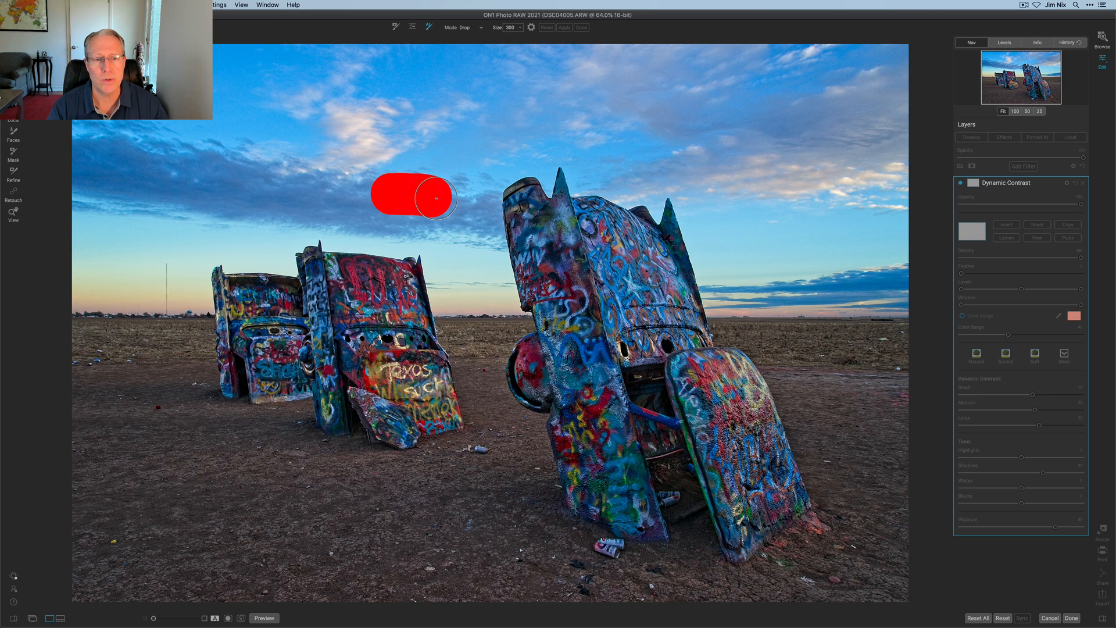
pyautogui.moveTo(412, 197); pyautogui.dragTo(475, 354)
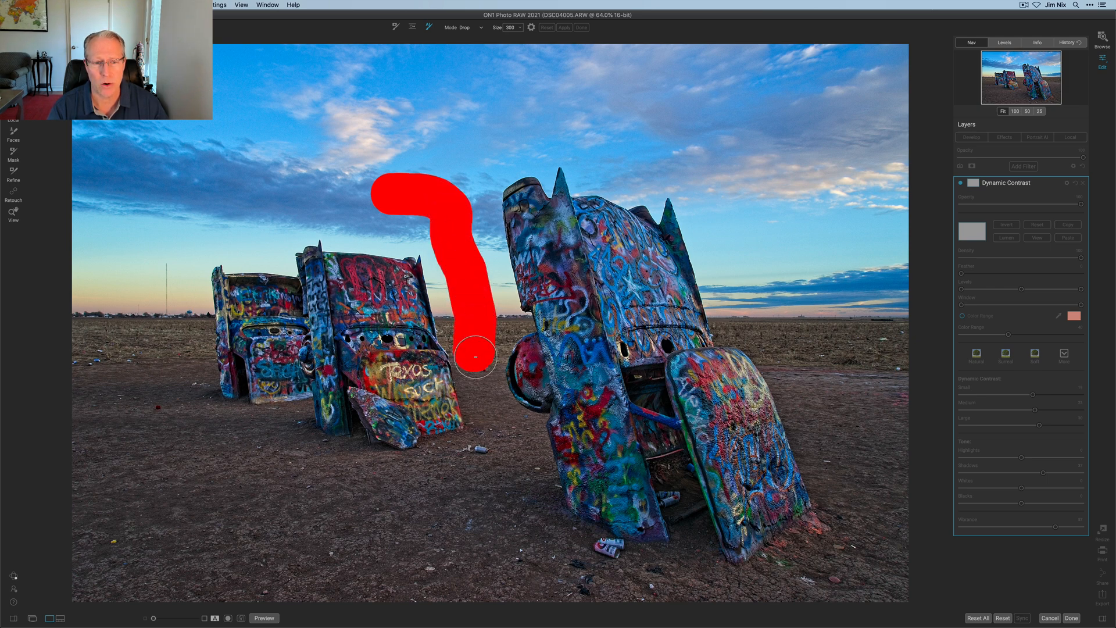
pyautogui.moveTo(475, 354); pyautogui.dragTo(520, 468)
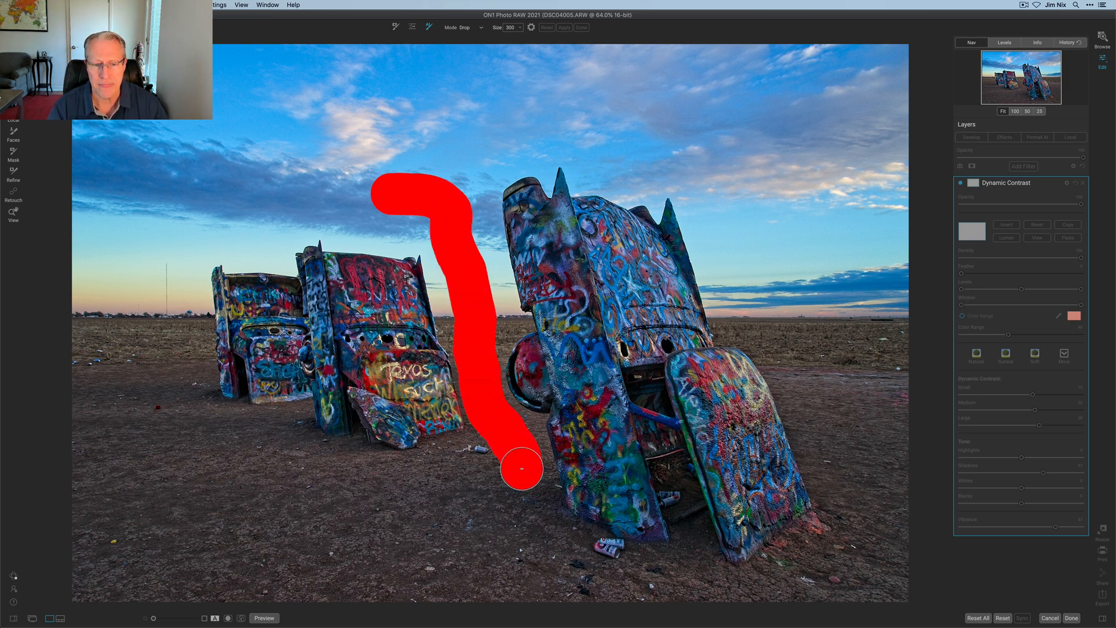
pyautogui.moveTo(523, 466); pyautogui.dragTo(840, 562)
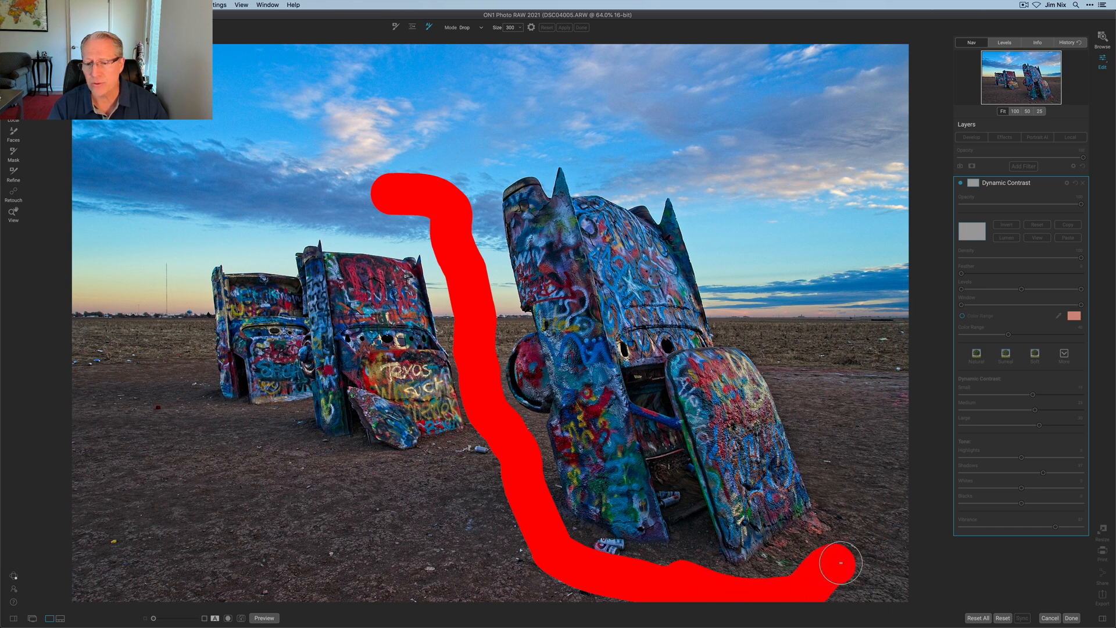
pyautogui.moveTo(836, 564); pyautogui.dragTo(754, 325)
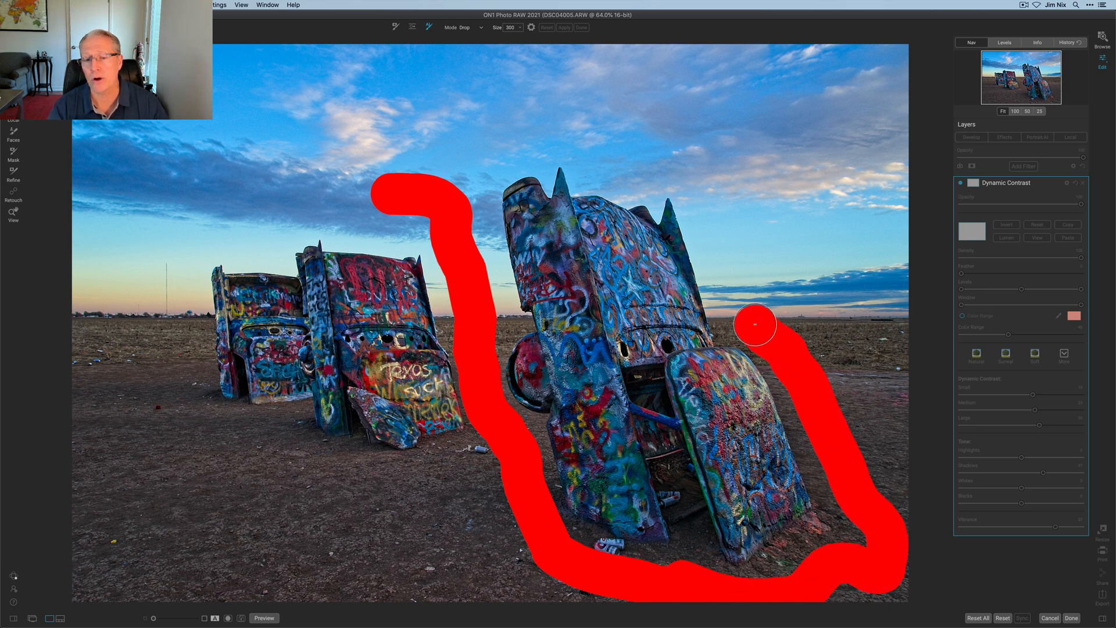
pyautogui.moveTo(755, 324); pyautogui.dragTo(477, 134)
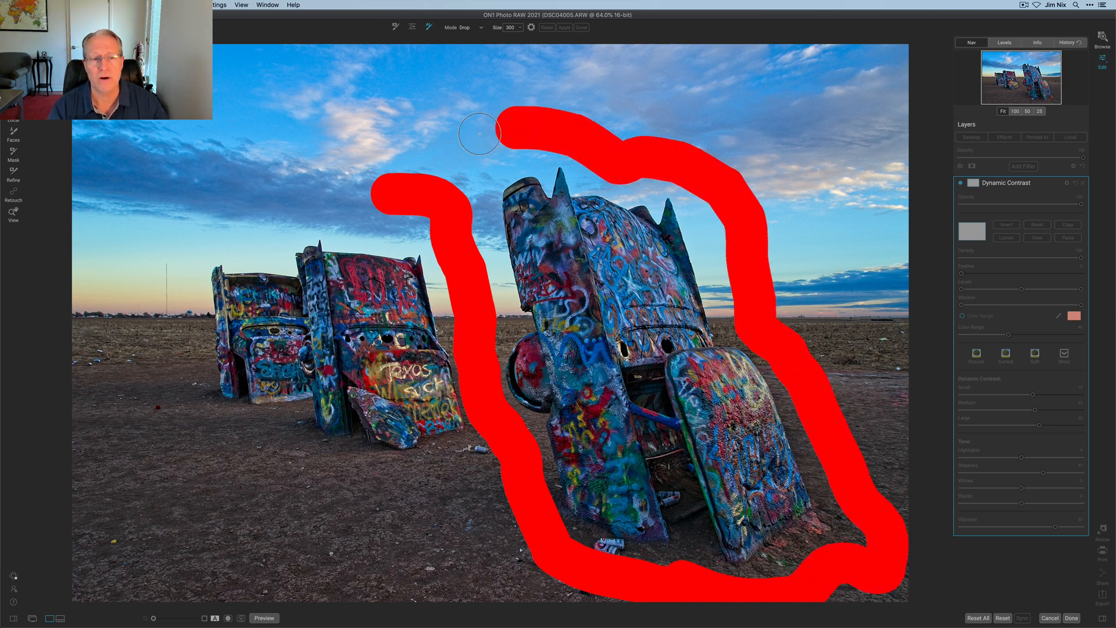
pyautogui.moveTo(479, 133); pyautogui.dragTo(181, 253)
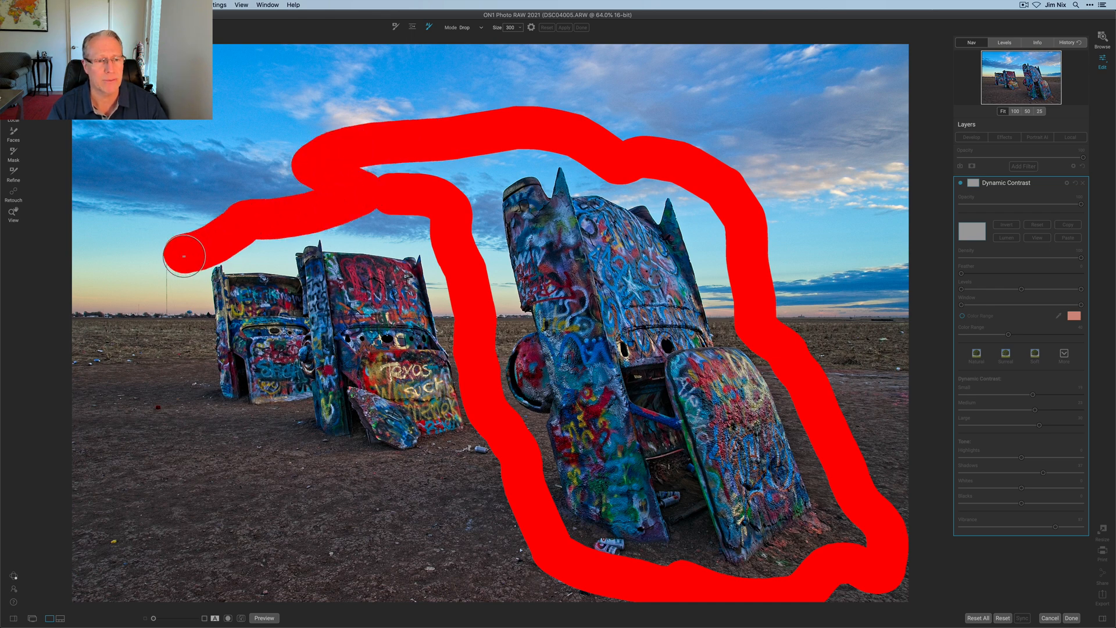
pyautogui.moveTo(184, 254); pyautogui.dragTo(279, 441)
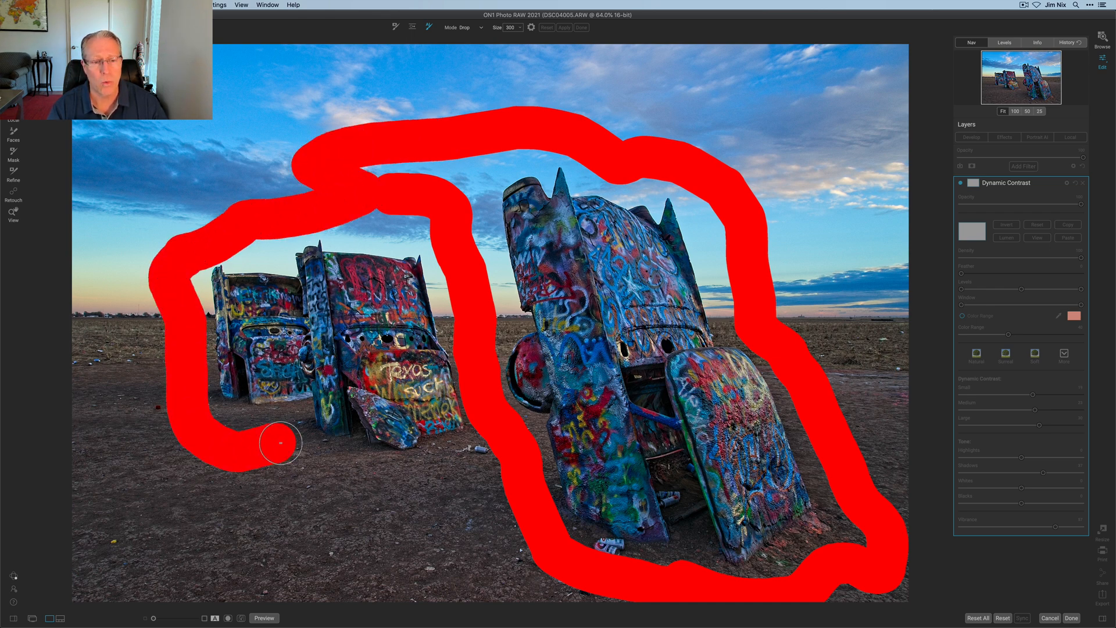
pyautogui.moveTo(279, 441); pyautogui.dragTo(210, 507)
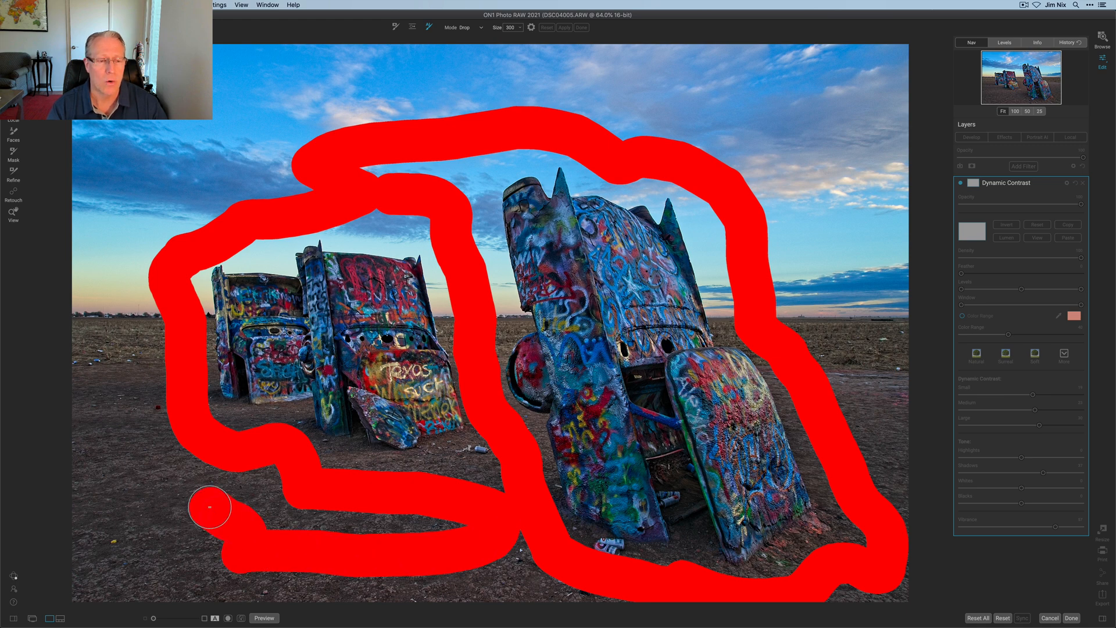
pyautogui.moveTo(209, 507); pyautogui.dragTo(132, 306)
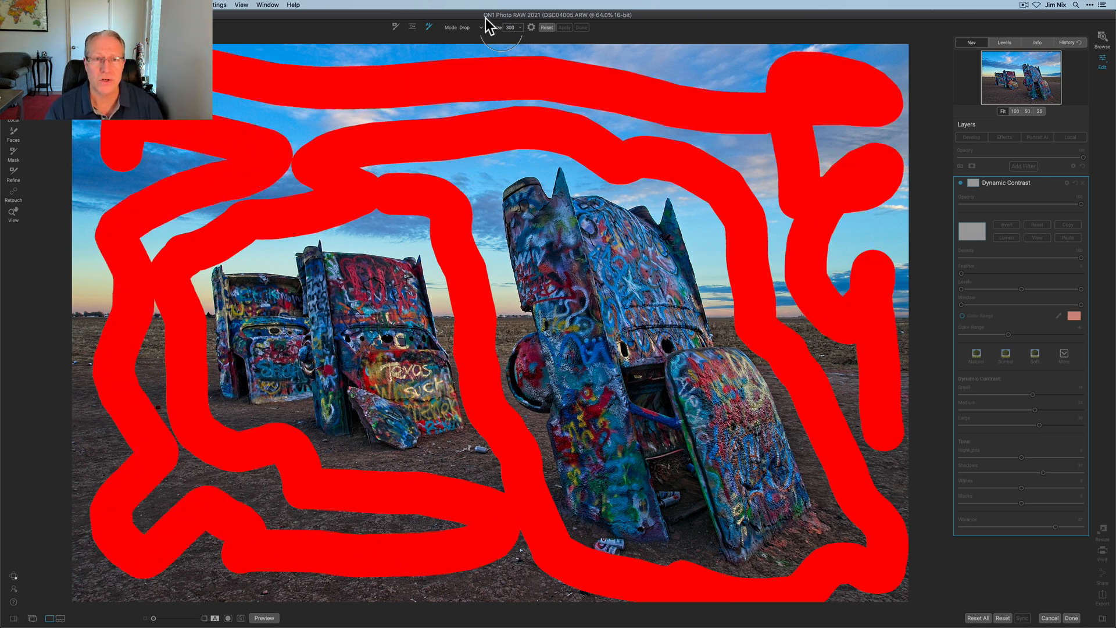
# Step: Switch the AI Quick Mask to Keep and paint green strokes over the left and right cars
pyautogui.click(473, 27)
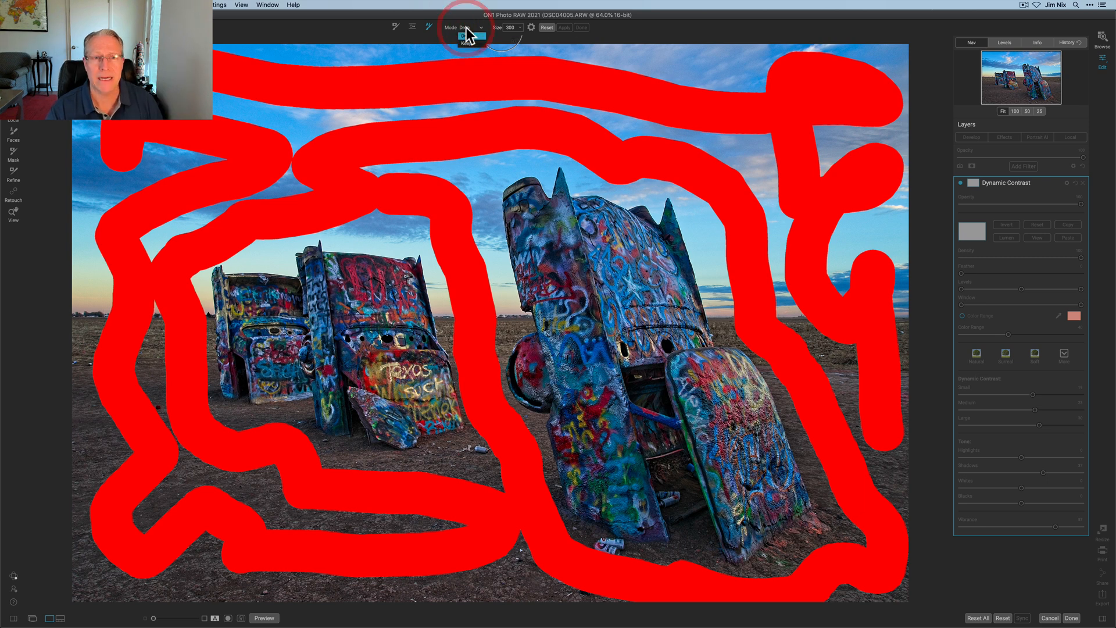
pyautogui.click(470, 34)
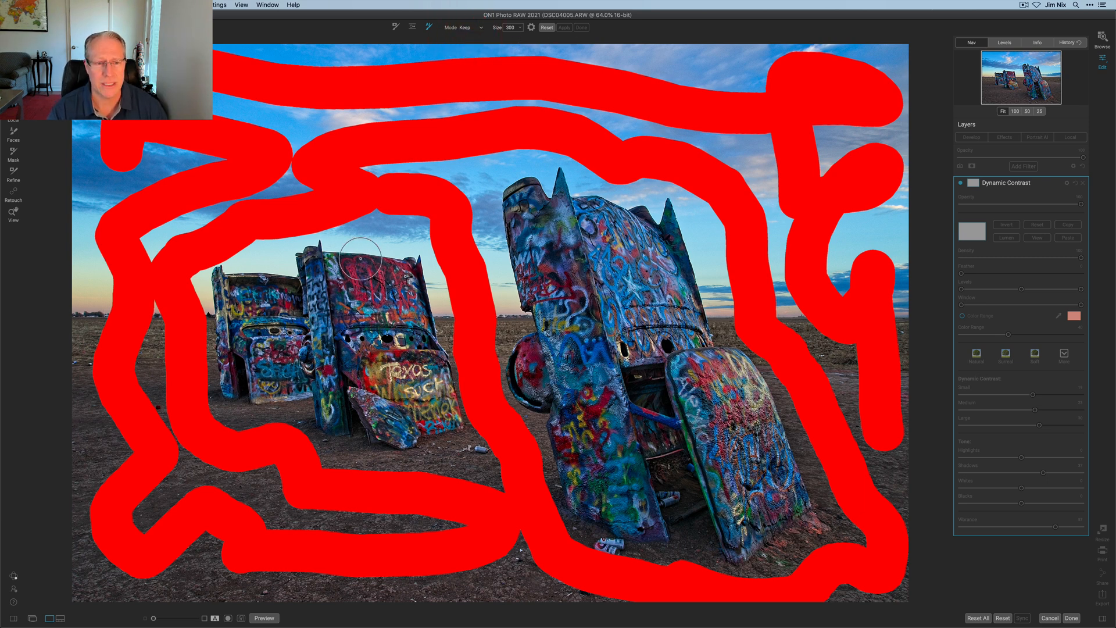
pyautogui.moveTo(342, 273); pyautogui.dragTo(406, 352)
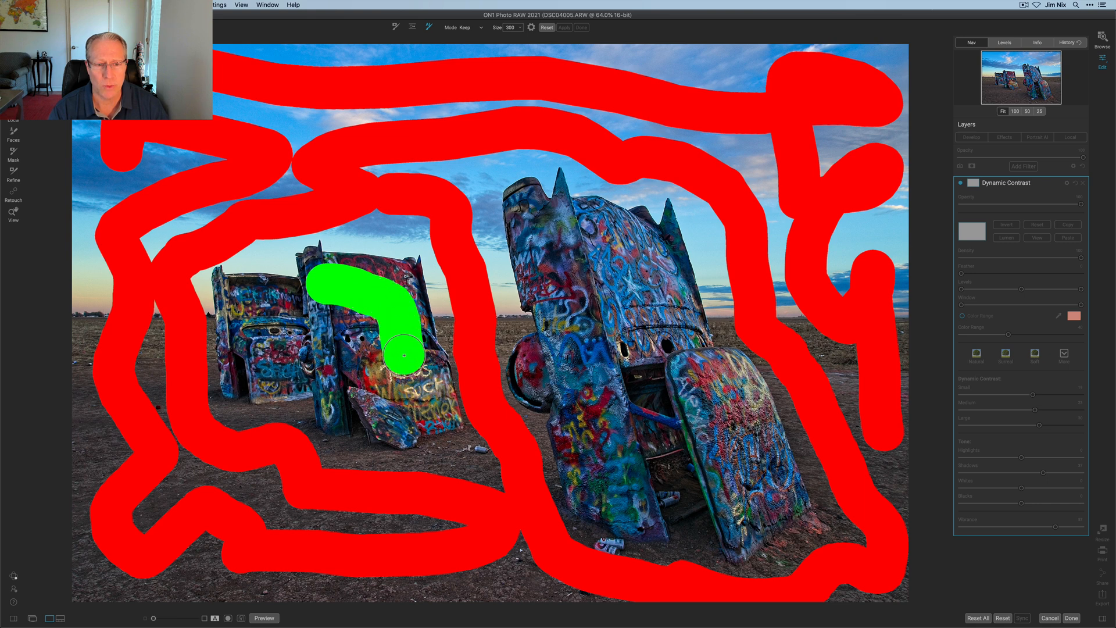
pyautogui.moveTo(406, 354); pyautogui.dragTo(345, 342)
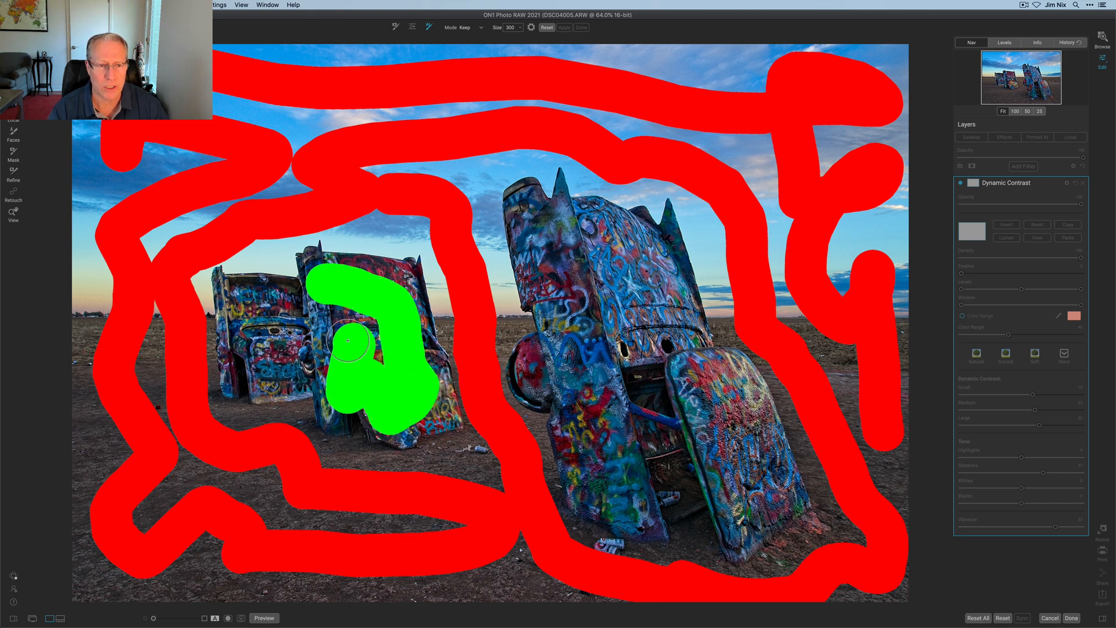
pyautogui.moveTo(349, 345); pyautogui.dragTo(295, 368)
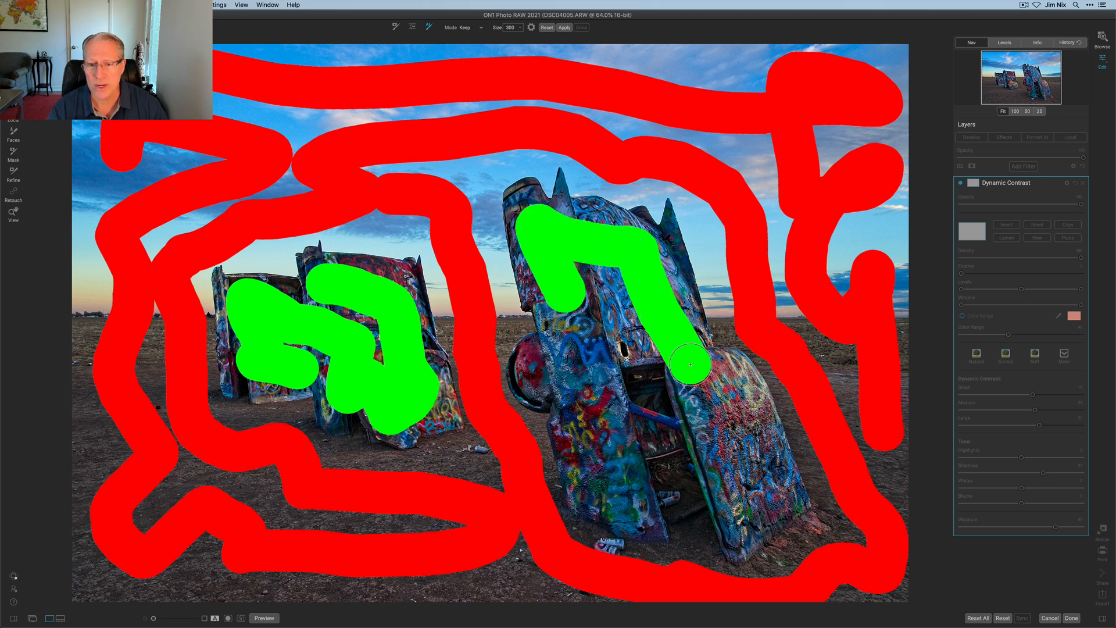
pyautogui.moveTo(691, 363); pyautogui.dragTo(682, 463)
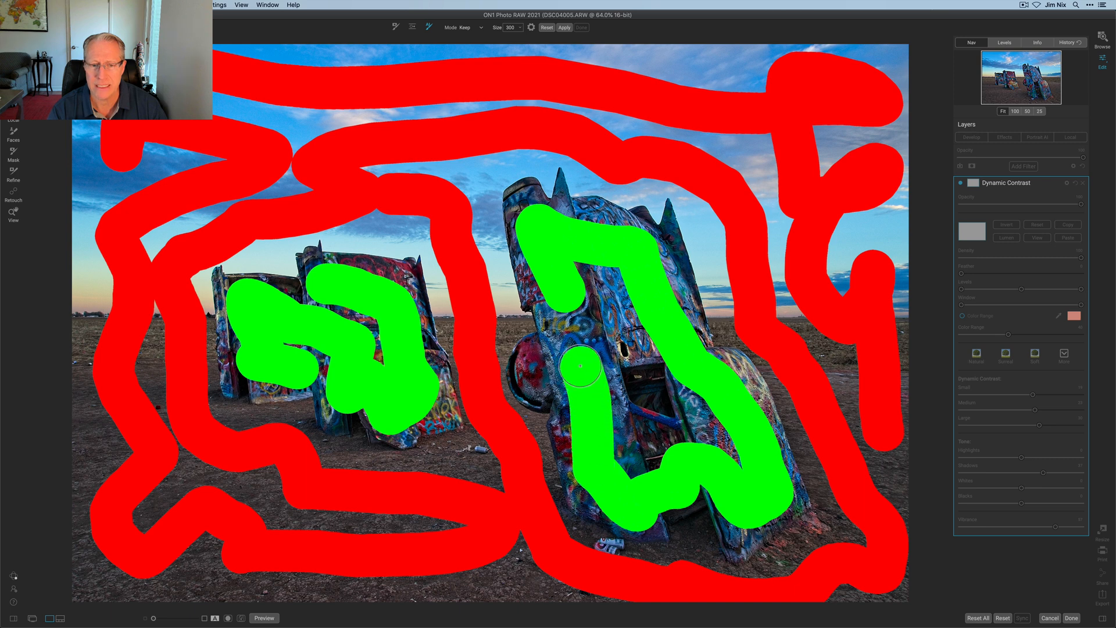
pyautogui.moveTo(580, 367); pyautogui.dragTo(626, 416)
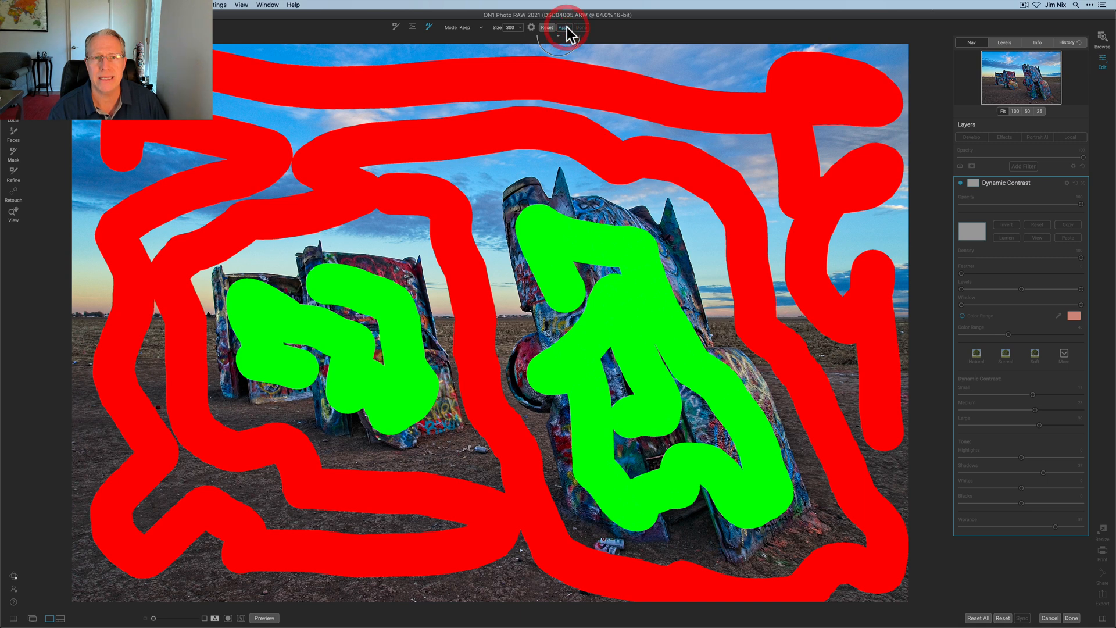
# Step: Apply the AI mask, add Keep strokes on missed car edges, and reapply
pyautogui.click(562, 28)
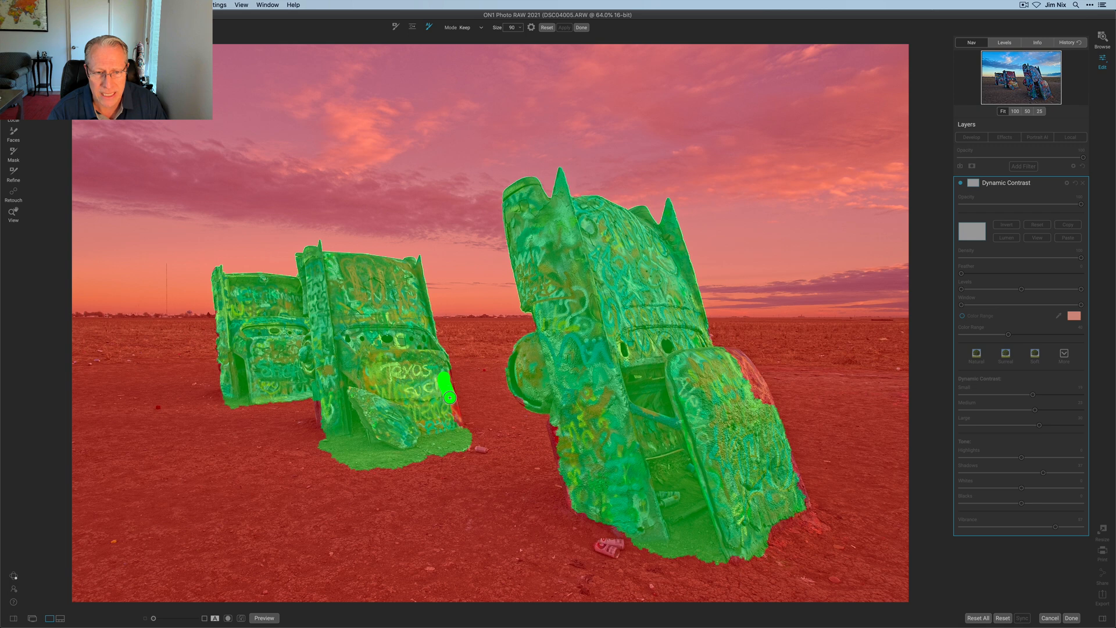
pyautogui.moveTo(448, 397); pyautogui.dragTo(322, 404)
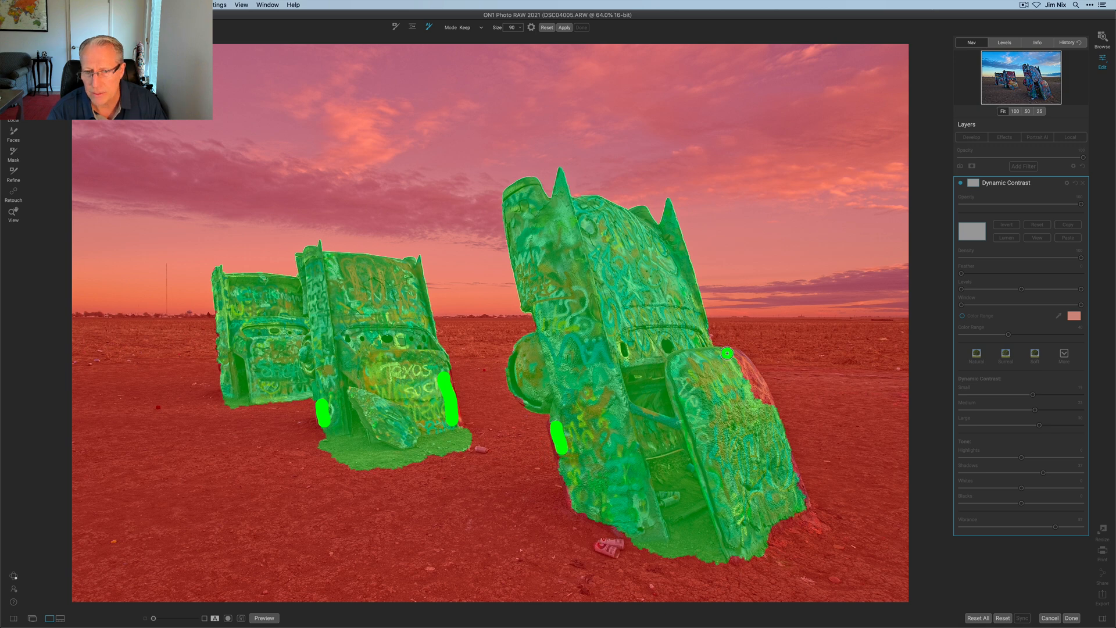
pyautogui.moveTo(726, 354); pyautogui.dragTo(758, 384)
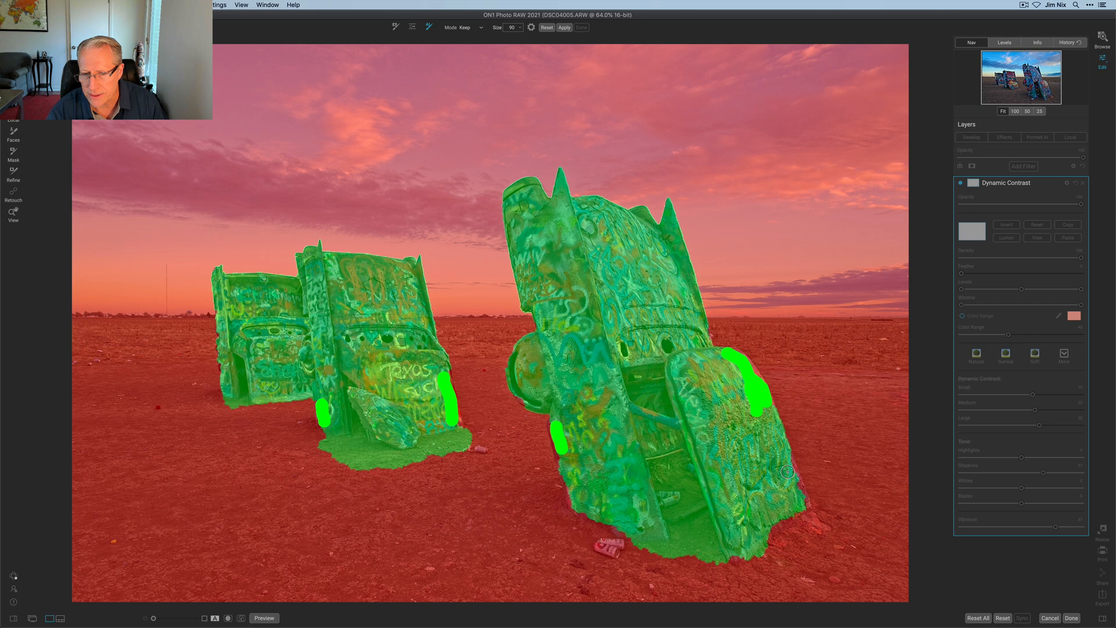
pyautogui.moveTo(787, 471); pyautogui.dragTo(800, 498)
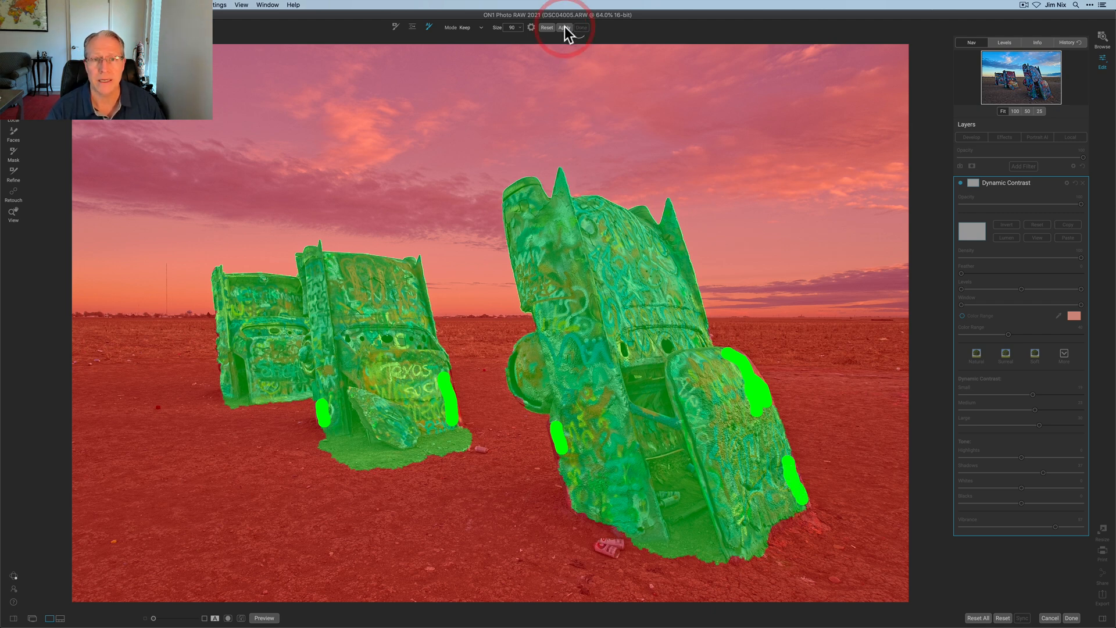
pyautogui.click(563, 27)
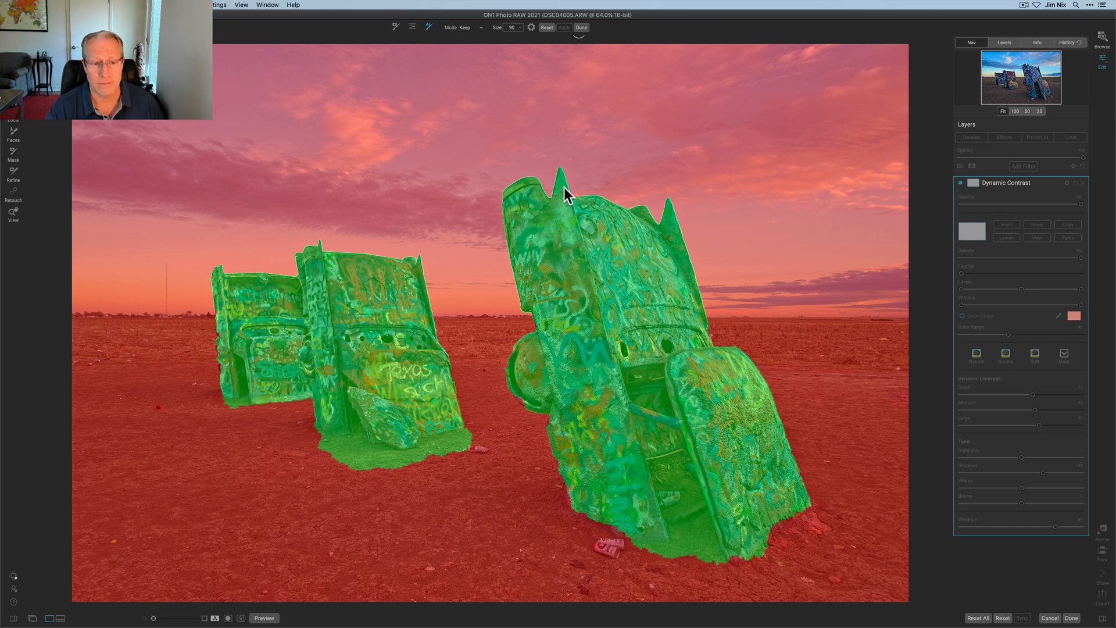
# Step: Switch to Drop, paint the ground beneath both cars, and reapply the mask
pyautogui.click(467, 27)
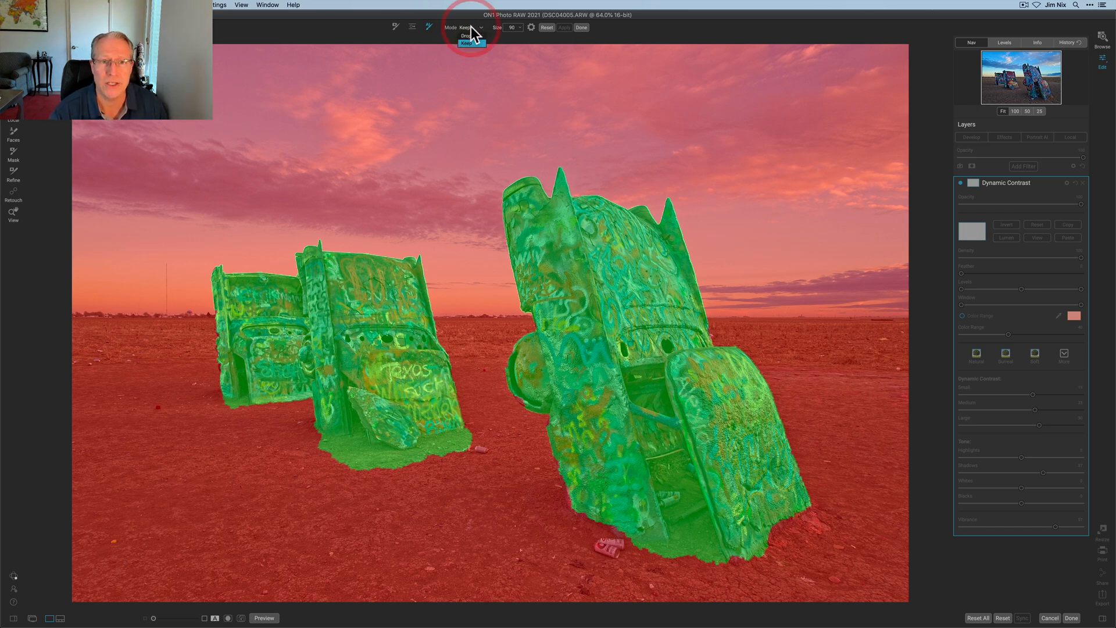
pyautogui.click(465, 35)
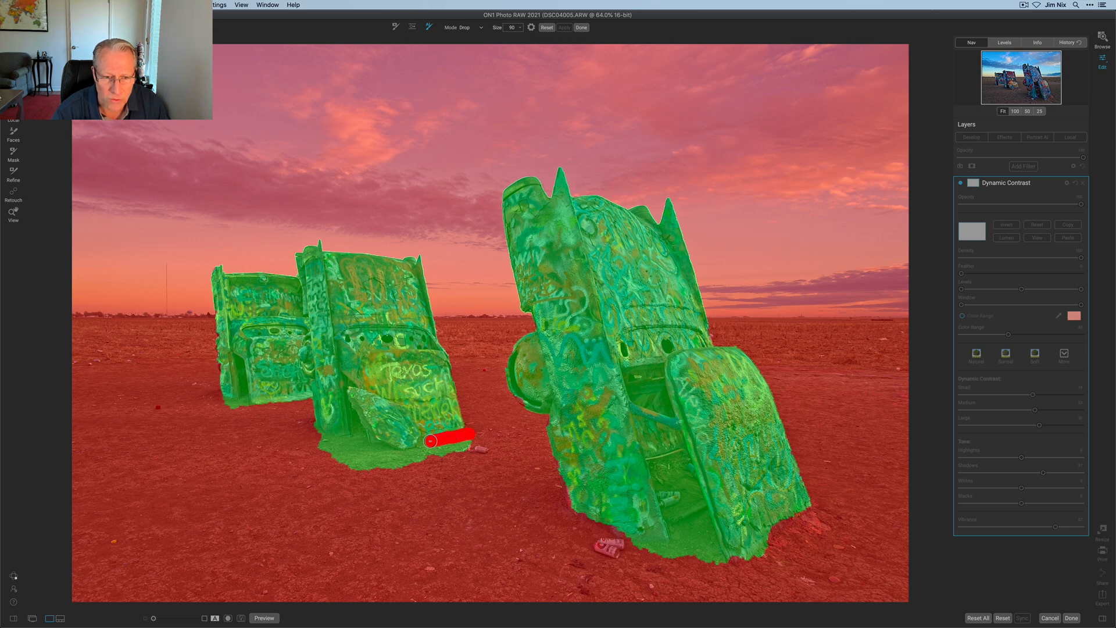
pyautogui.moveTo(431, 441); pyautogui.dragTo(381, 453)
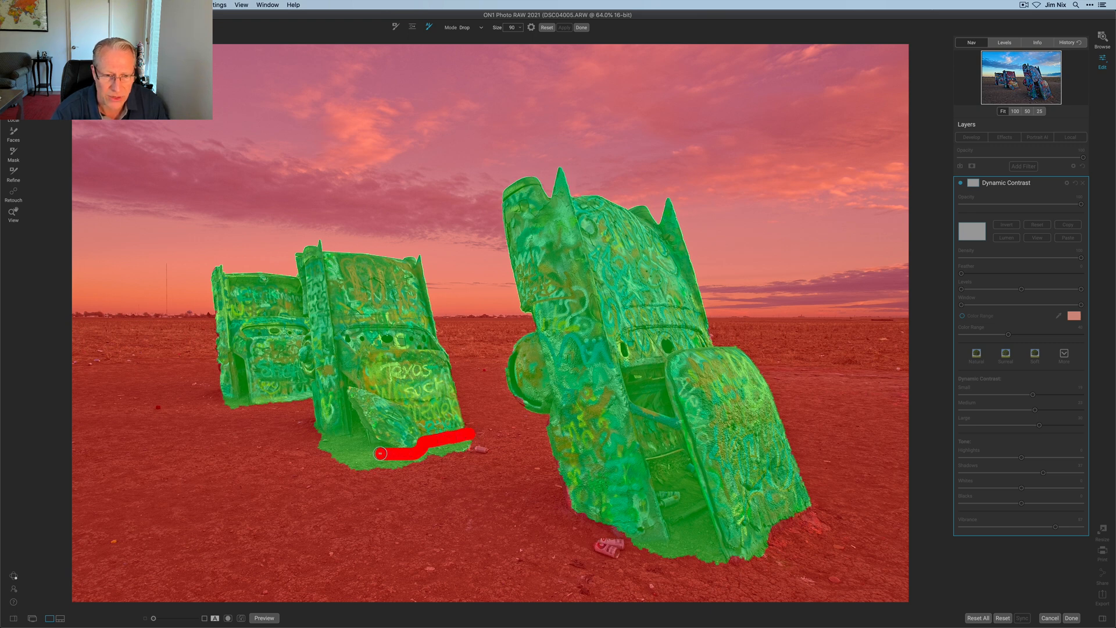
pyautogui.moveTo(380, 453); pyautogui.dragTo(323, 448)
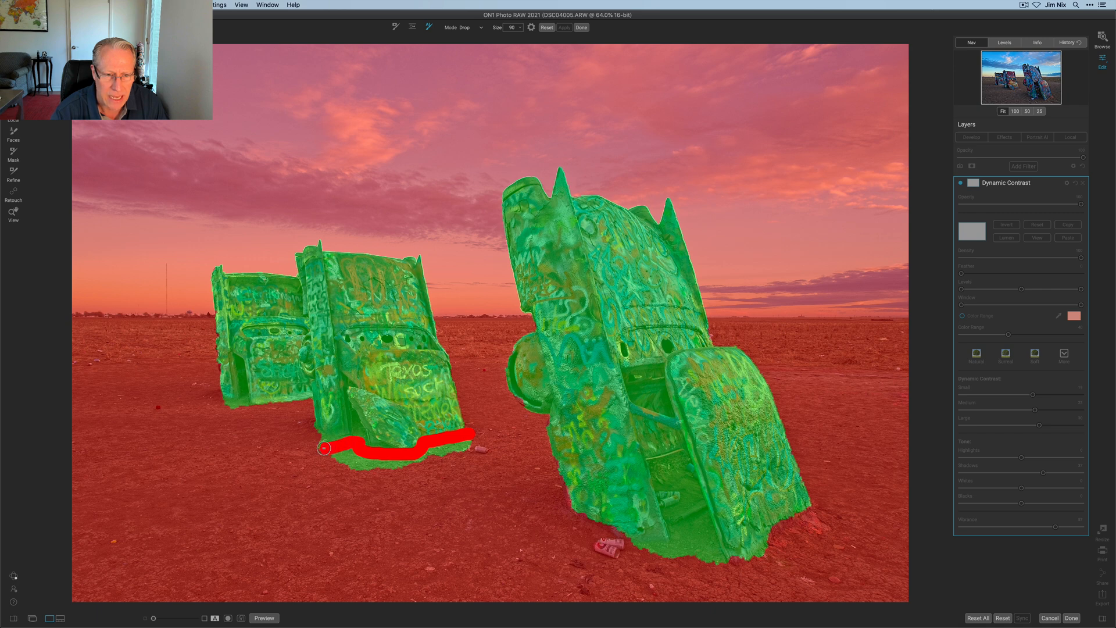
pyautogui.moveTo(324, 448); pyautogui.dragTo(377, 461)
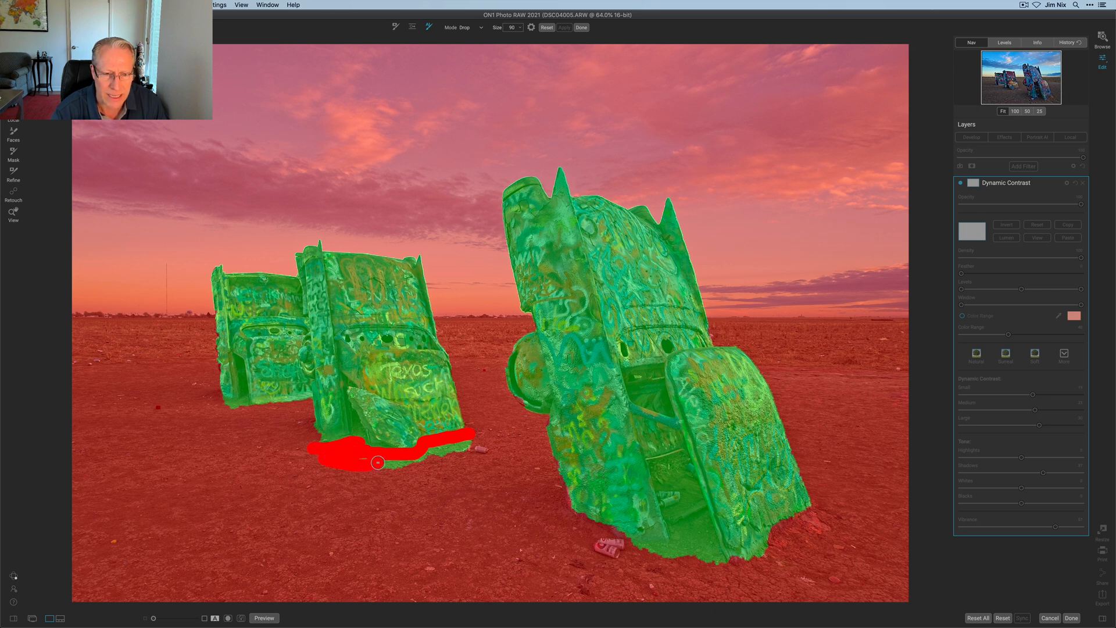
pyautogui.moveTo(378, 462); pyautogui.dragTo(678, 545)
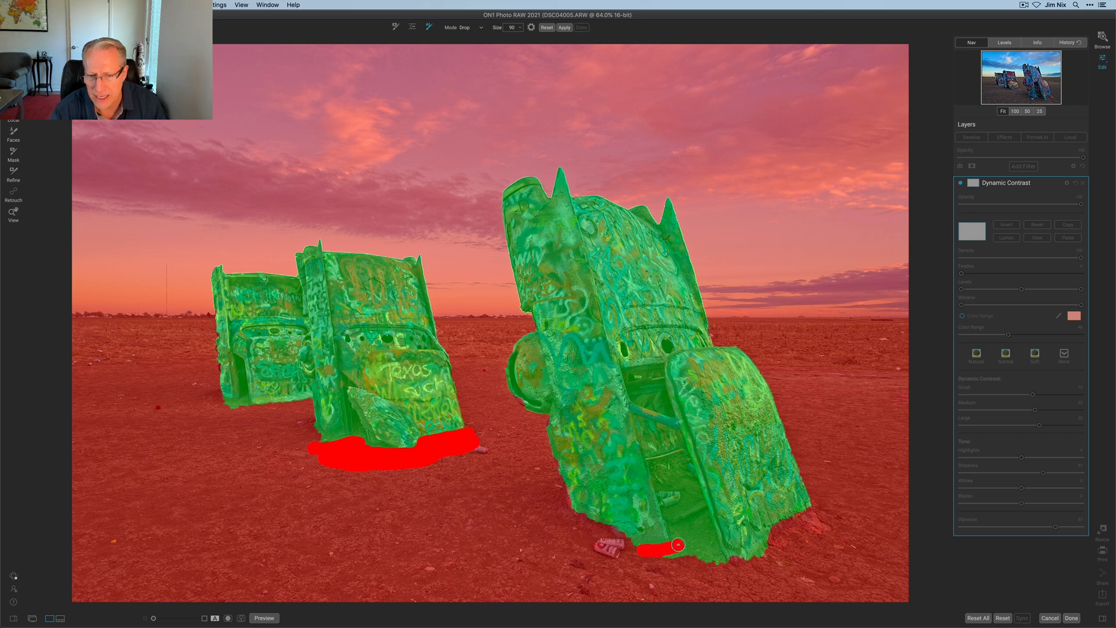
pyautogui.moveTo(679, 545); pyautogui.dragTo(710, 537)
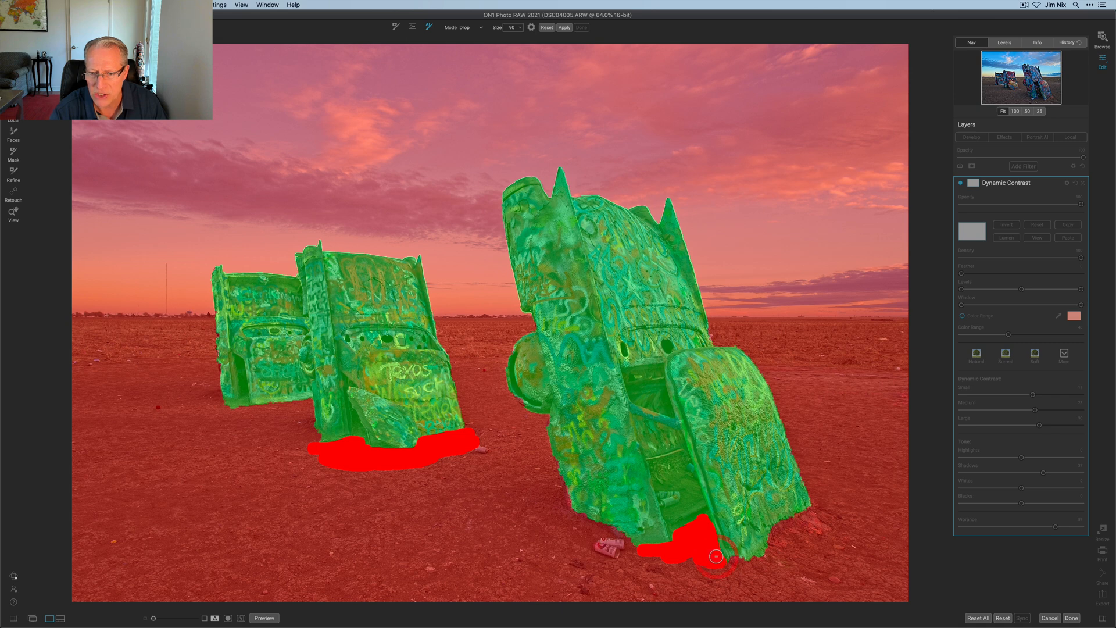
pyautogui.click(563, 28)
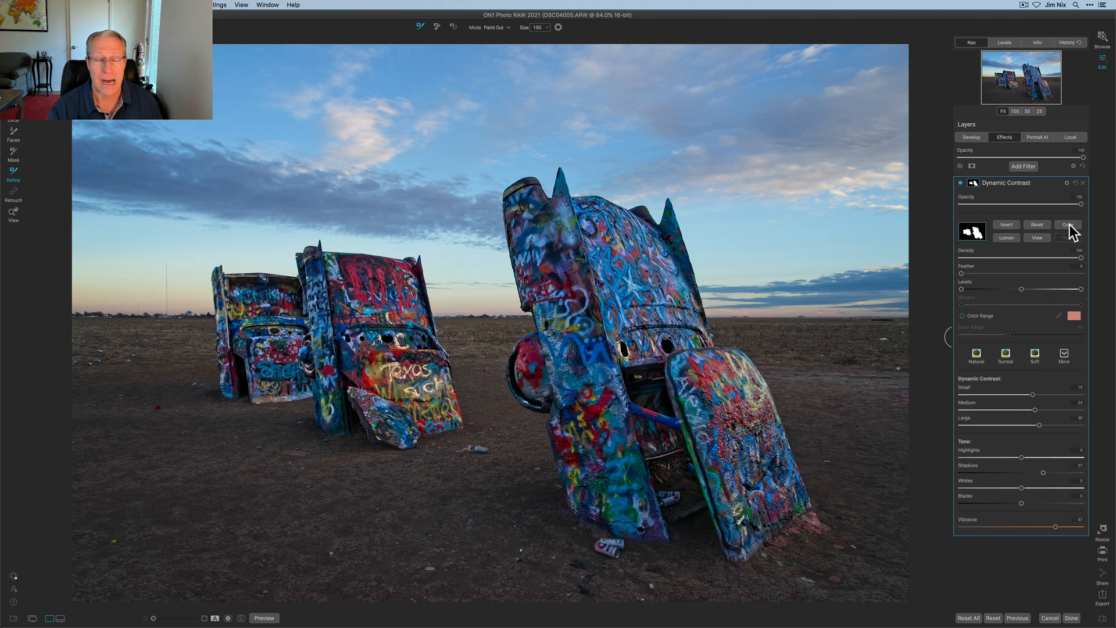
# Step: Copy the cars mask from the Dynamic Contrast filter
pyautogui.click(1067, 224)
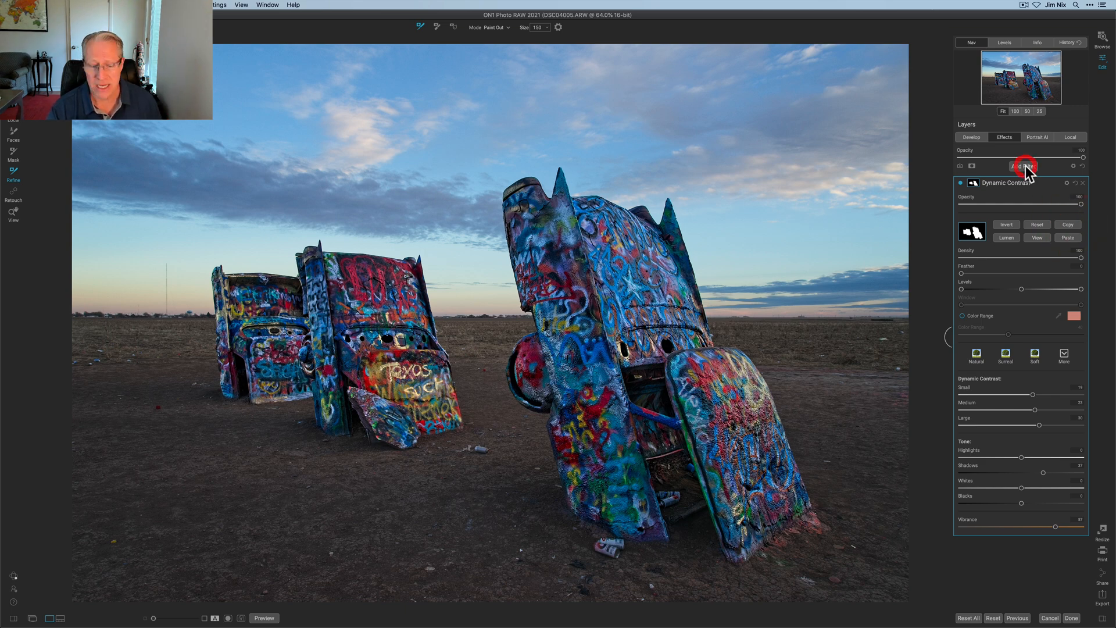
# Step: Add an HDR Look filter and paste the copied cars mask onto it
pyautogui.click(1023, 165)
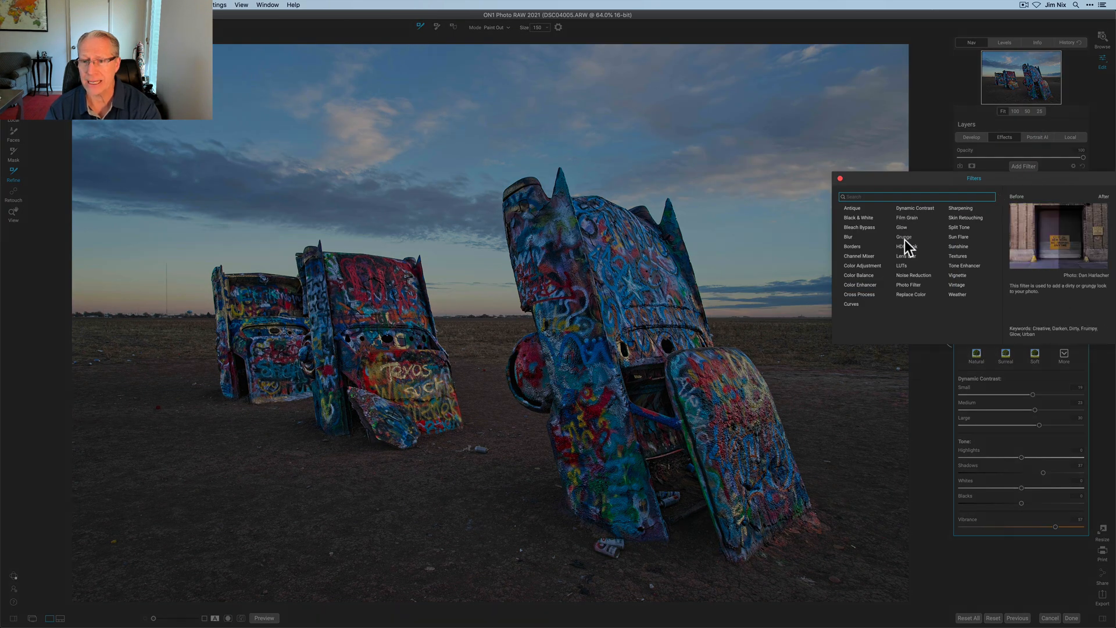
pyautogui.click(906, 247)
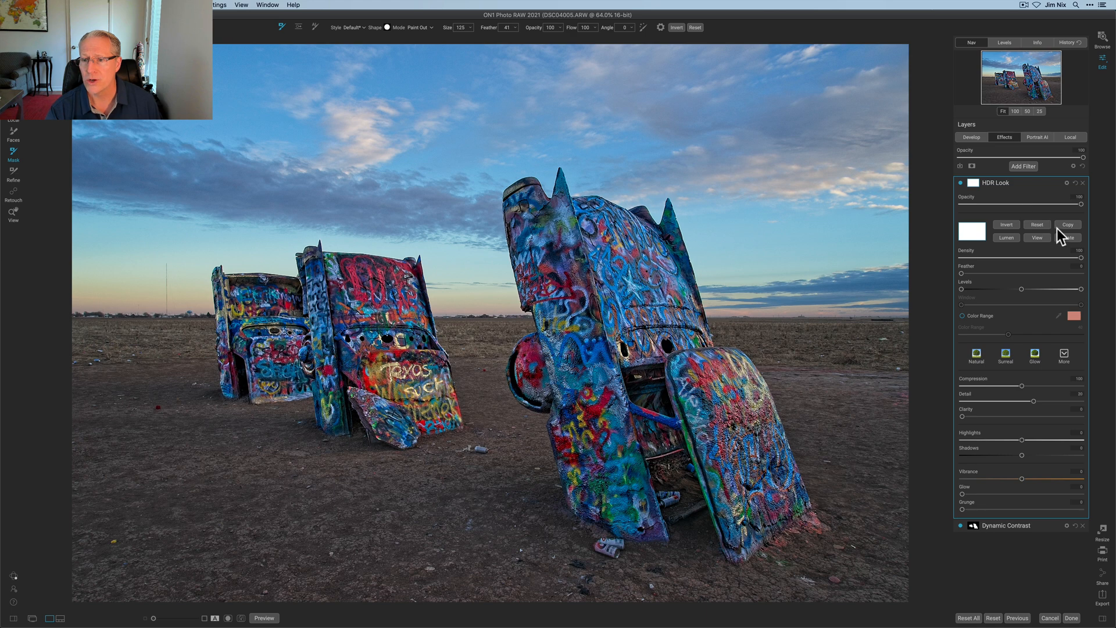
pyautogui.click(1066, 237)
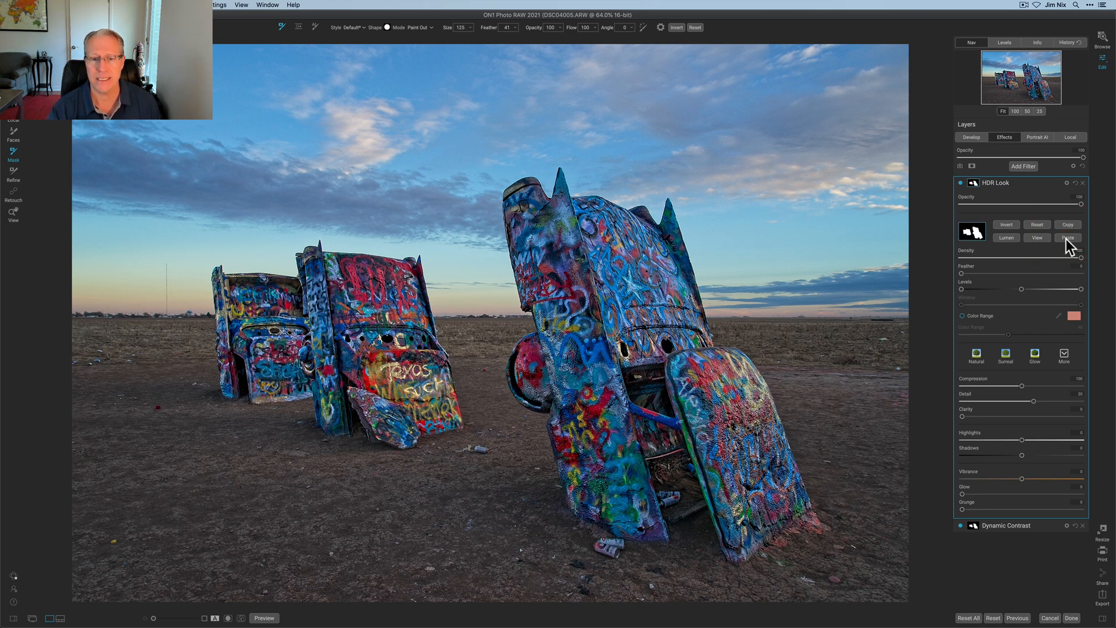
# Step: Toggle the HDR Look effect off and on to compare, then reopen the filter list
pyautogui.click(960, 183)
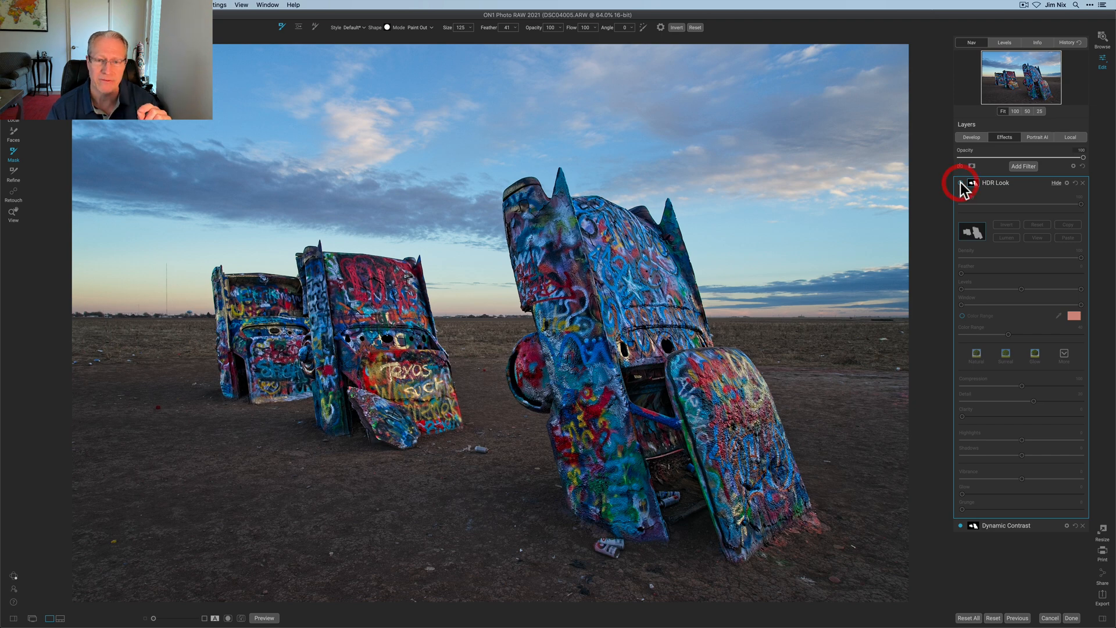
pyautogui.click(960, 183)
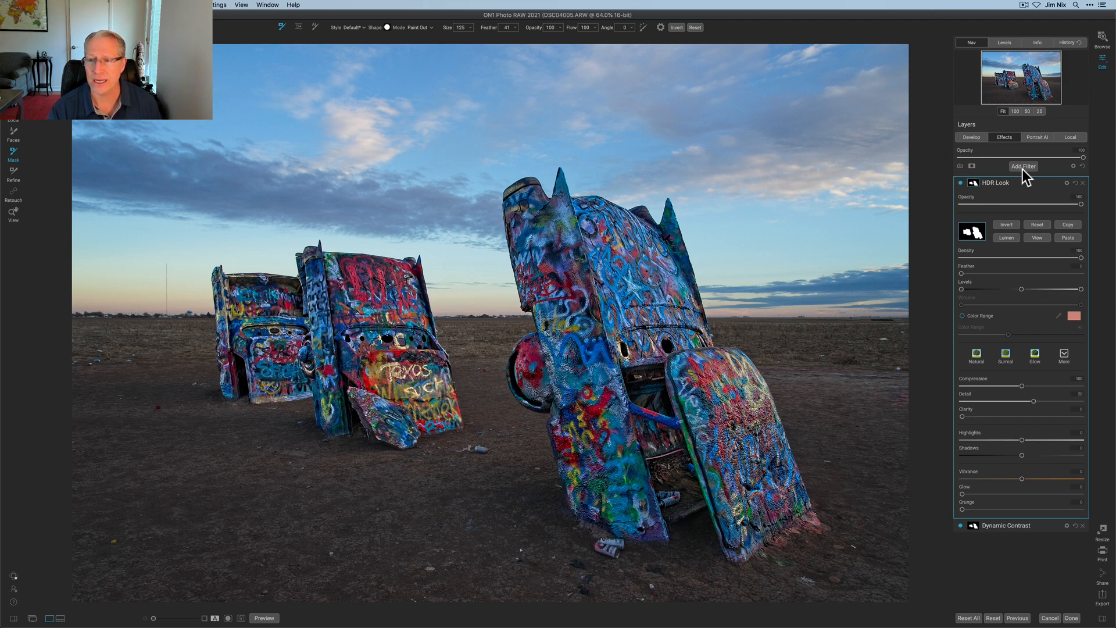
pyautogui.click(1023, 165)
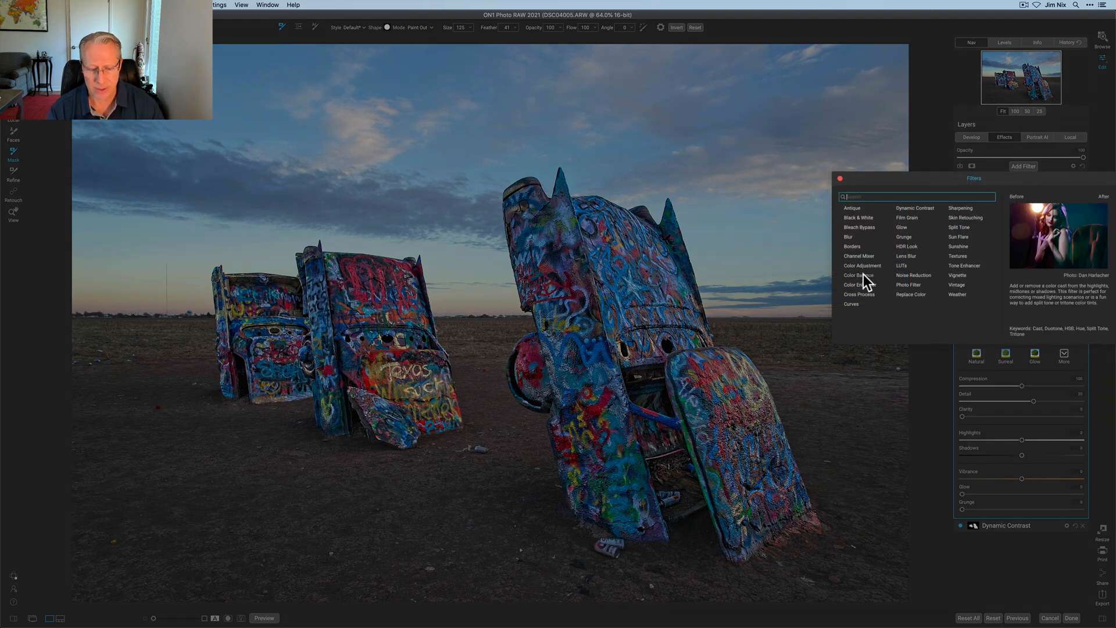
# Step: Add a Color Balance filter with a warm pink highlight tint
pyautogui.click(856, 275)
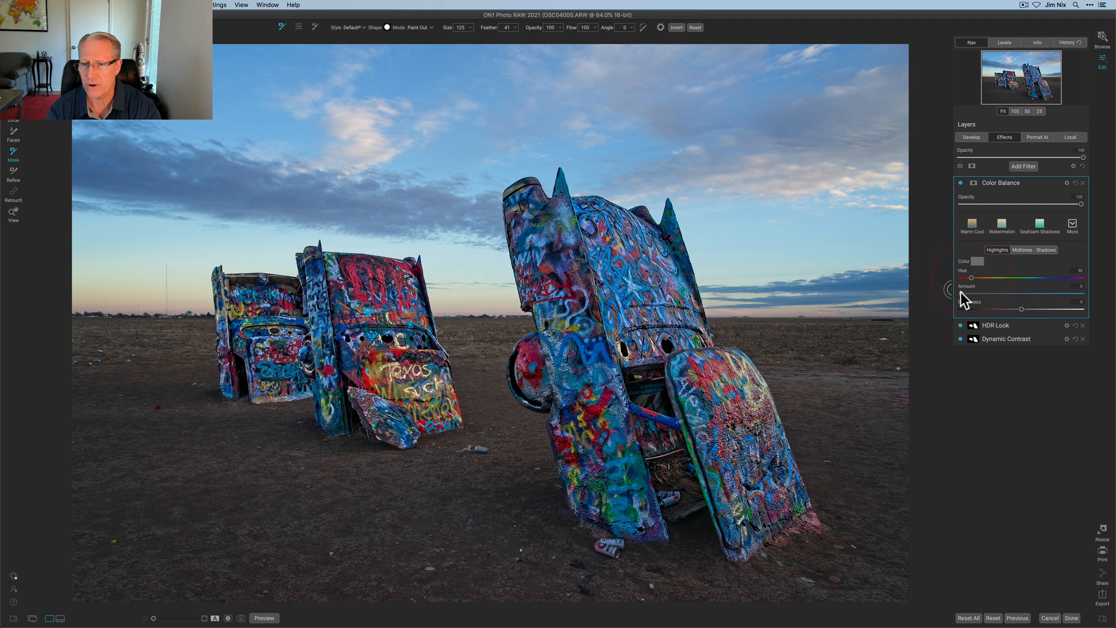
pyautogui.moveTo(969, 278); pyautogui.dragTo(982, 278)
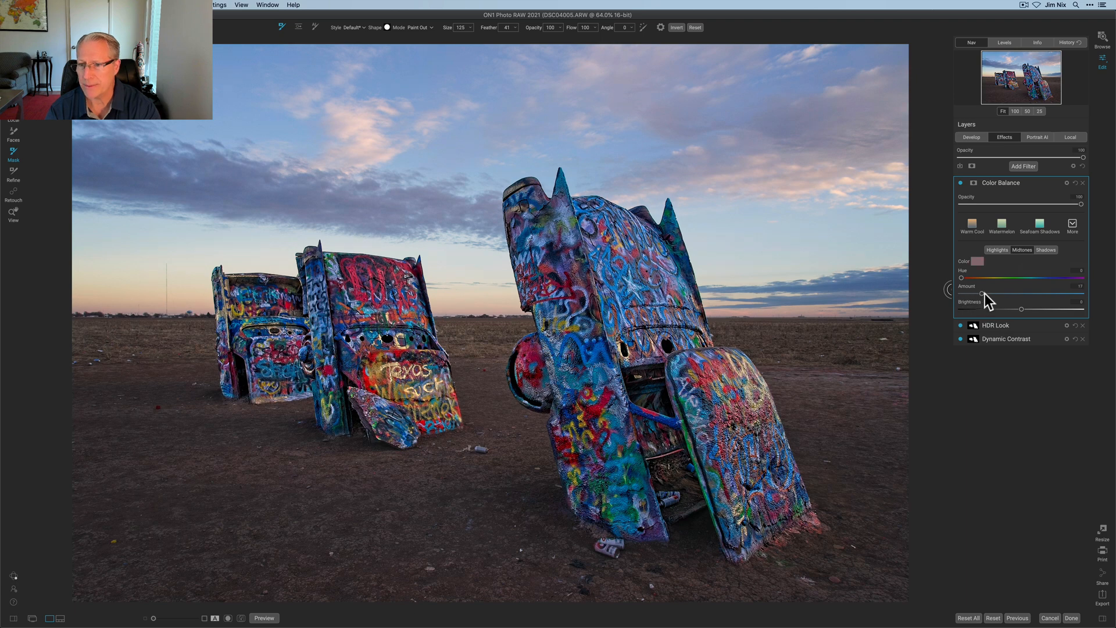
pyautogui.moveTo(982, 293); pyautogui.dragTo(1011, 293)
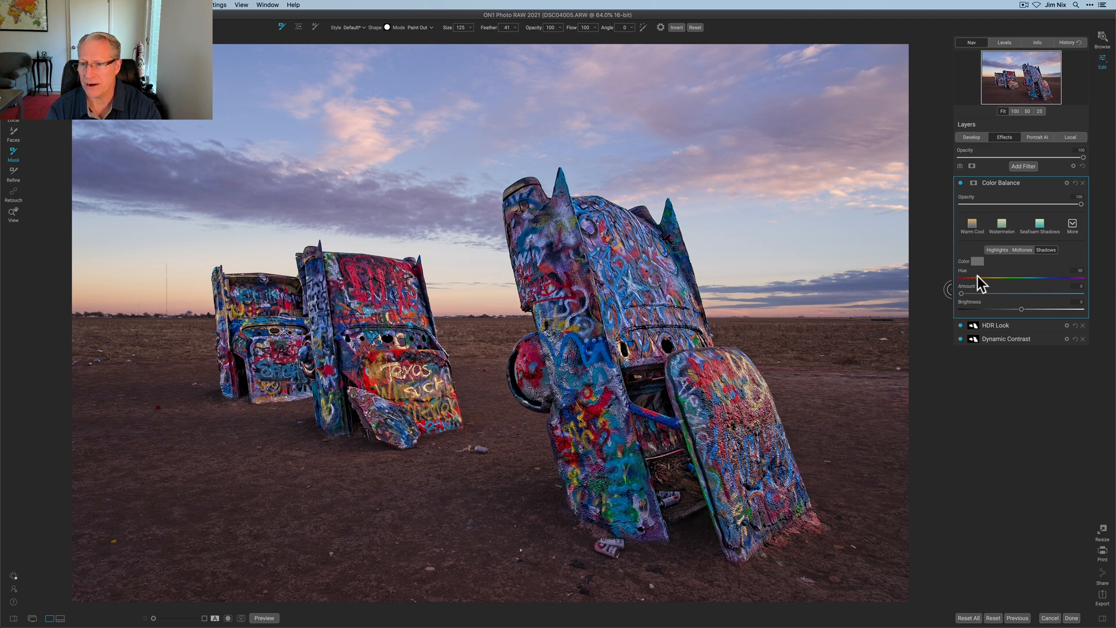
pyautogui.moveTo(967, 302)
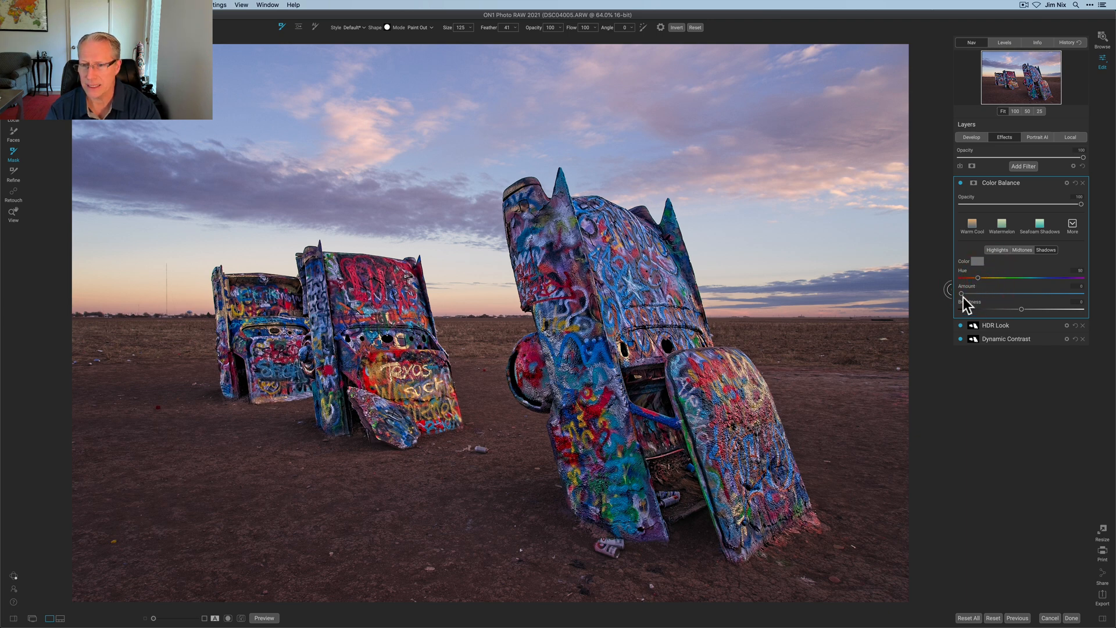
# Step: Warm the shadows tint and expand the Color Balance mask options
pyautogui.moveTo(963, 293); pyautogui.dragTo(988, 293)
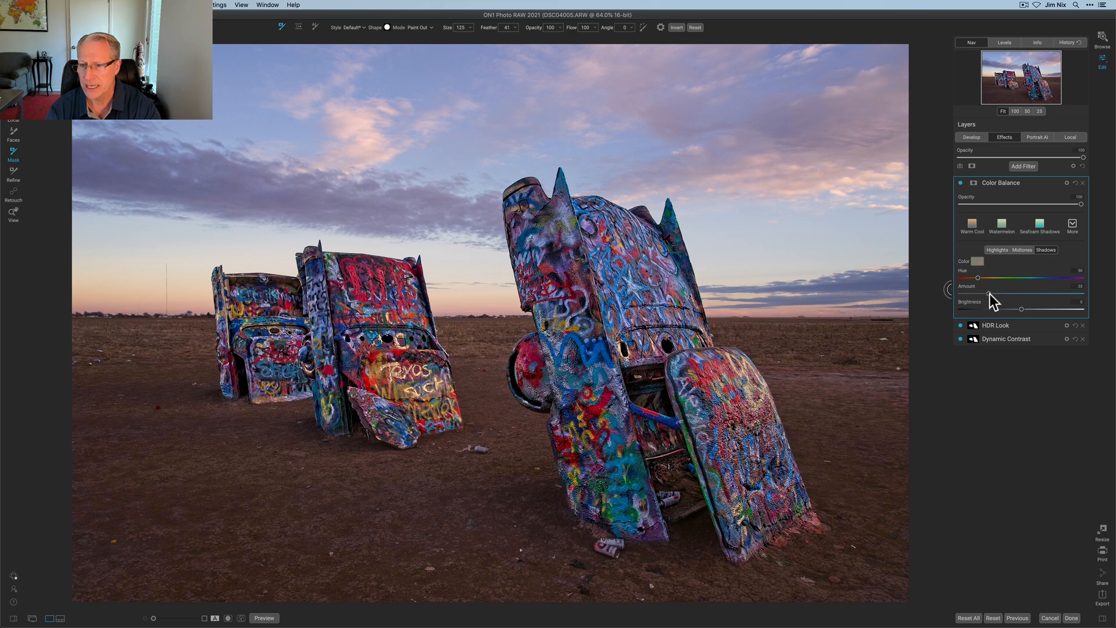
pyautogui.click(972, 222)
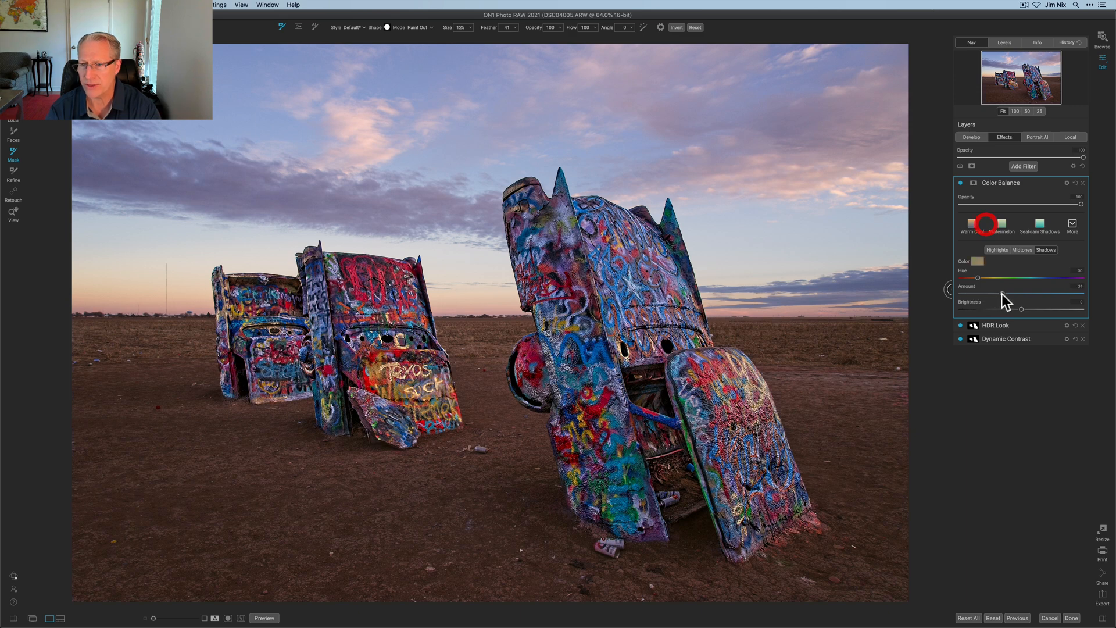
pyautogui.click(971, 186)
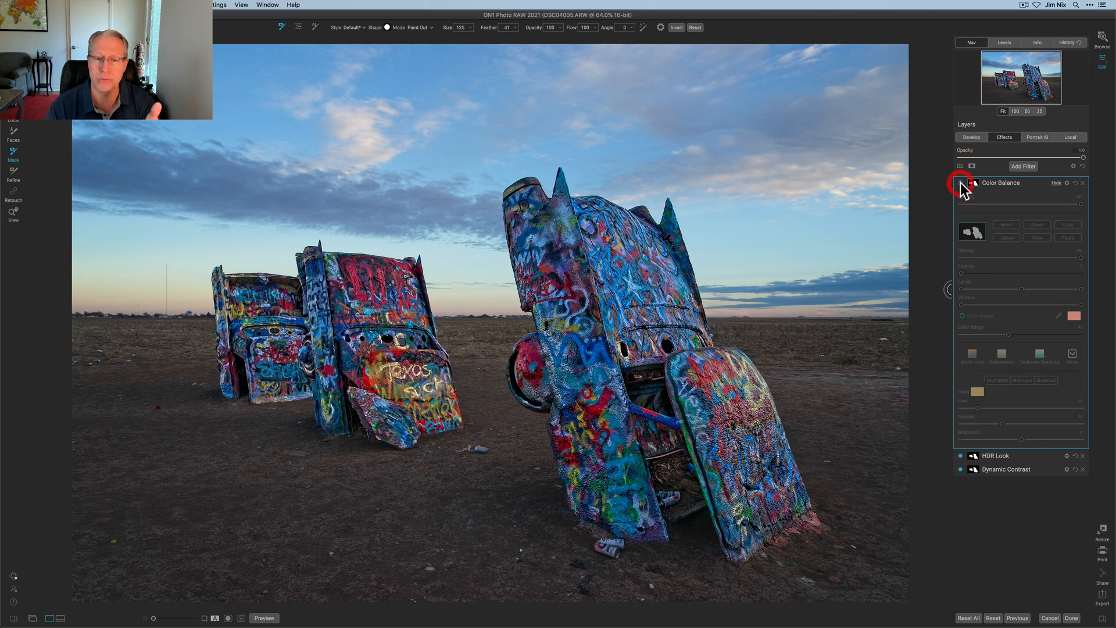
# Step: Add a second Dynamic Contrast filter with lowered Small and Medium contrast
pyautogui.click(962, 183)
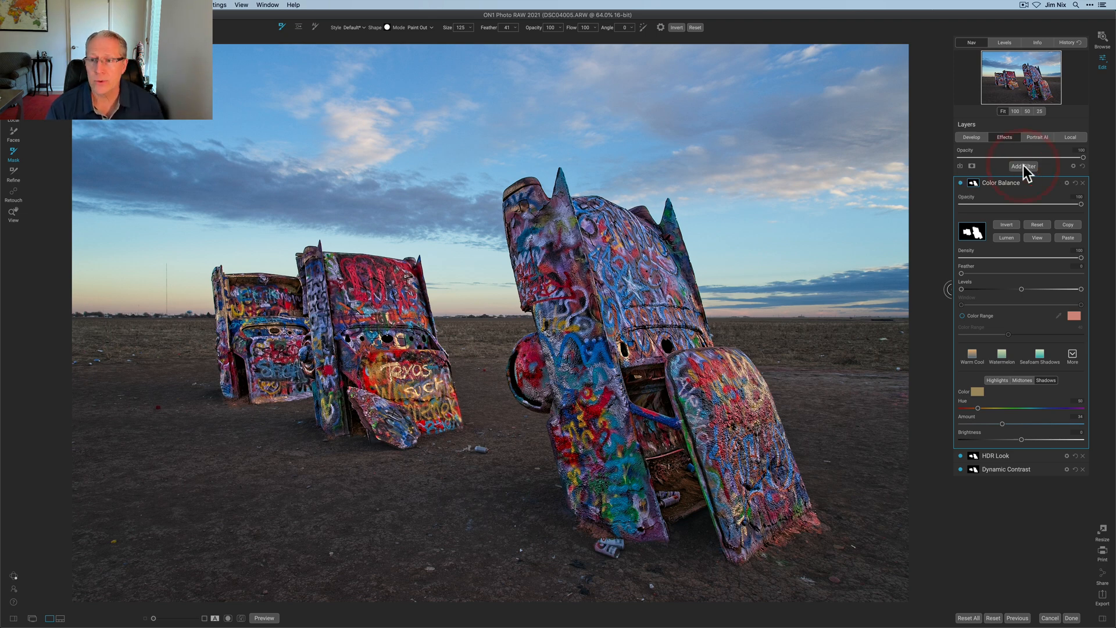
pyautogui.click(1023, 165)
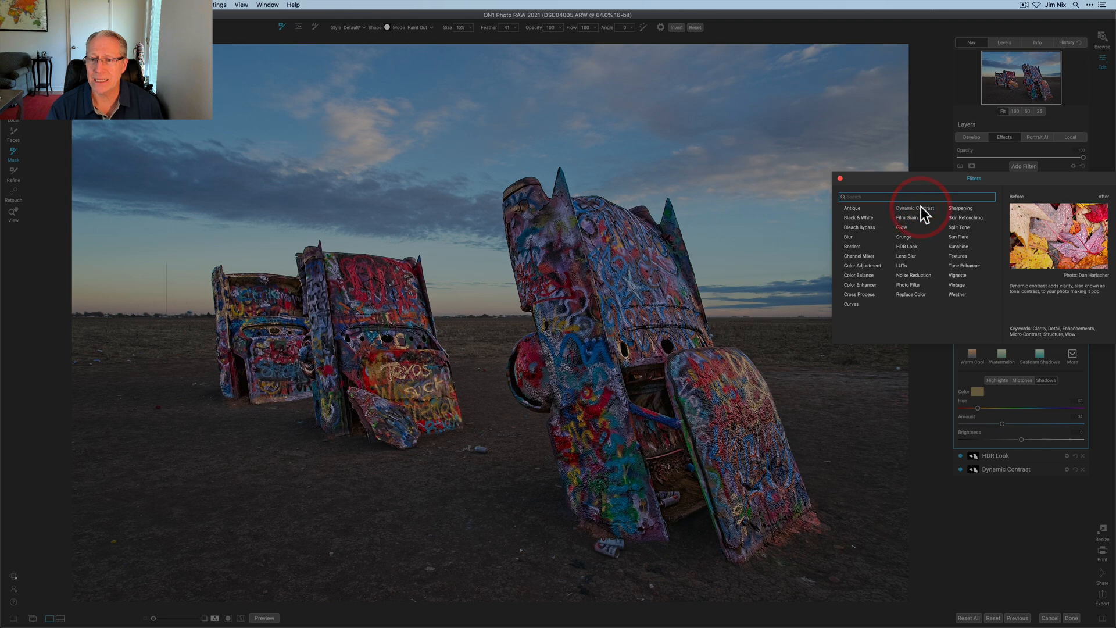
pyautogui.click(916, 208)
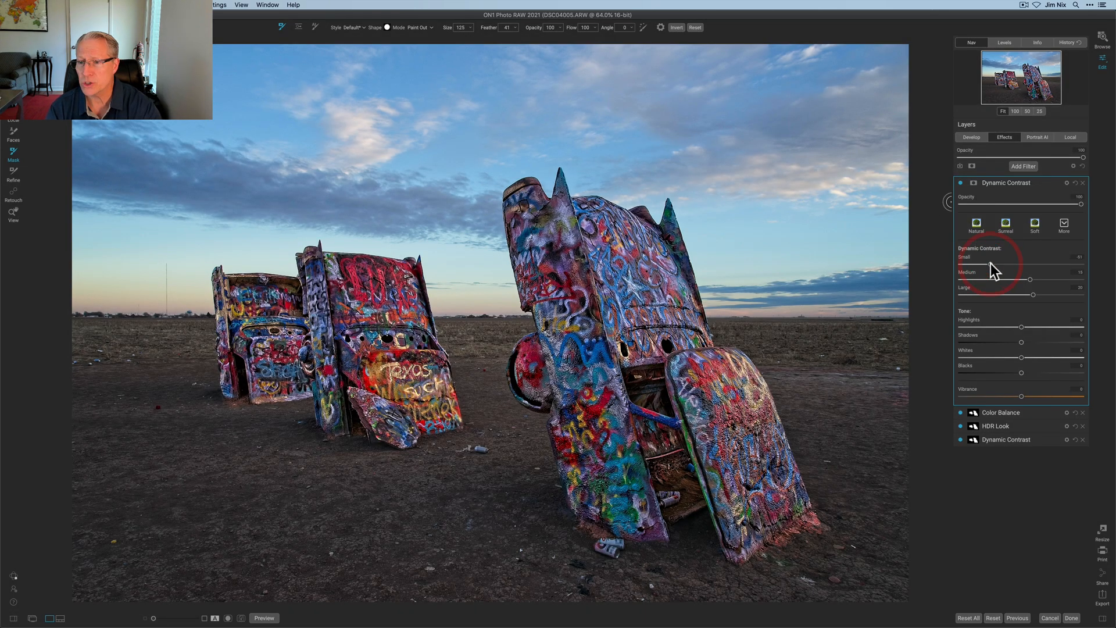
pyautogui.moveTo(1030, 279); pyautogui.dragTo(989, 279)
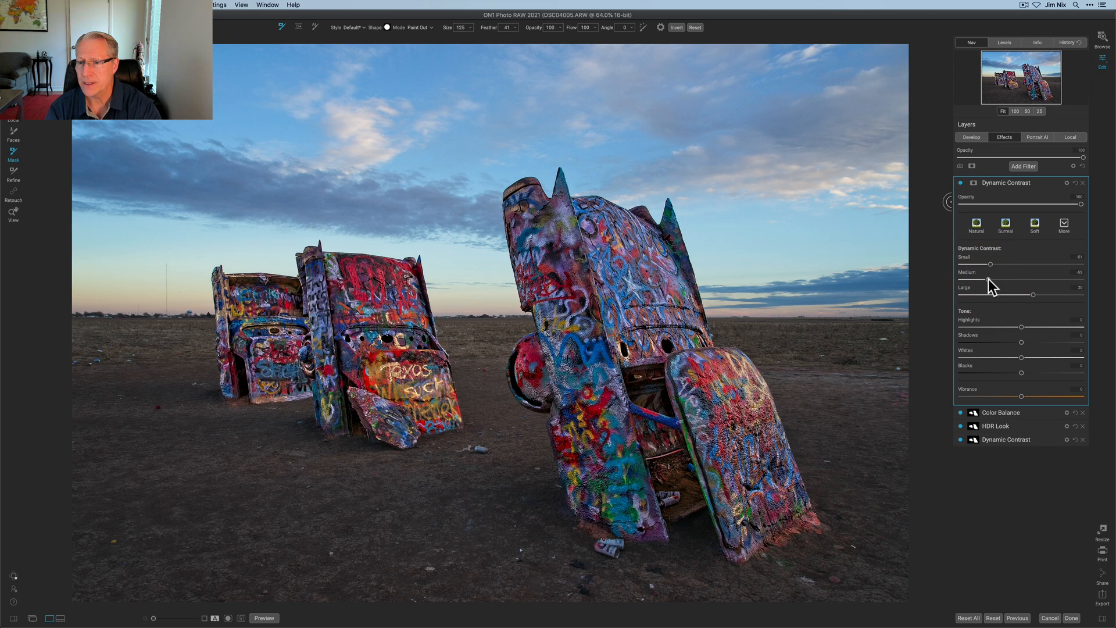
pyautogui.moveTo(1033, 294); pyautogui.dragTo(988, 294)
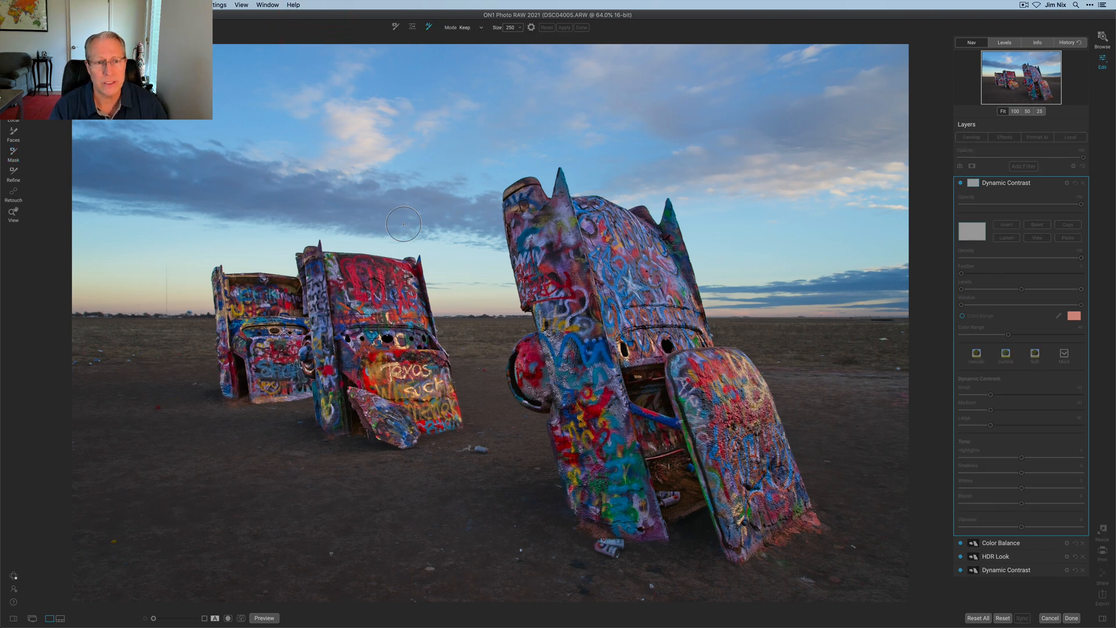
pyautogui.moveTo(482, 273)
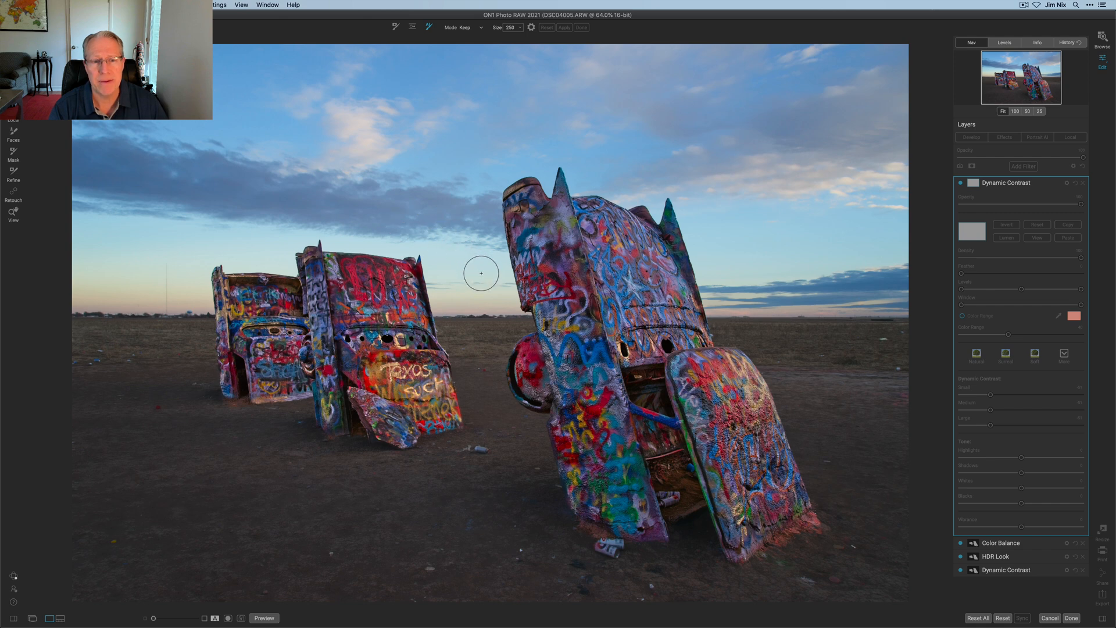
# Step: Paint AI Quick Mask Keep strokes across the sky
pyautogui.moveTo(481, 273); pyautogui.dragTo(371, 226)
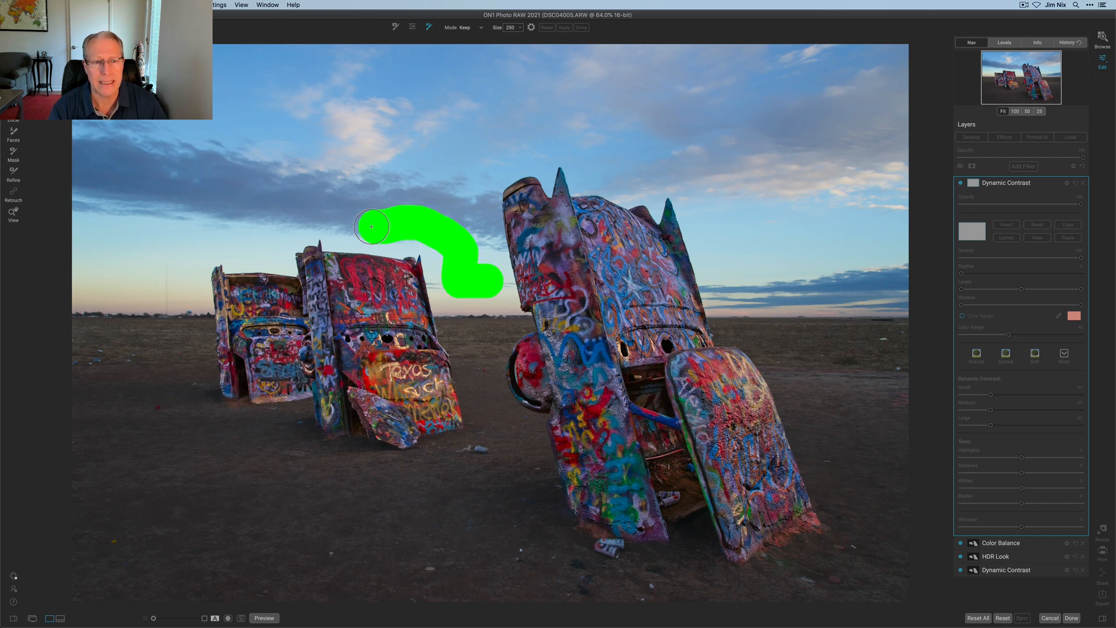
pyautogui.moveTo(373, 226); pyautogui.dragTo(184, 241)
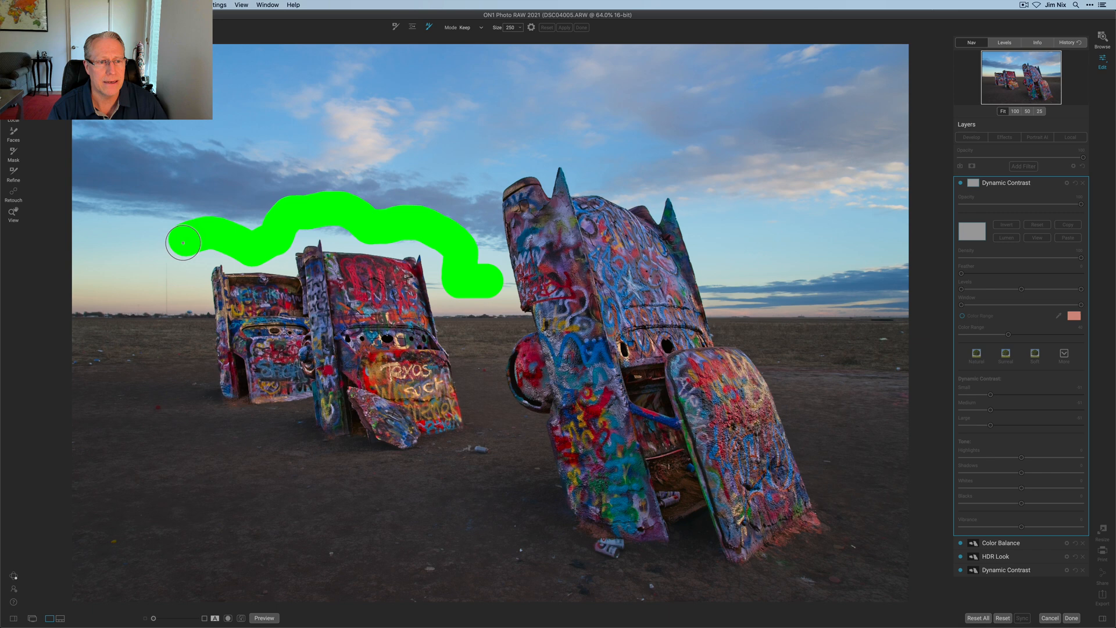
pyautogui.moveTo(183, 242); pyautogui.dragTo(370, 166)
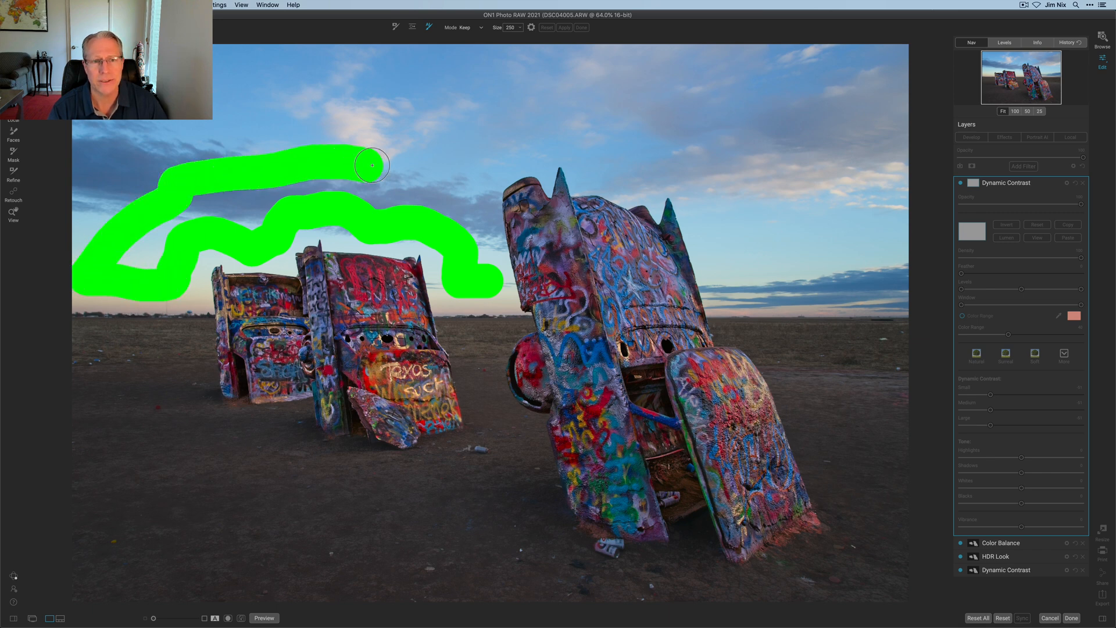
# Step: Paint Drop strokes over the cars and ground, then apply and finish the mask
pyautogui.click(468, 27)
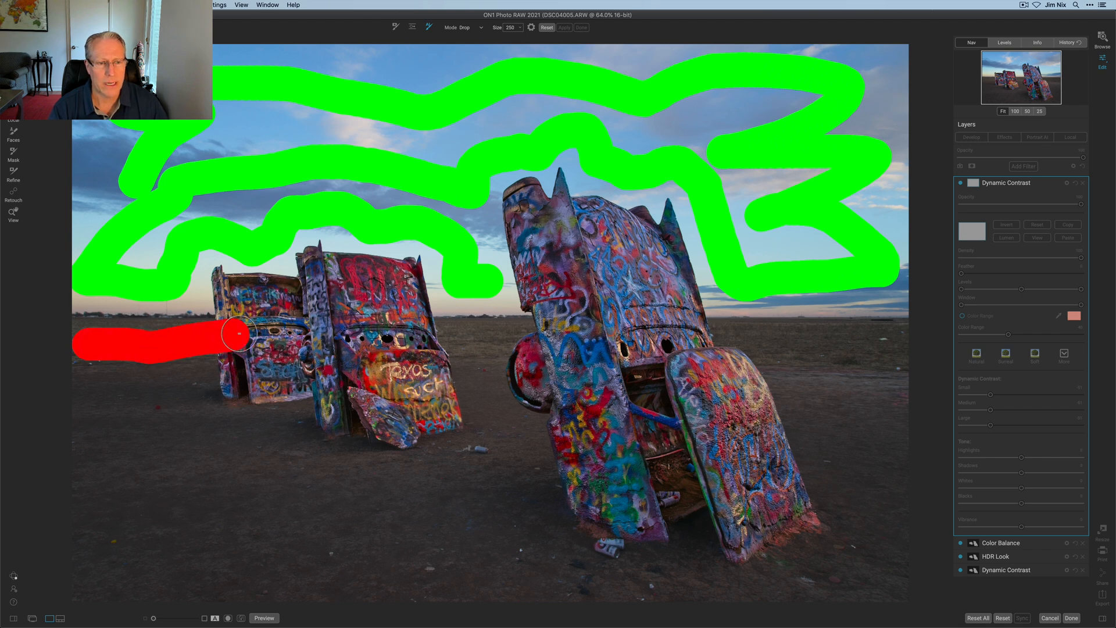
pyautogui.moveTo(242, 333); pyautogui.dragTo(396, 289)
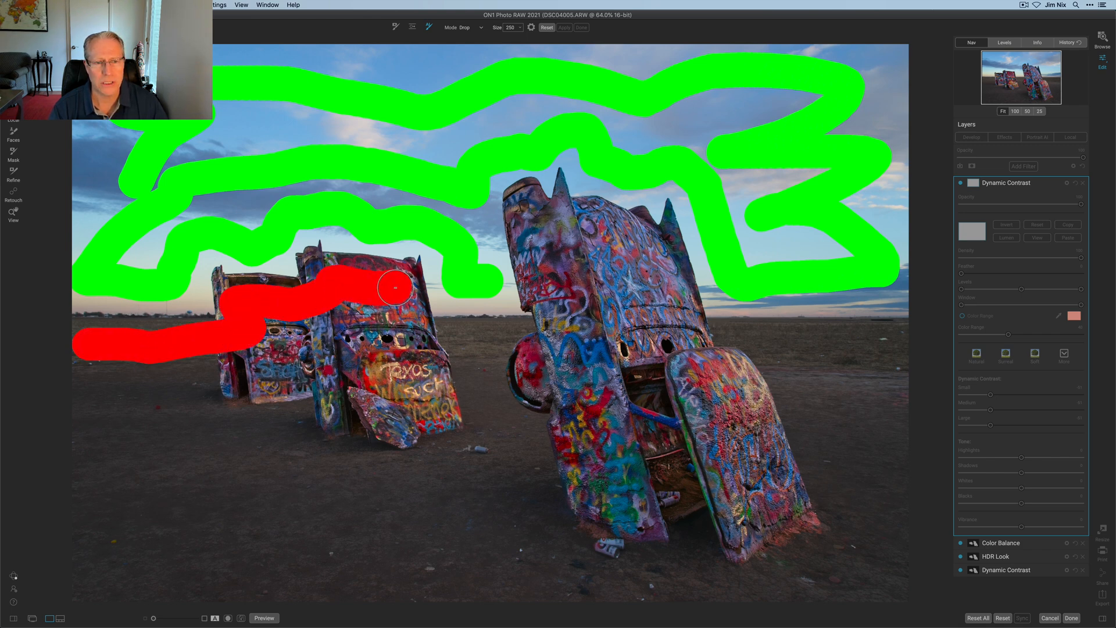
pyautogui.moveTo(395, 289); pyautogui.dragTo(550, 269)
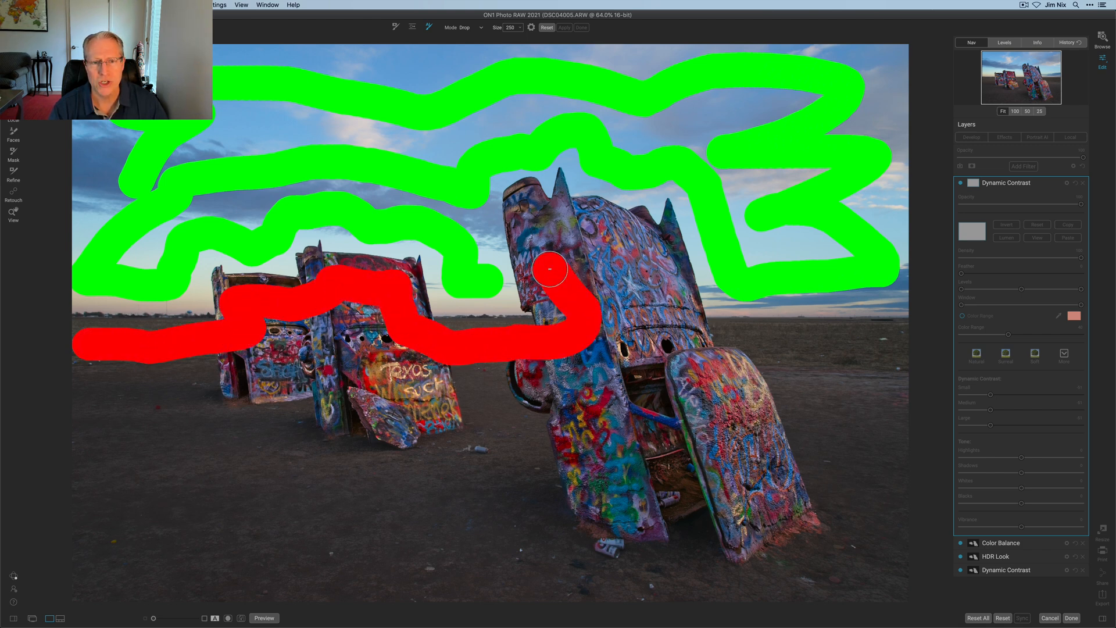
pyautogui.moveTo(549, 269); pyautogui.dragTo(662, 313)
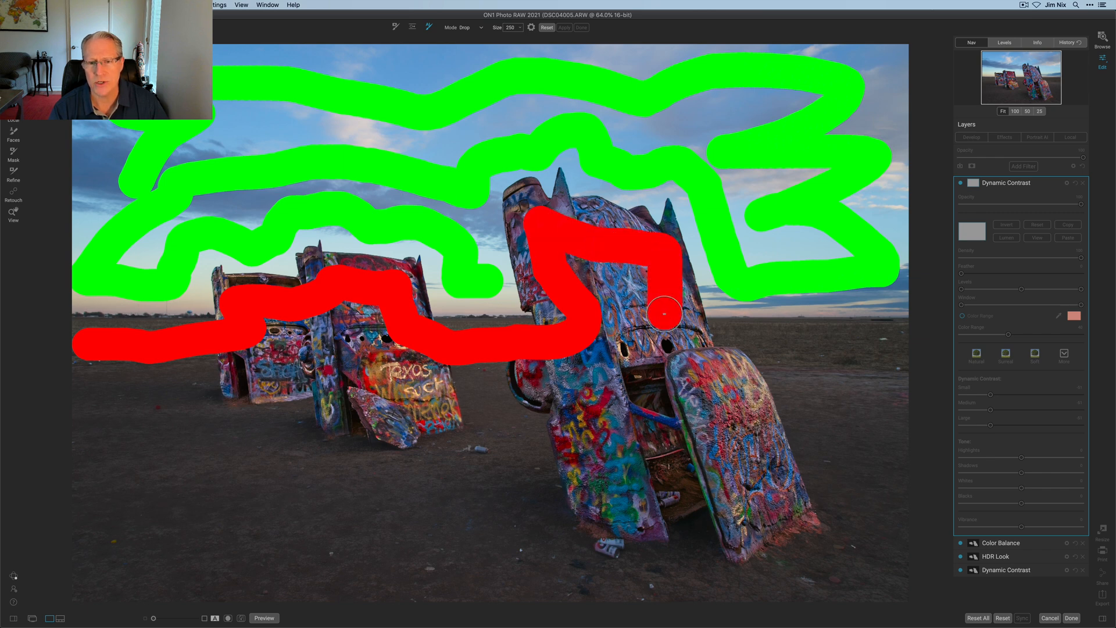
pyautogui.moveTo(662, 314); pyautogui.dragTo(888, 436)
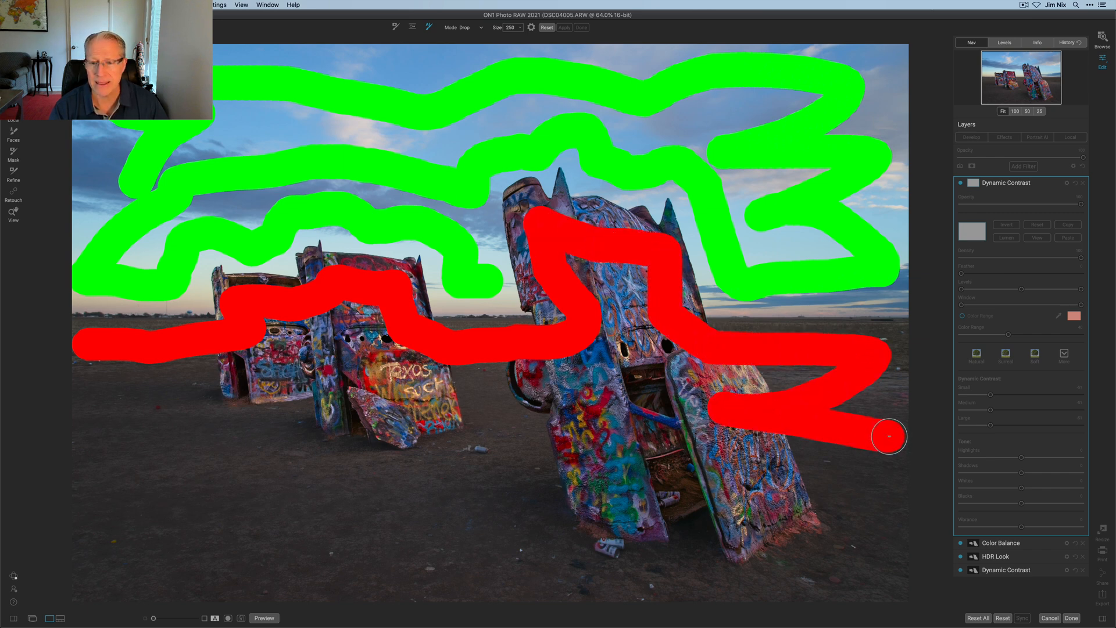
pyautogui.click(564, 28)
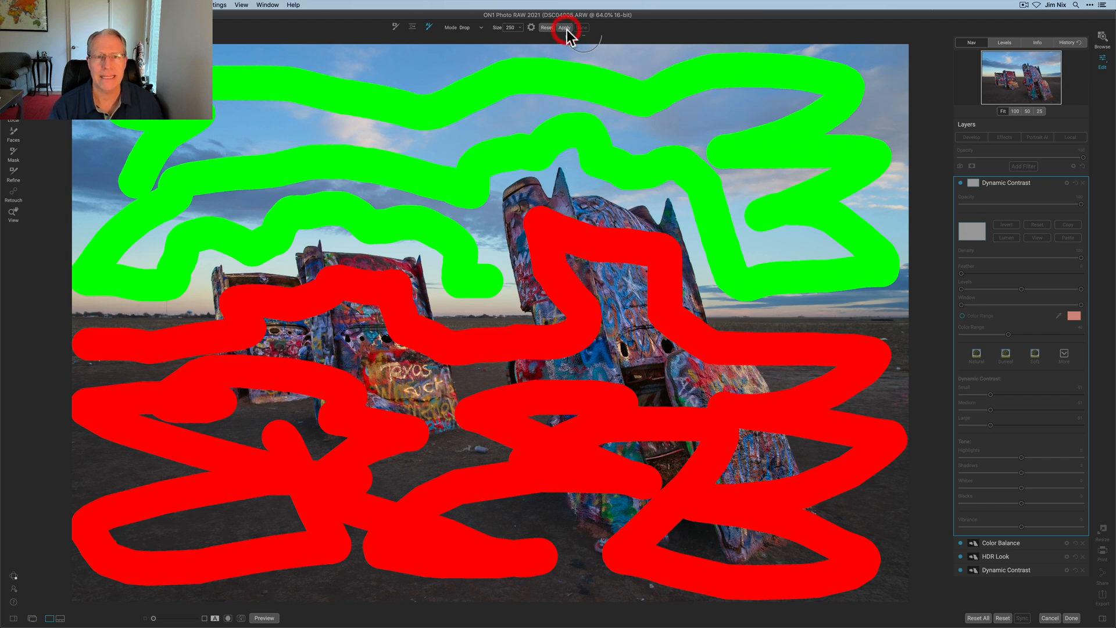
pyautogui.click(565, 27)
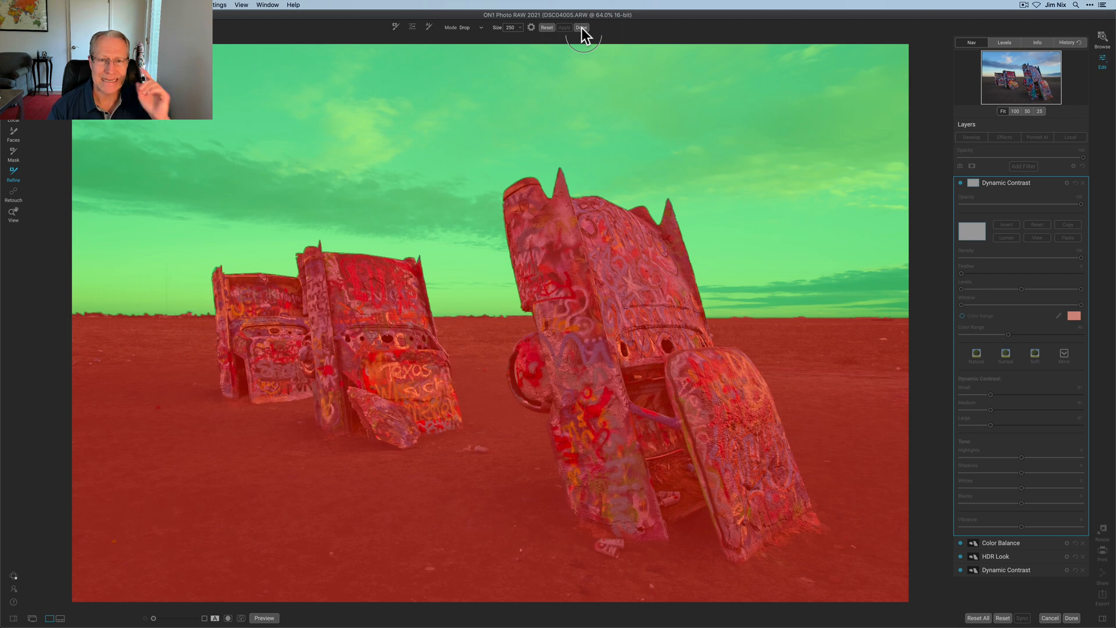
pyautogui.click(580, 27)
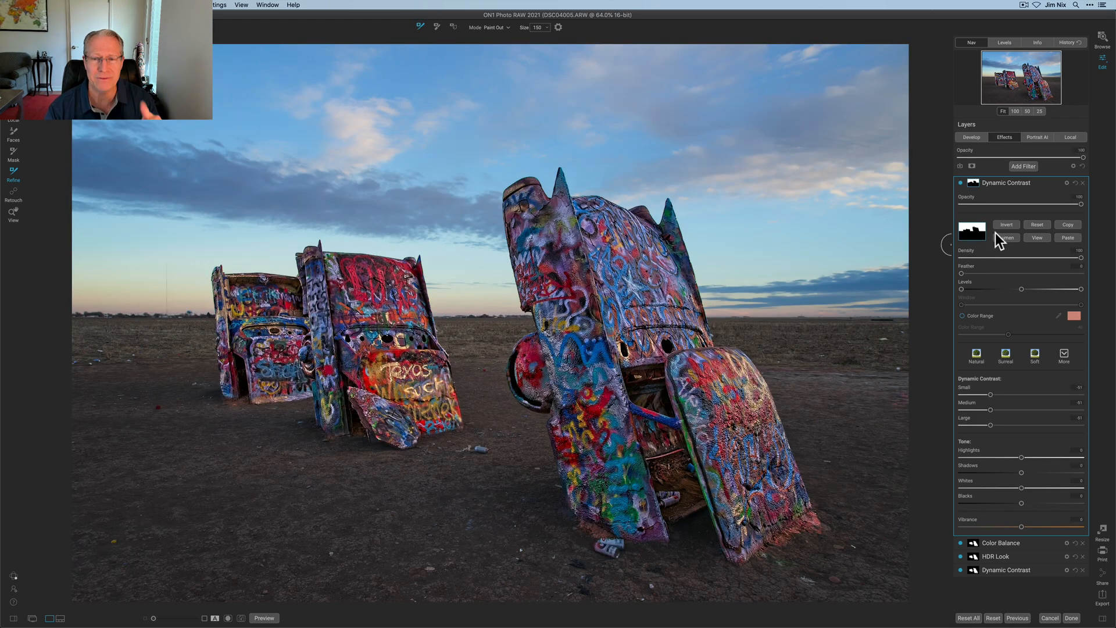
# Step: Reopen the Filters browser from the Effects tab
pyautogui.click(961, 182)
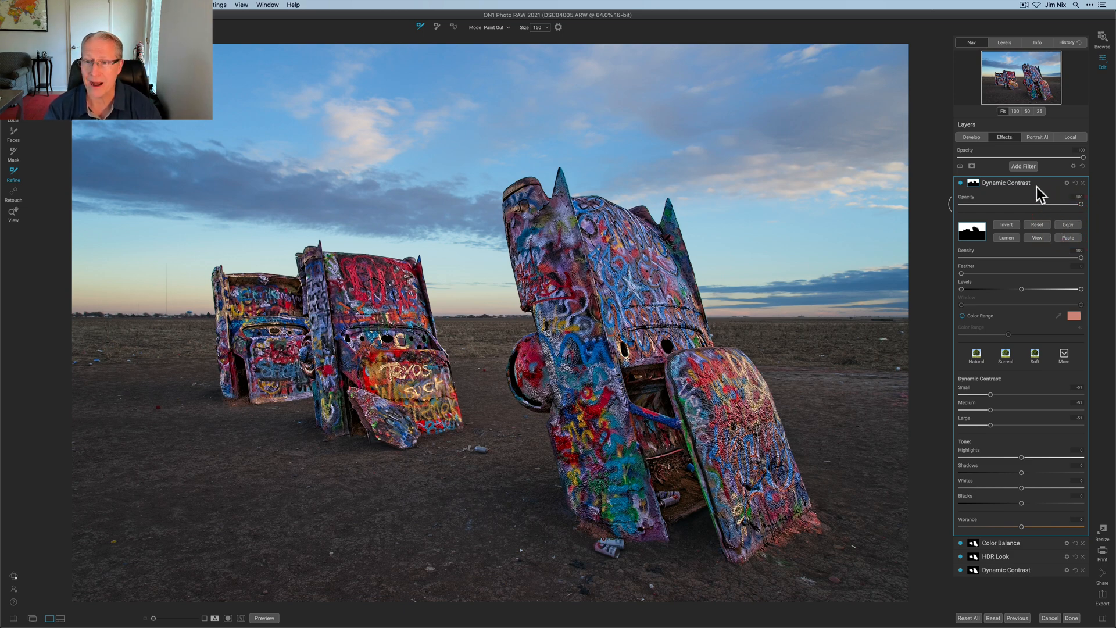
pyautogui.click(1023, 166)
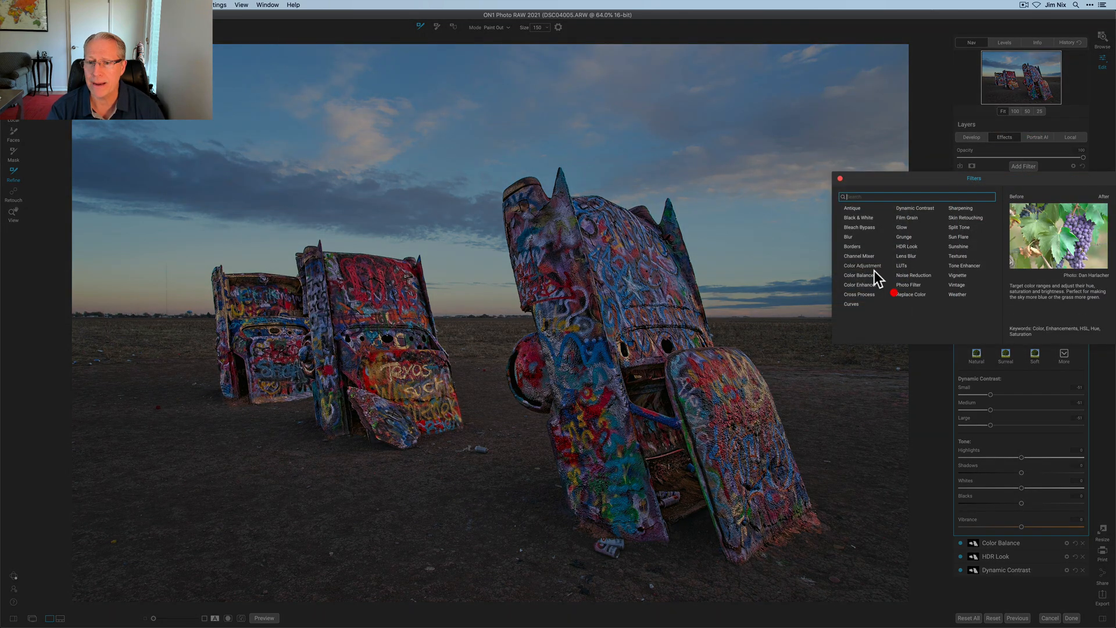
# Step: Add a second Color Balance filter tinting the sky pink, then view its sky mask in black and white
pyautogui.click(859, 276)
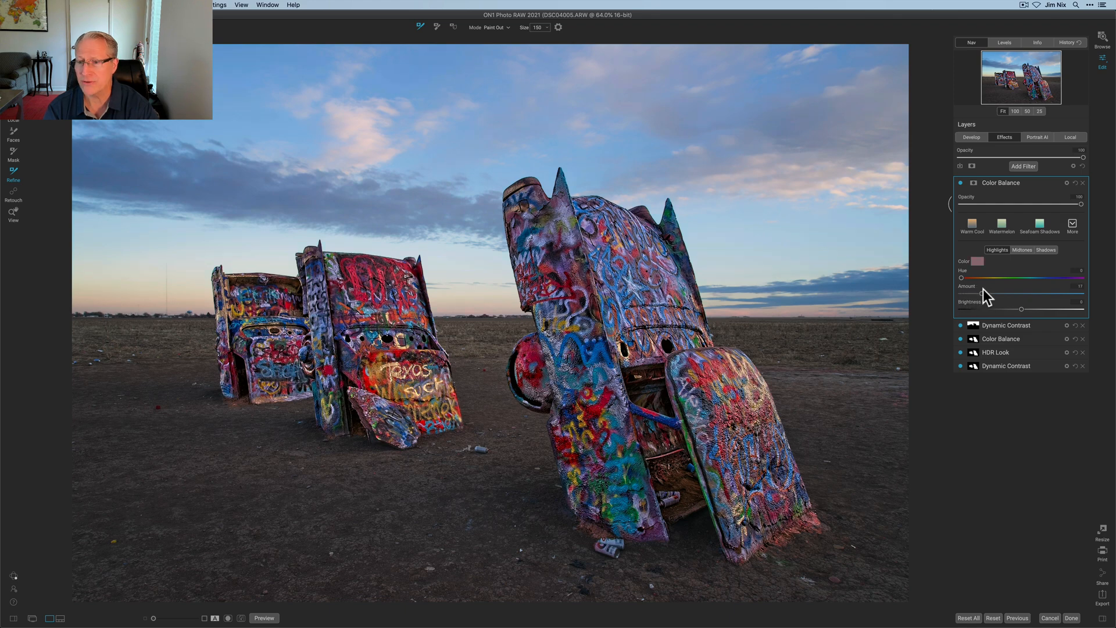
pyautogui.moveTo(986, 294); pyautogui.dragTo(1011, 295)
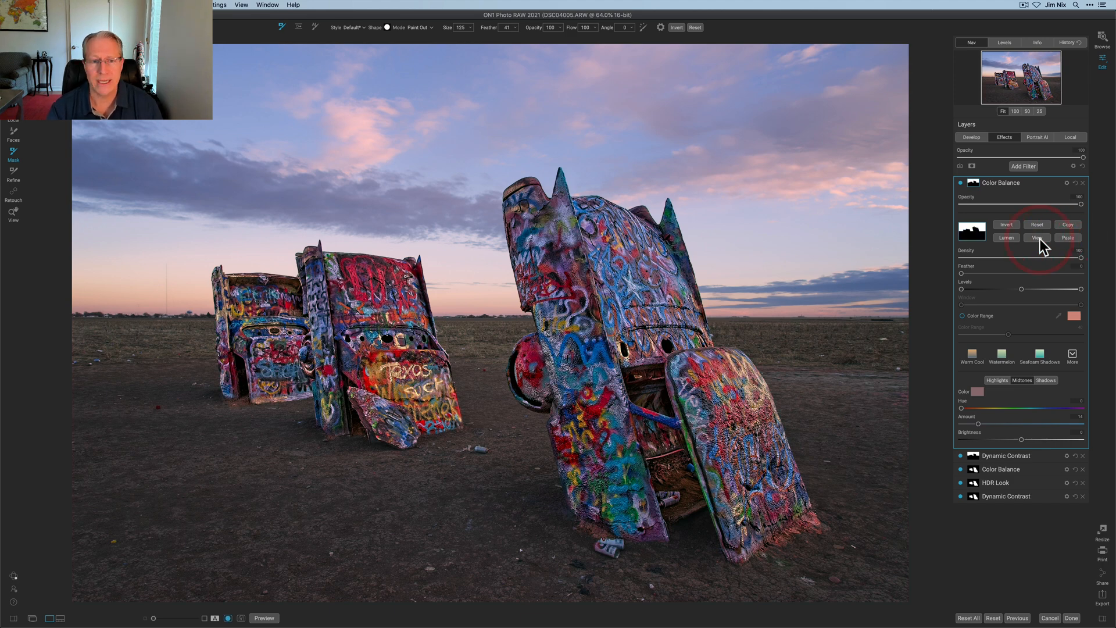
pyautogui.click(1037, 237)
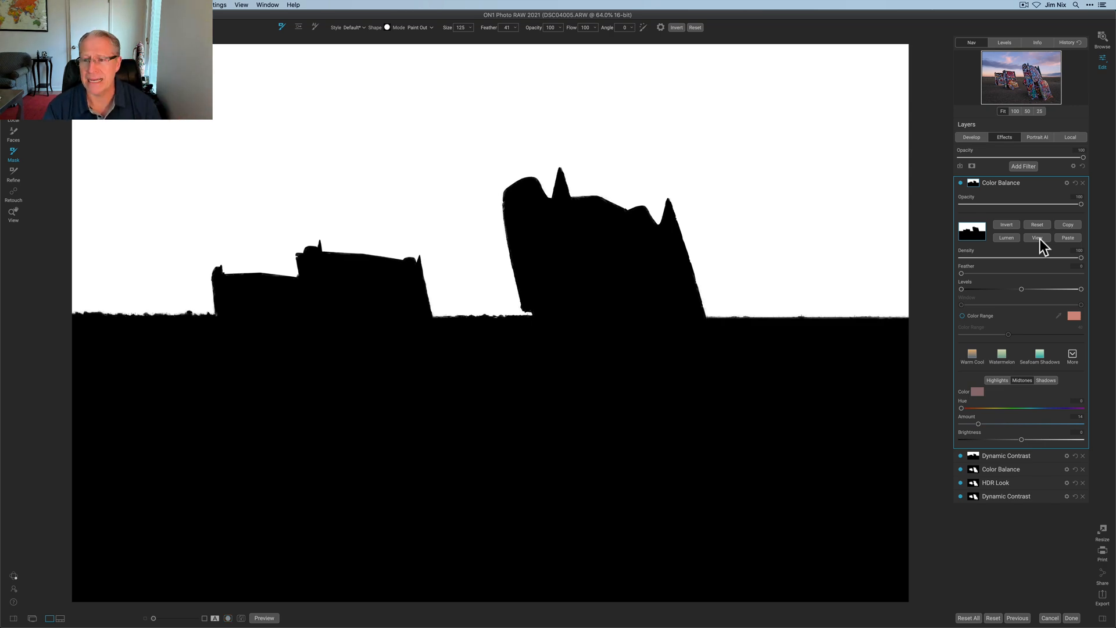
# Step: Hide the mask preview, compare the photo with and without the pink Color Balance, and open the filter library
pyautogui.click(1036, 238)
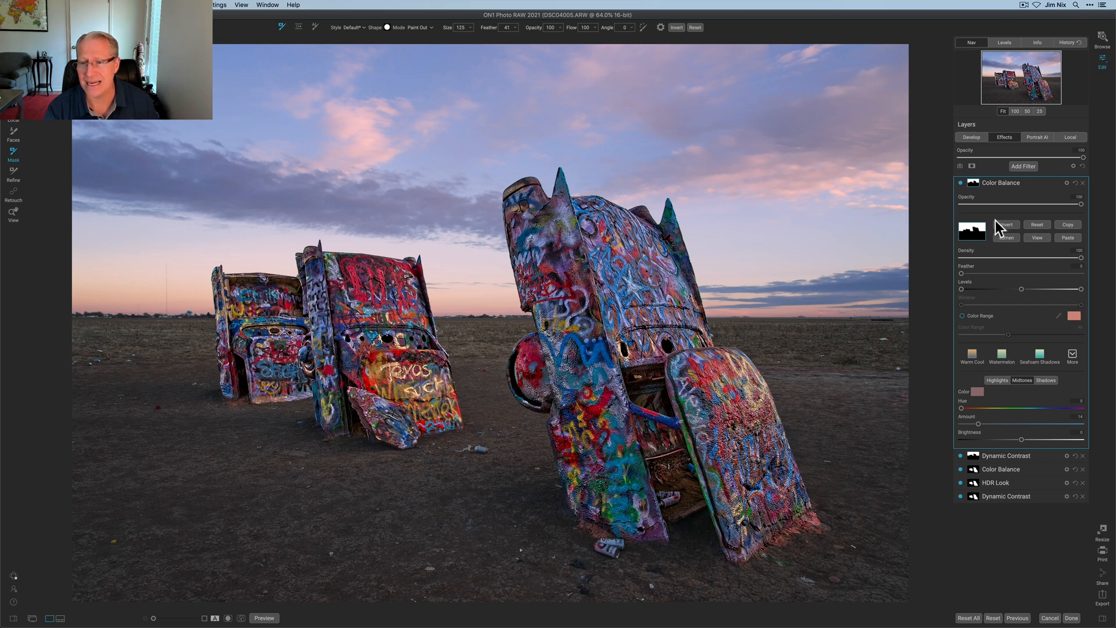
pyautogui.moveTo(964, 188)
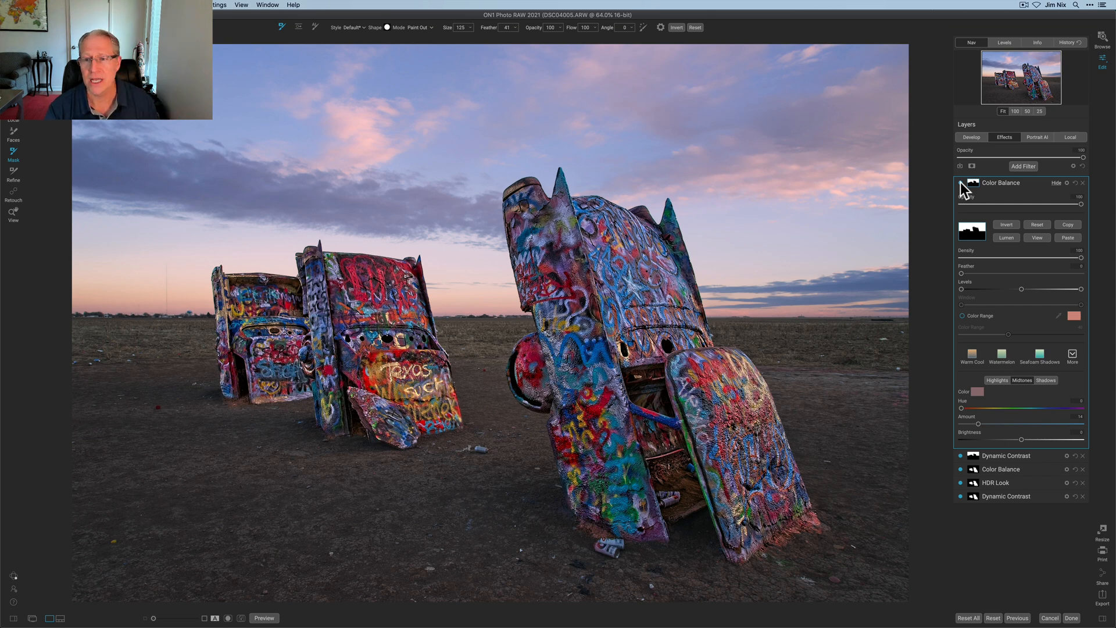
pyautogui.click(1060, 183)
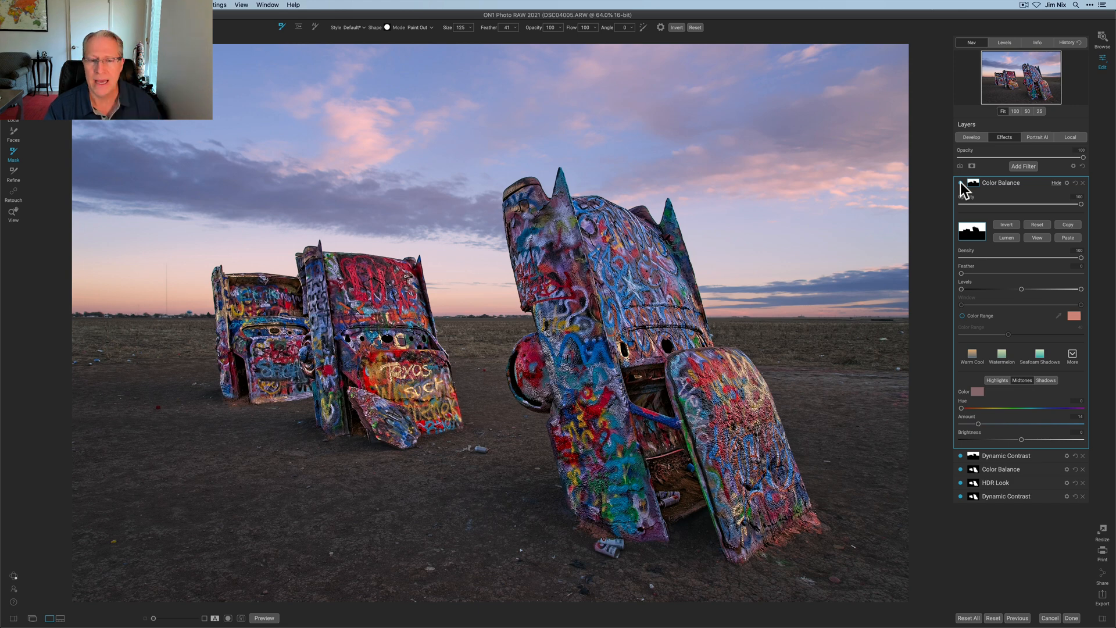
pyautogui.click(1023, 166)
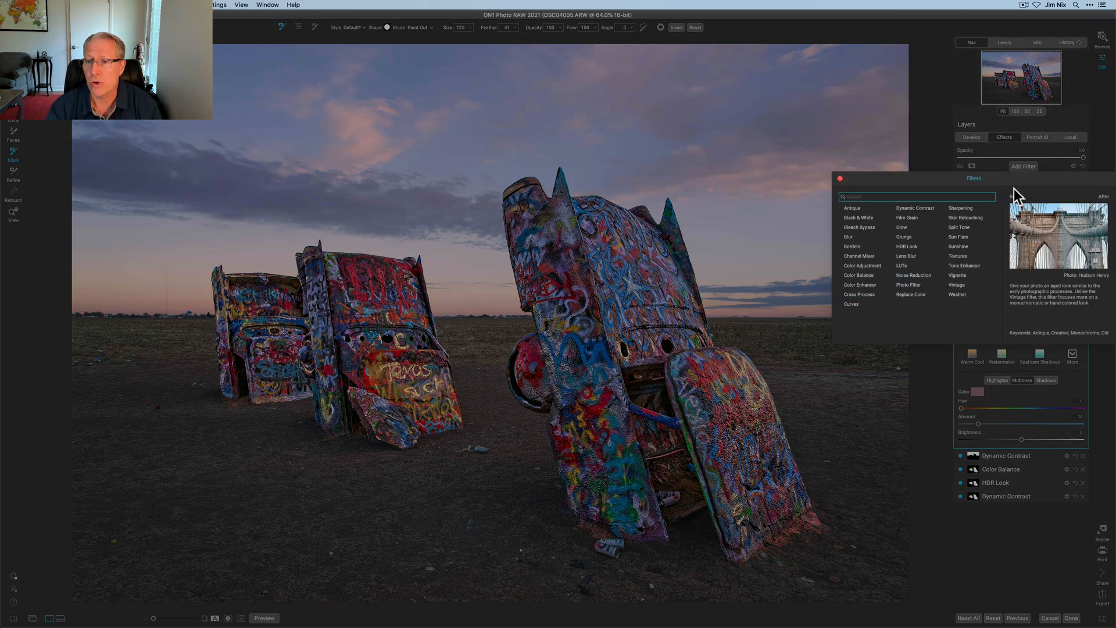
# Step: Add a Tone Enhancer filter with higher contrast and deeper shadows
pyautogui.click(964, 266)
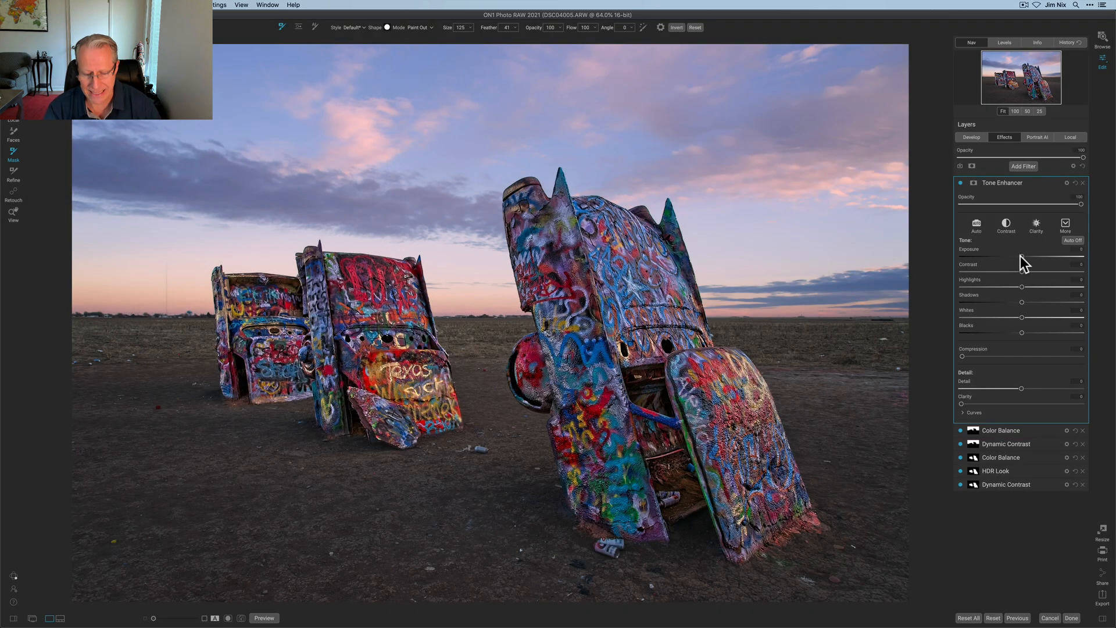
pyautogui.moveTo(1024, 278)
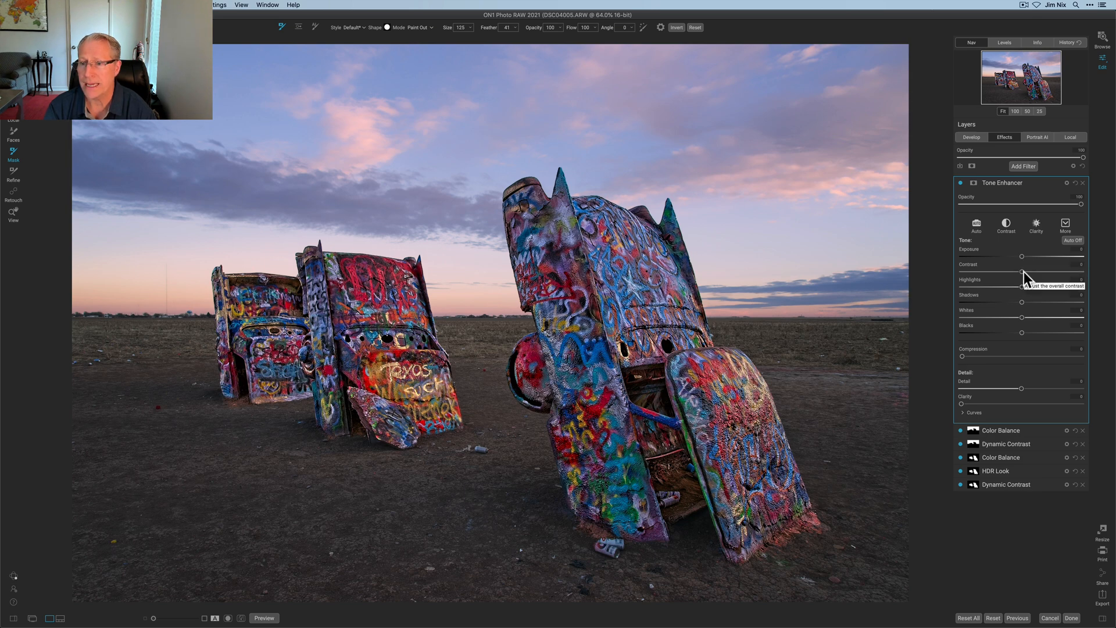
pyautogui.moveTo(1021, 257); pyautogui.dragTo(1060, 257)
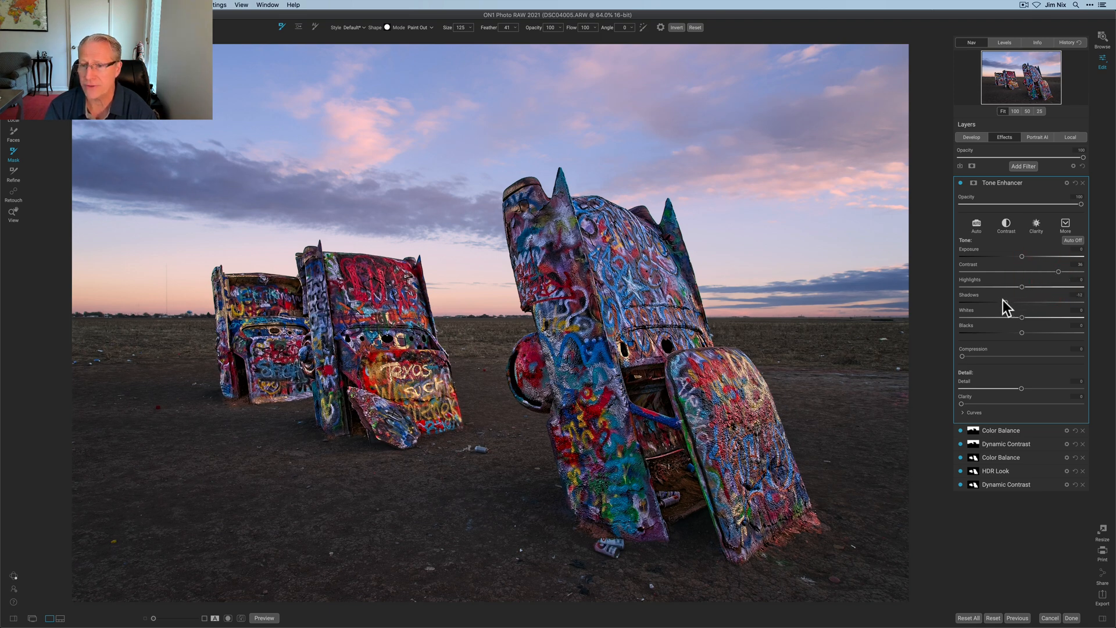
pyautogui.moveTo(1041, 302); pyautogui.dragTo(989, 302)
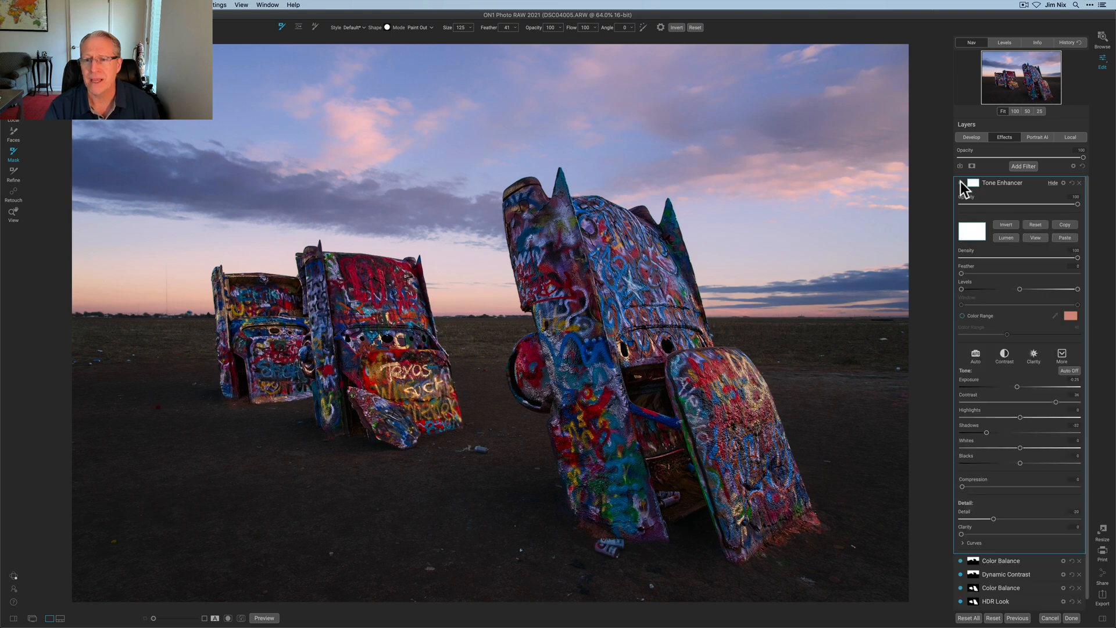
# Step: With Quick Mask, paint Drop strokes over the left cars, the tall right car, and the sky
pyautogui.click(315, 27)
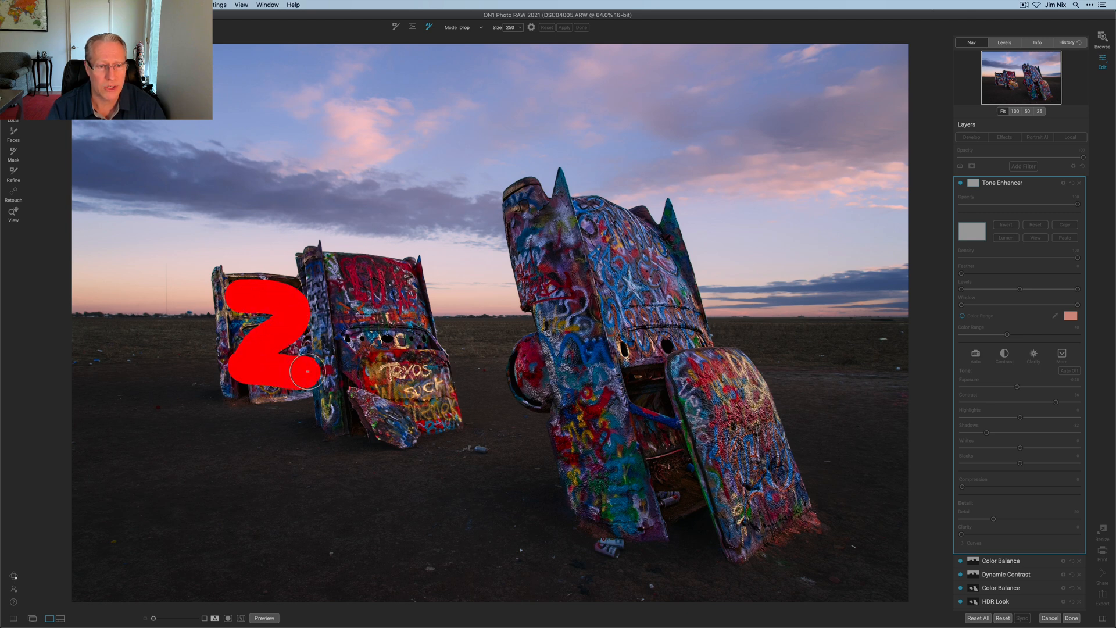
pyautogui.moveTo(299, 355); pyautogui.dragTo(363, 292)
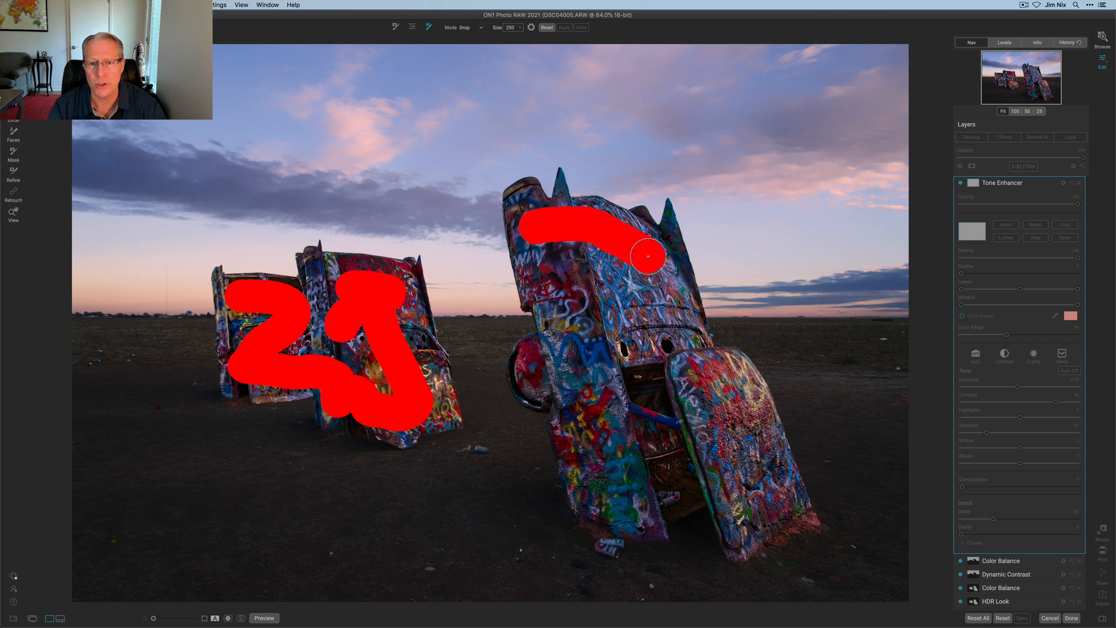
pyautogui.moveTo(647, 255); pyautogui.dragTo(779, 505)
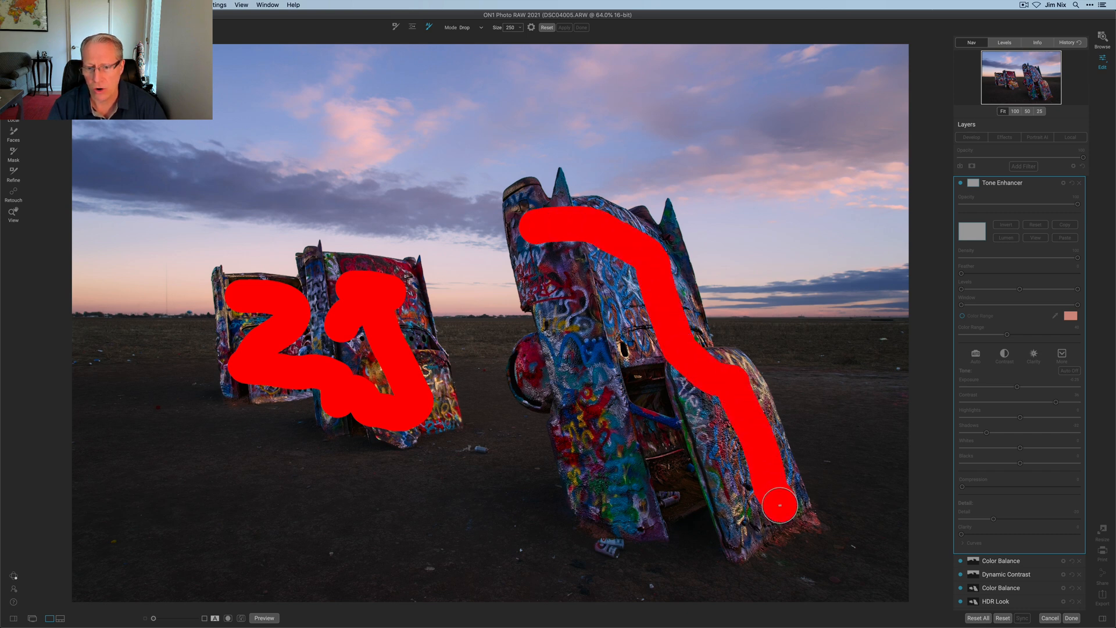
pyautogui.moveTo(780, 505); pyautogui.dragTo(633, 517)
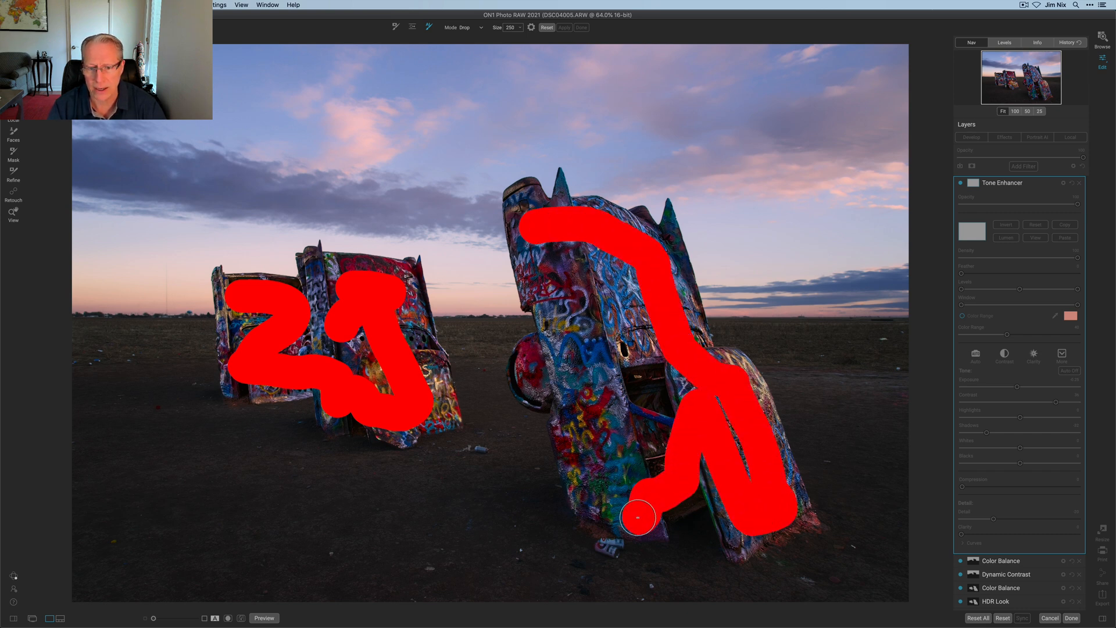
pyautogui.moveTo(637, 517); pyautogui.dragTo(569, 374)
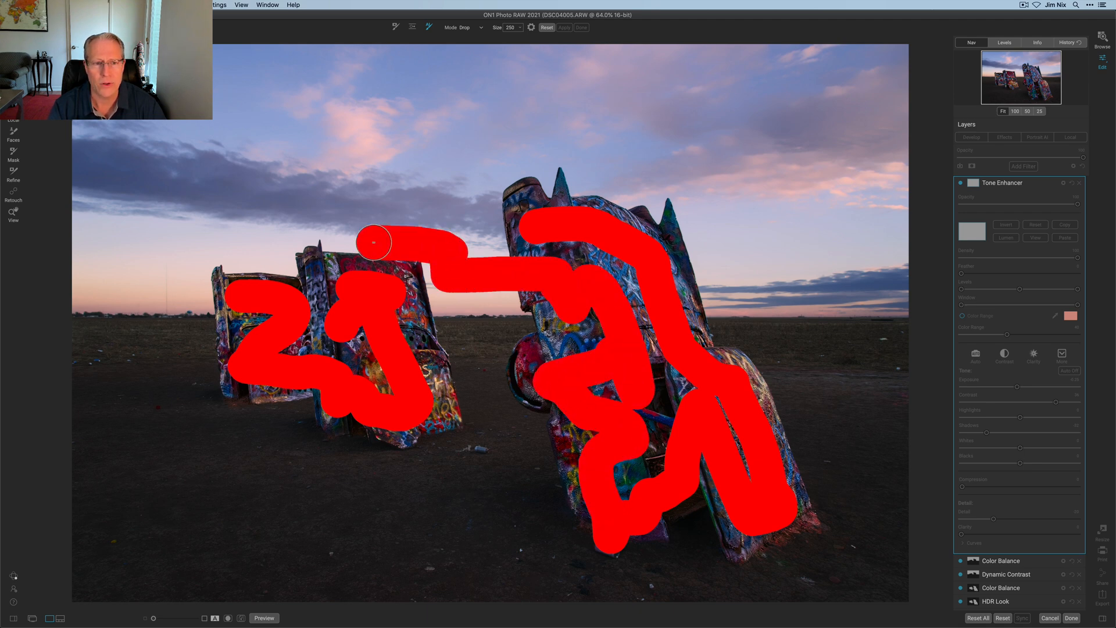
pyautogui.moveTo(374, 242); pyautogui.dragTo(307, 209)
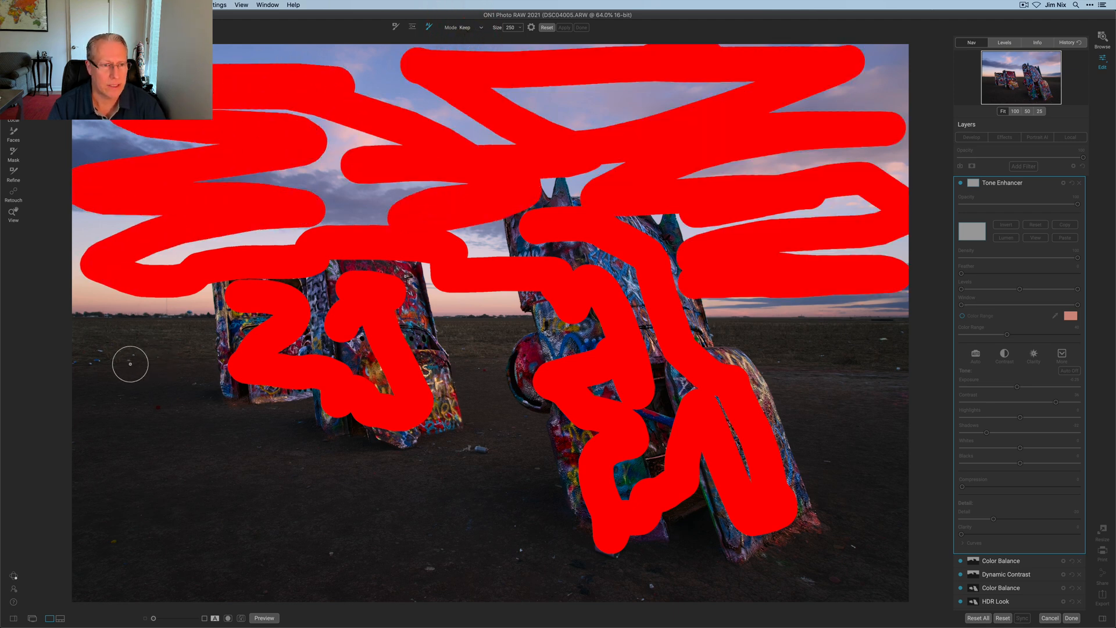
# Step: Paint Keep strokes over the ground across the left, lower foreground, and right
pyautogui.moveTo(131, 362); pyautogui.dragTo(291, 426)
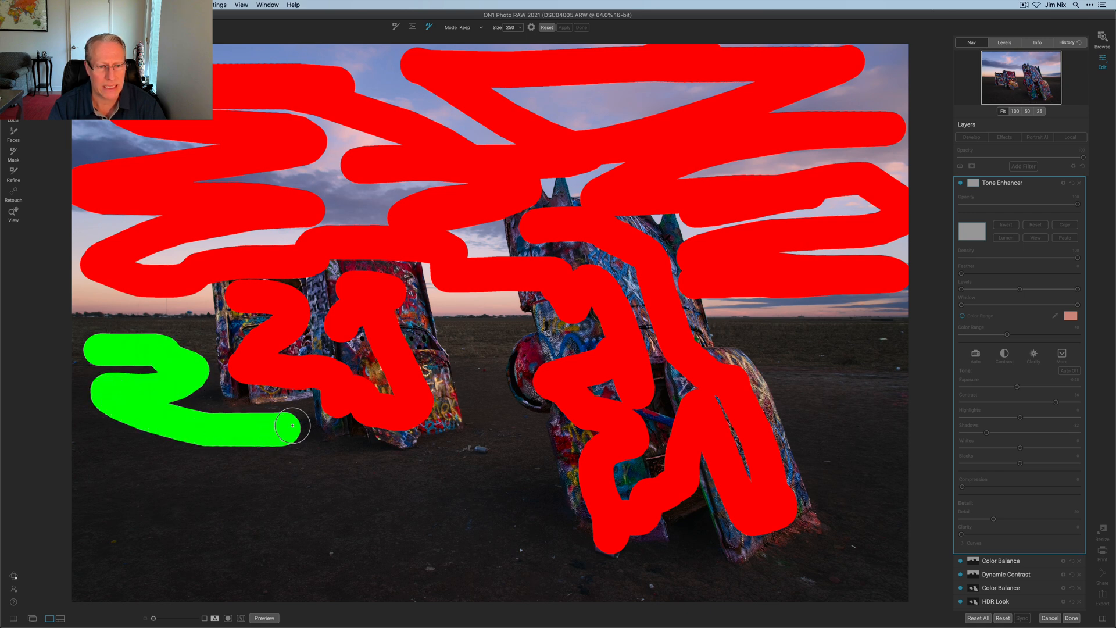
pyautogui.moveTo(292, 425); pyautogui.dragTo(484, 364)
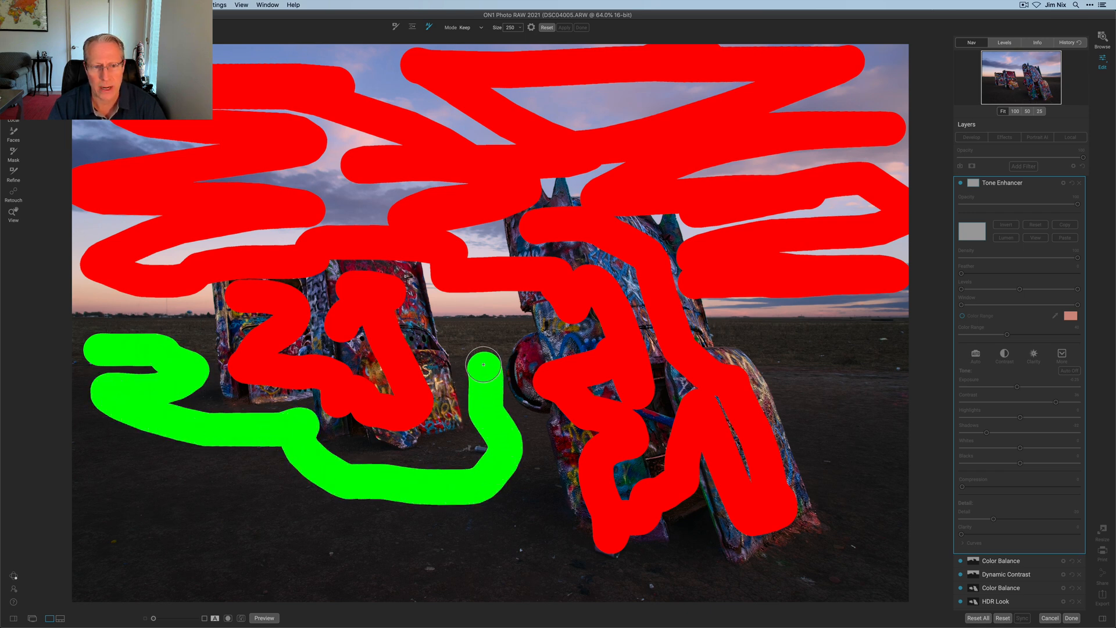
pyautogui.moveTo(484, 365); pyautogui.dragTo(235, 557)
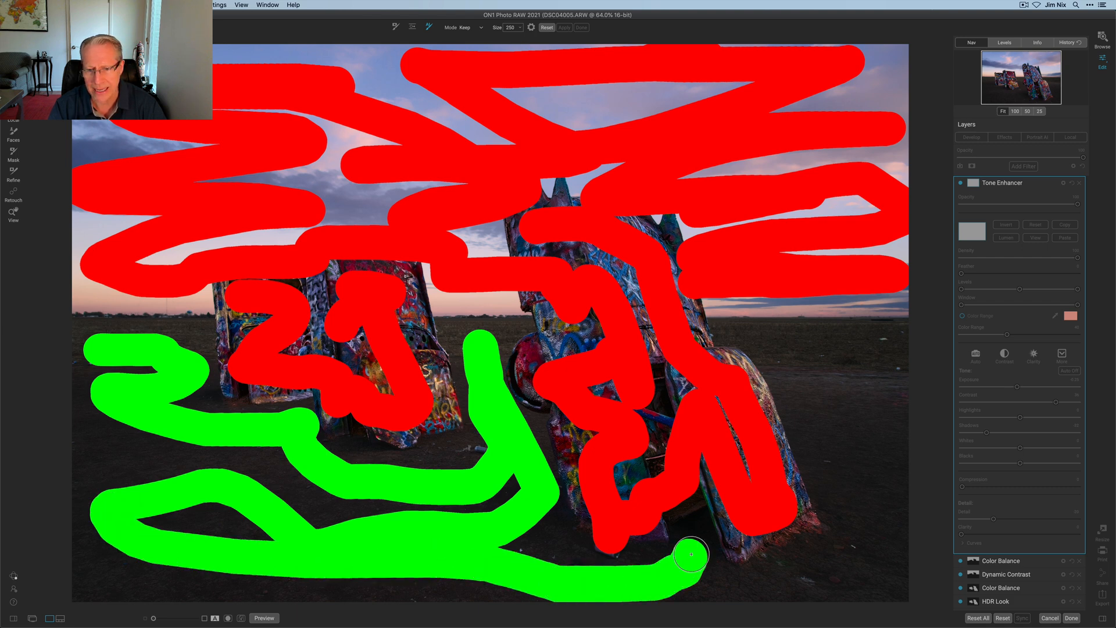
pyautogui.moveTo(691, 554); pyautogui.dragTo(841, 500)
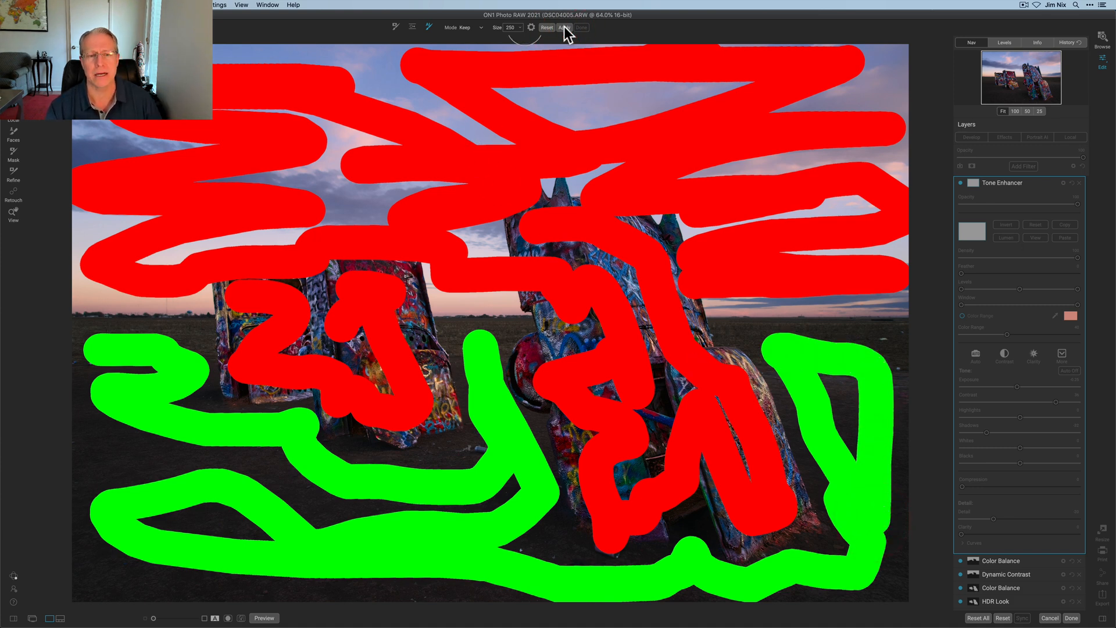
# Step: Apply the Quick Mask so the Tone Enhancer darkening affects only the ground
pyautogui.click(564, 27)
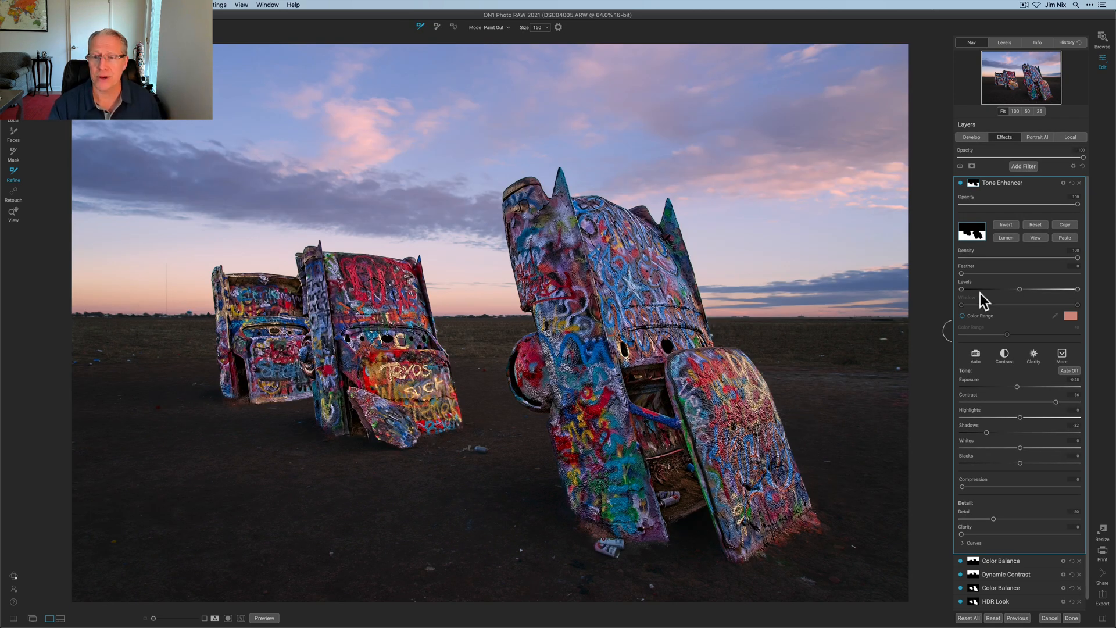
pyautogui.moveTo(995, 257)
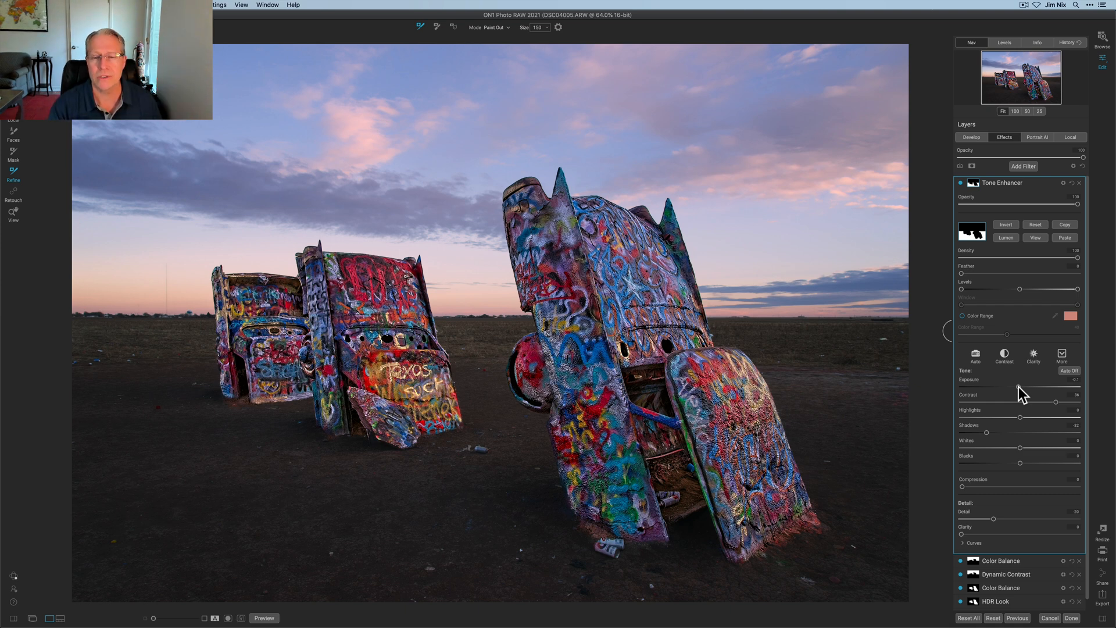
pyautogui.moveTo(1019, 186)
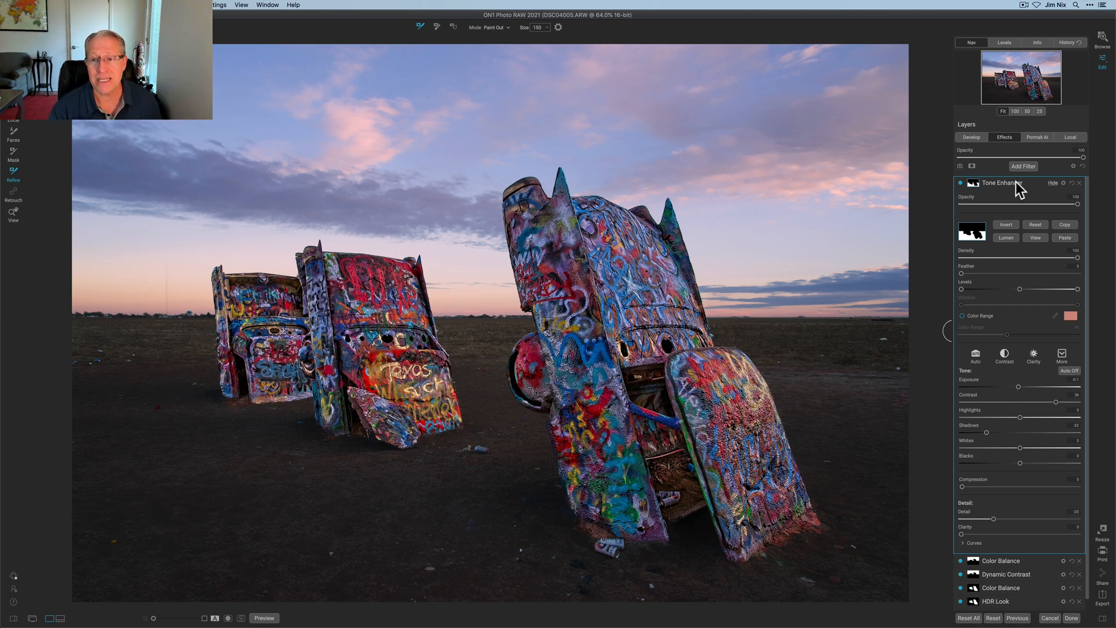